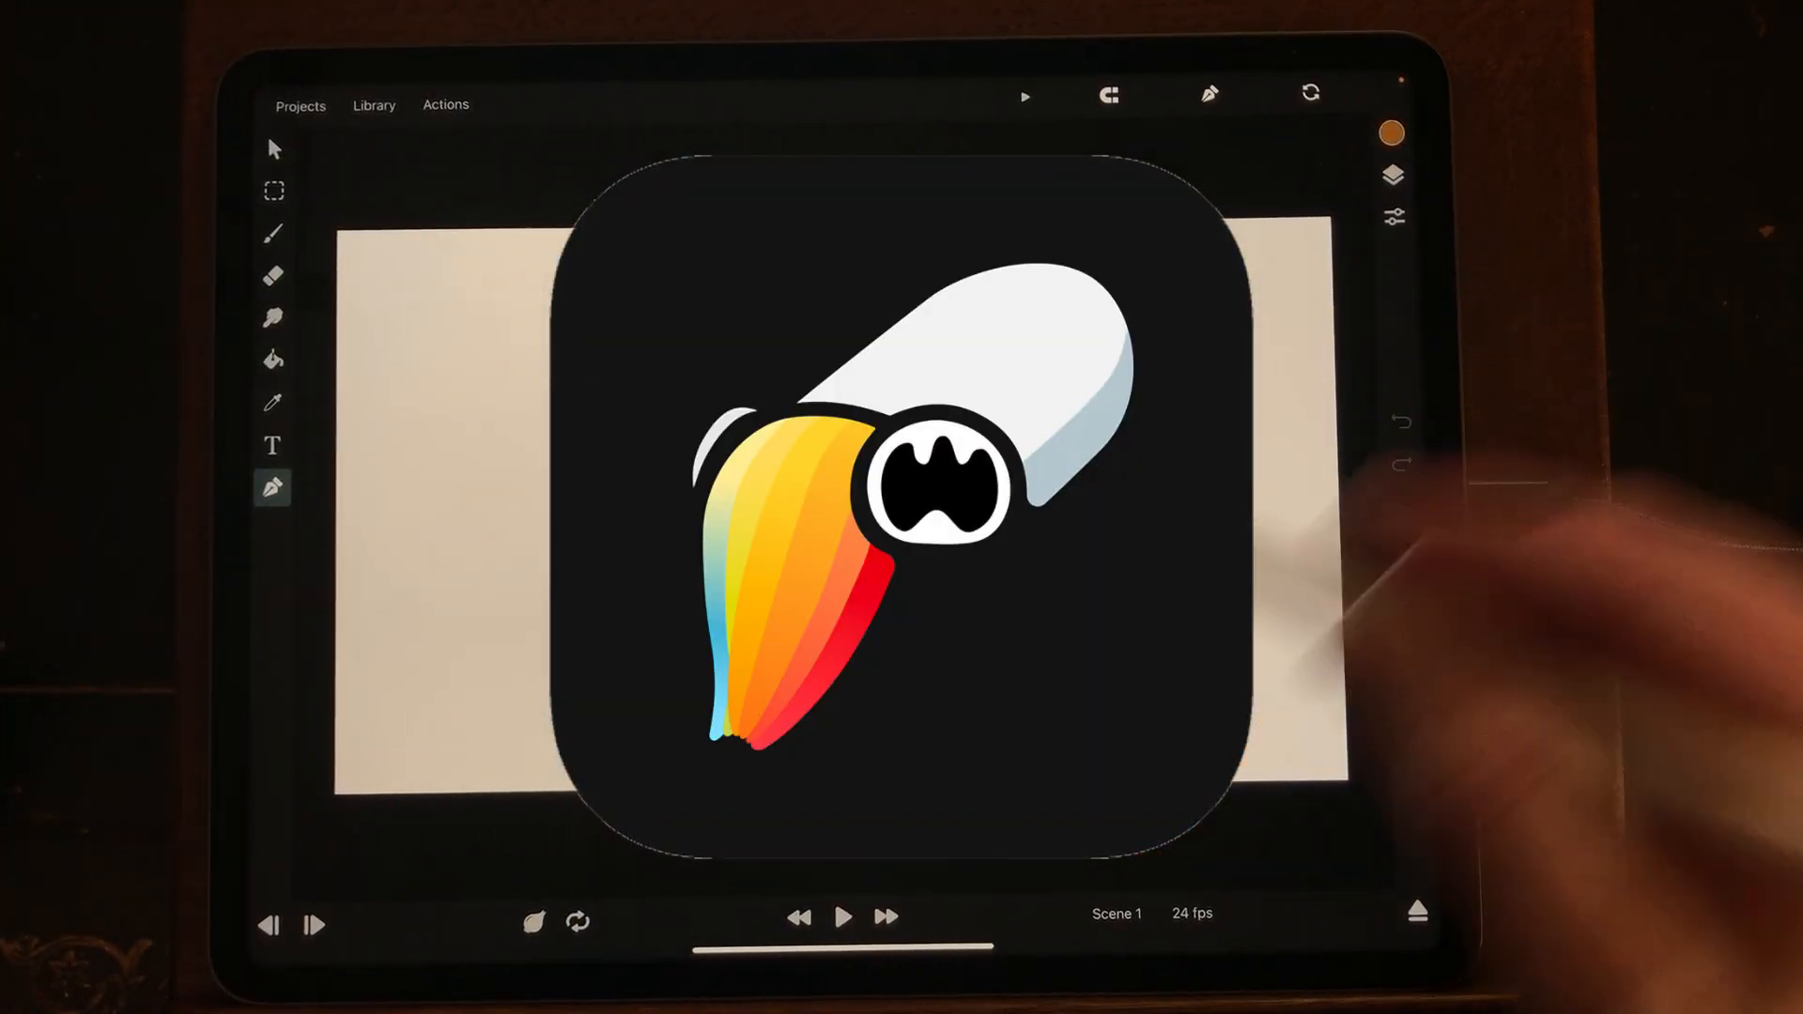
Step: Go back from the open project to the Projects gallery
click(842, 916)
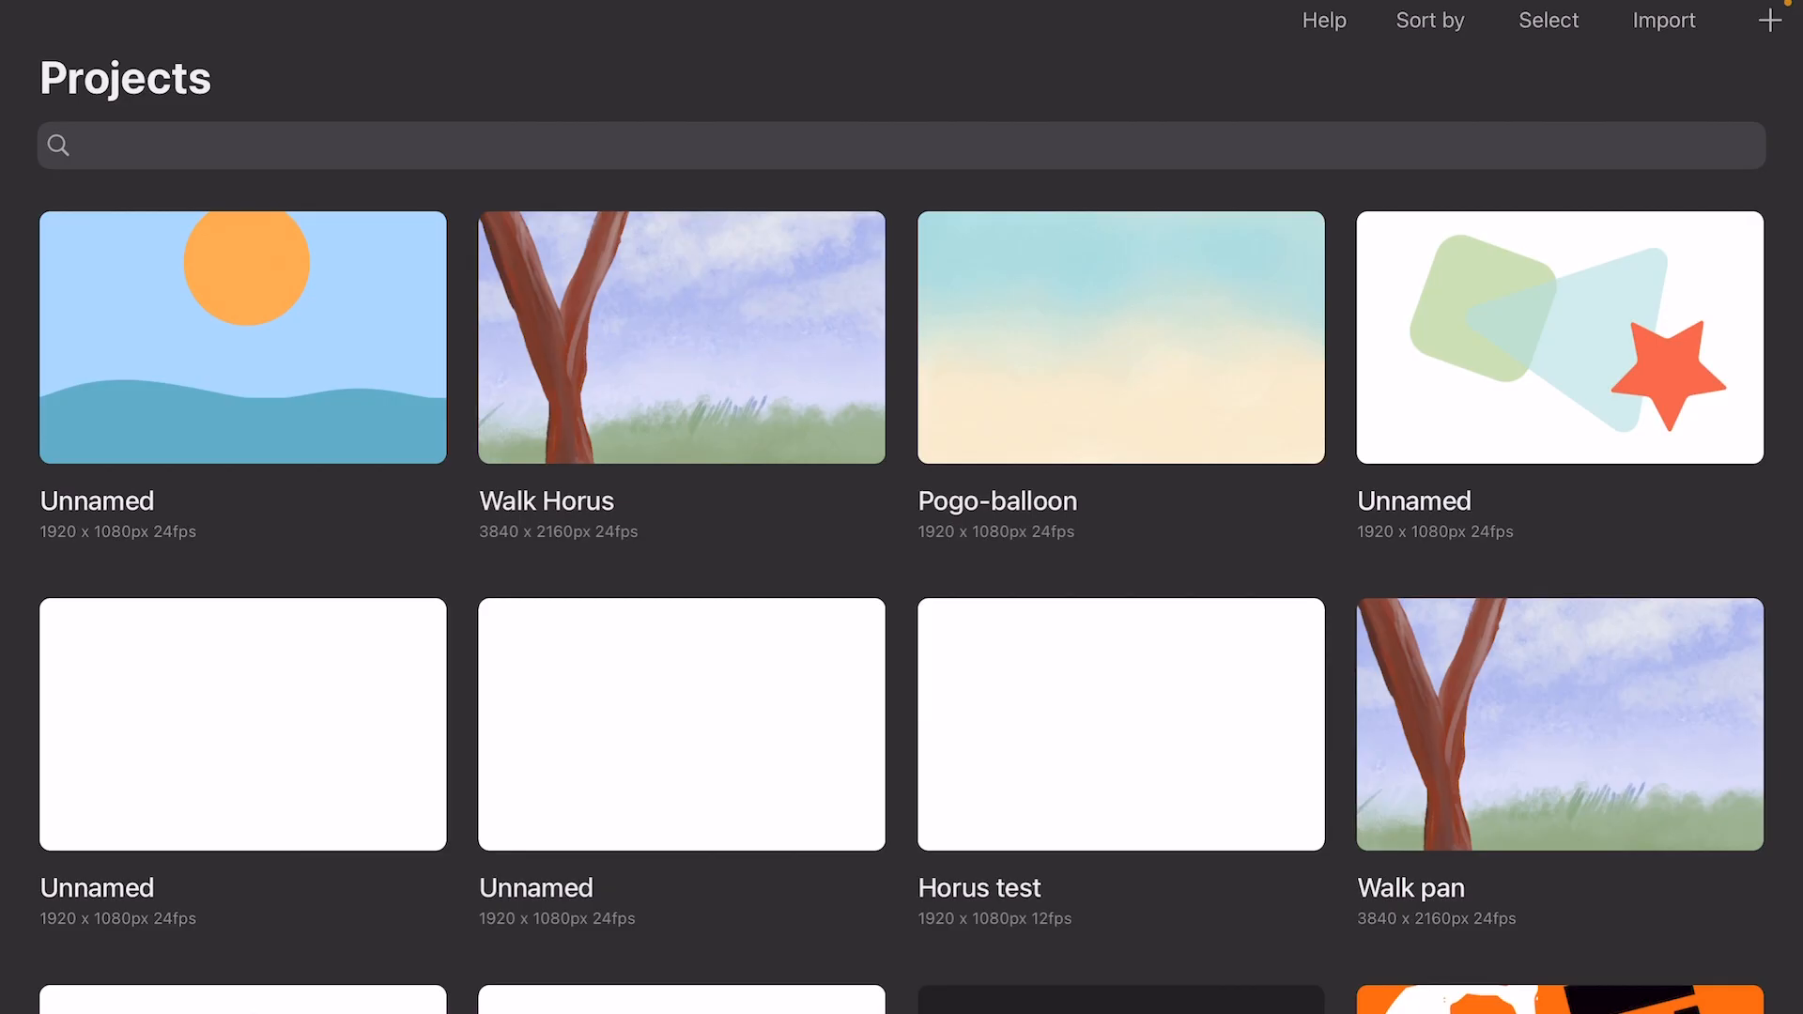
Step: Create a new project named 'Shapes' at 1920×1080, 24 fps and open its canvas
click(1769, 19)
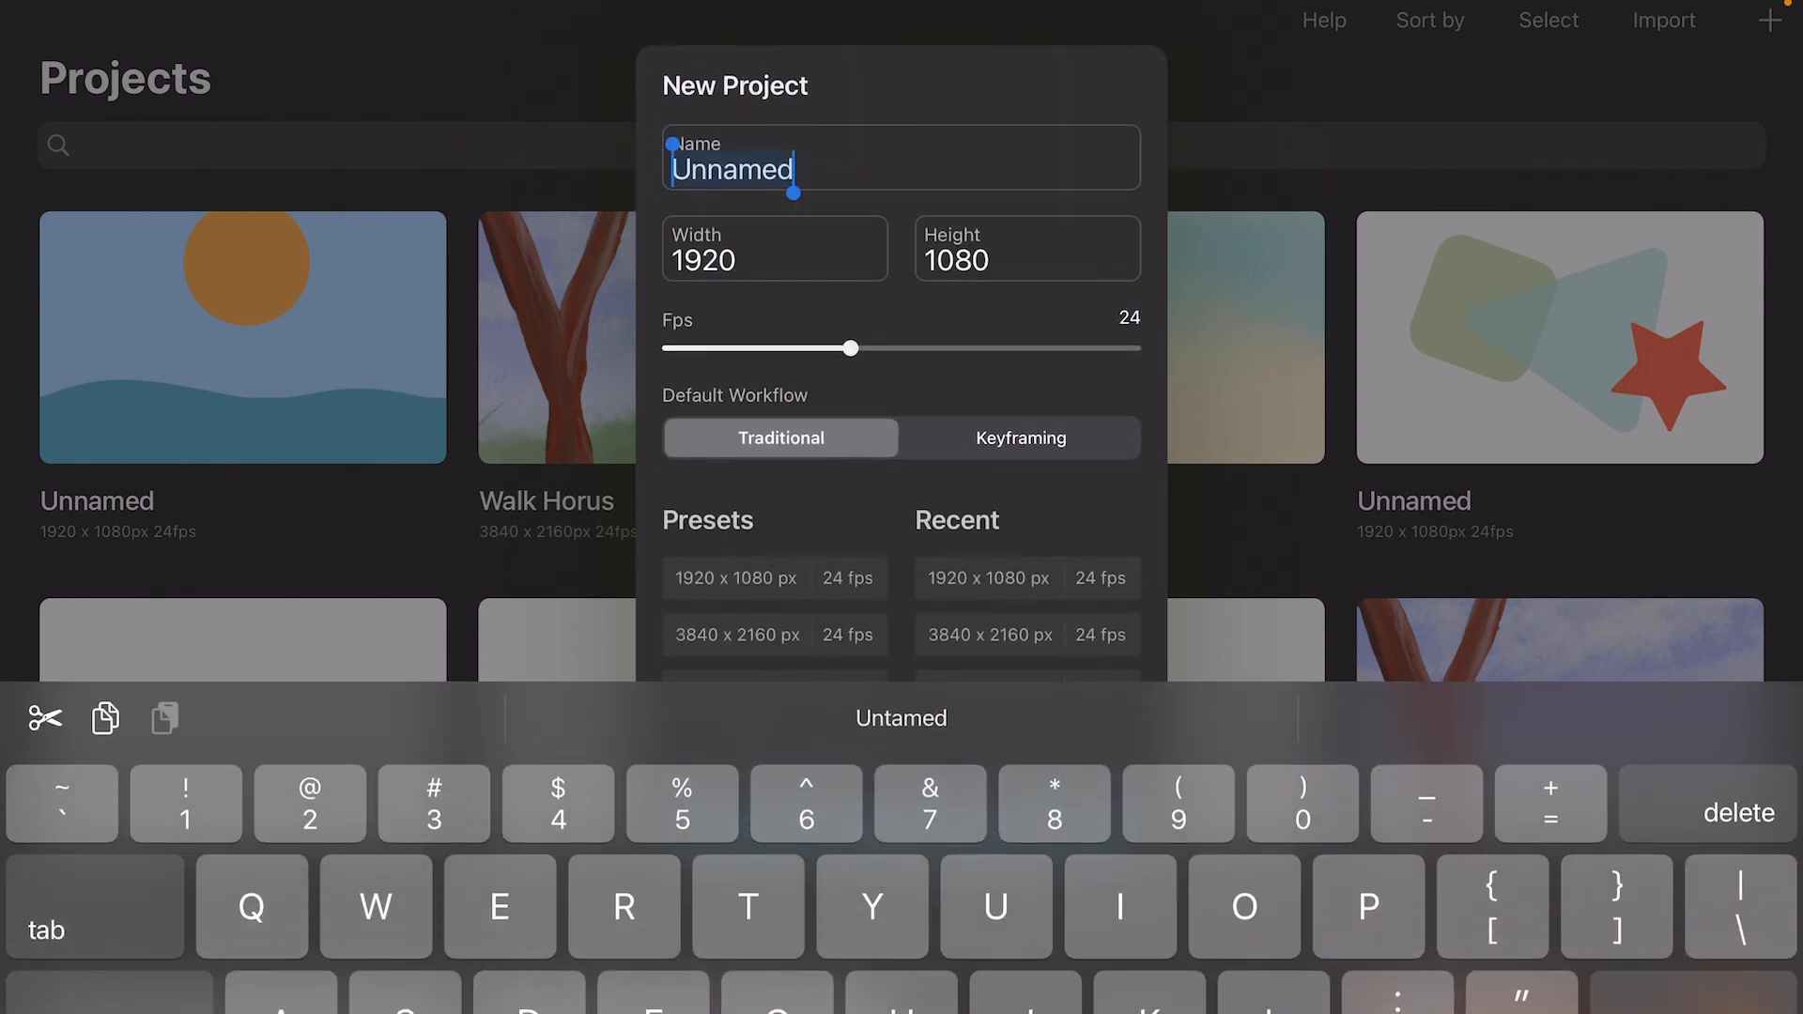
text(Shapes)
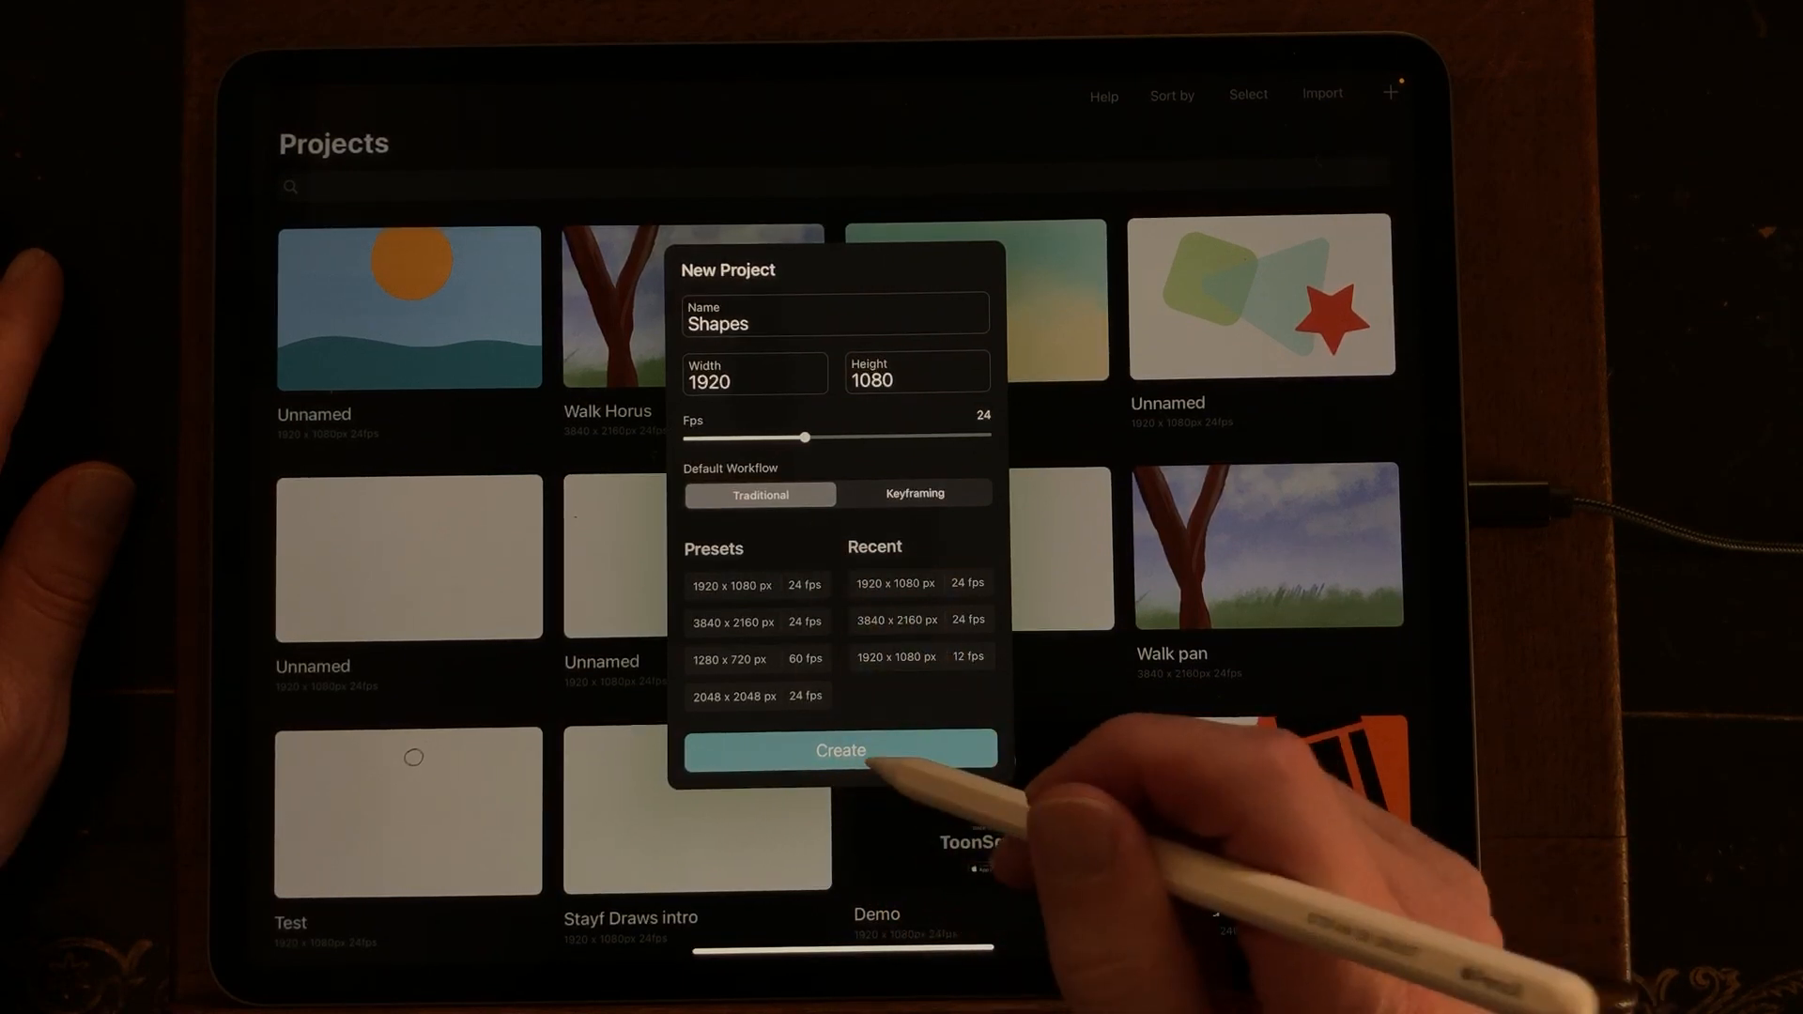
click(839, 749)
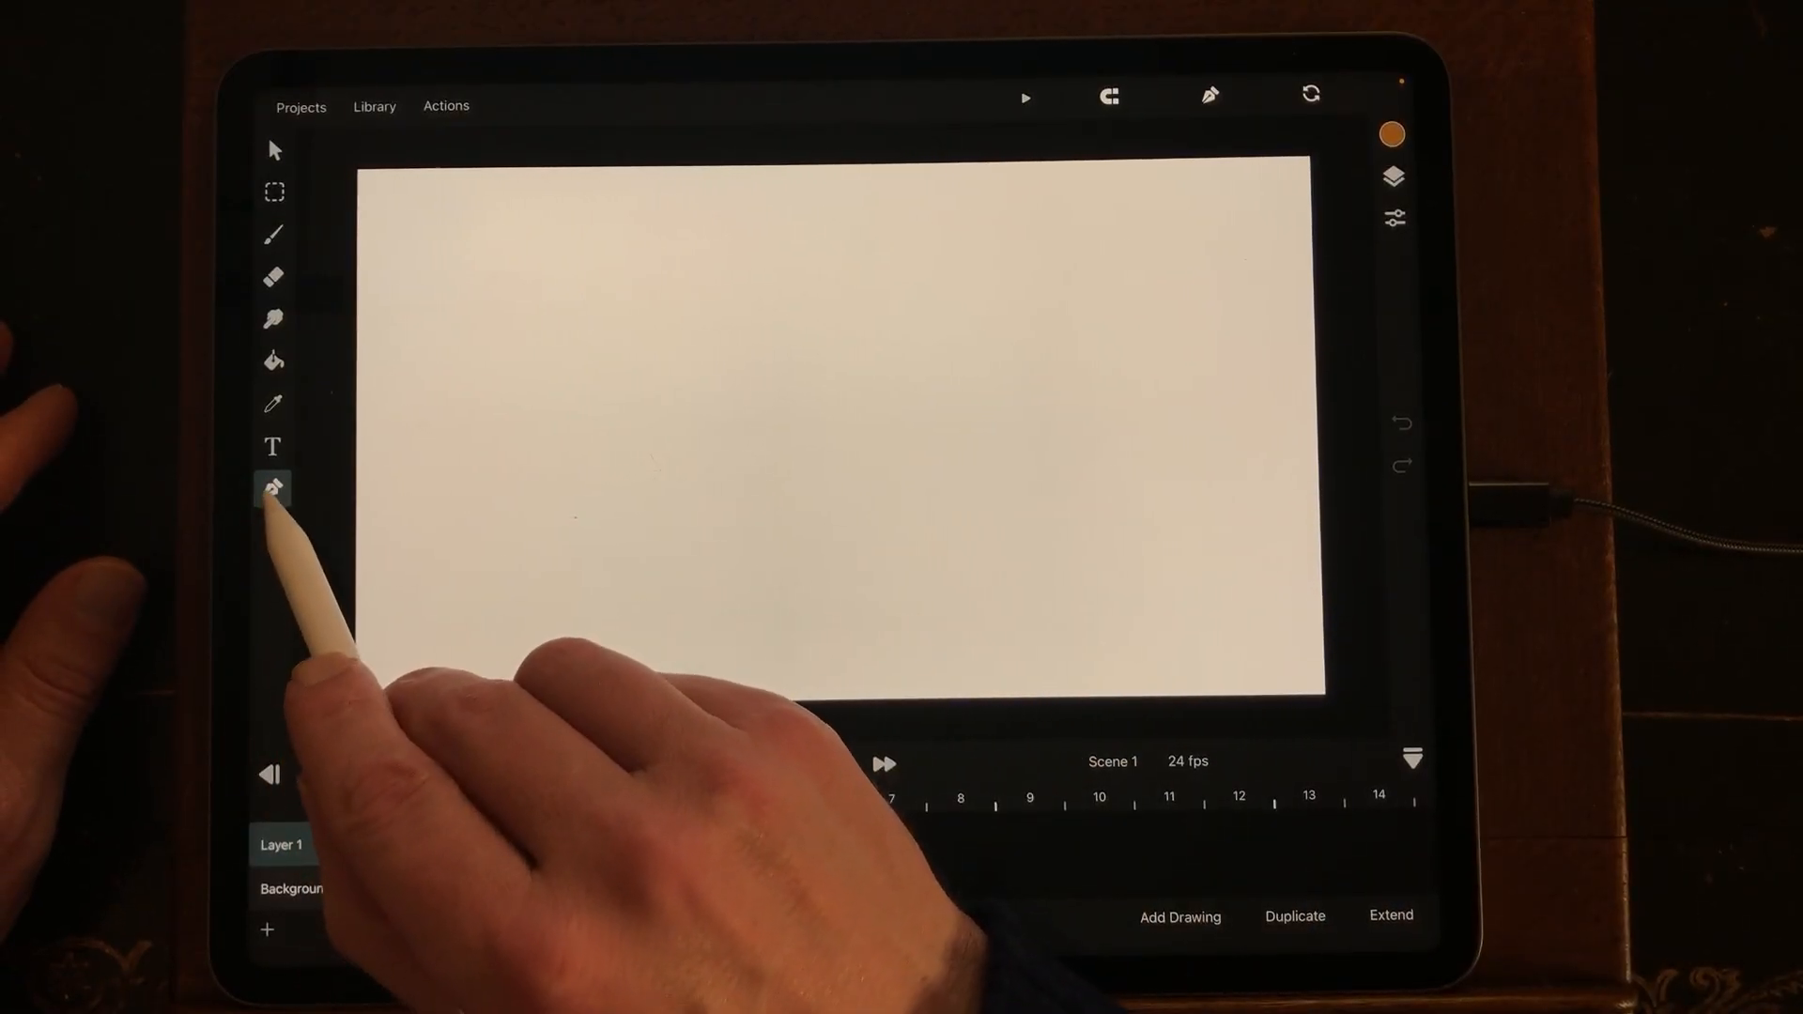
Step: Add a square shape and colour it light blue for the sky
click(272, 486)
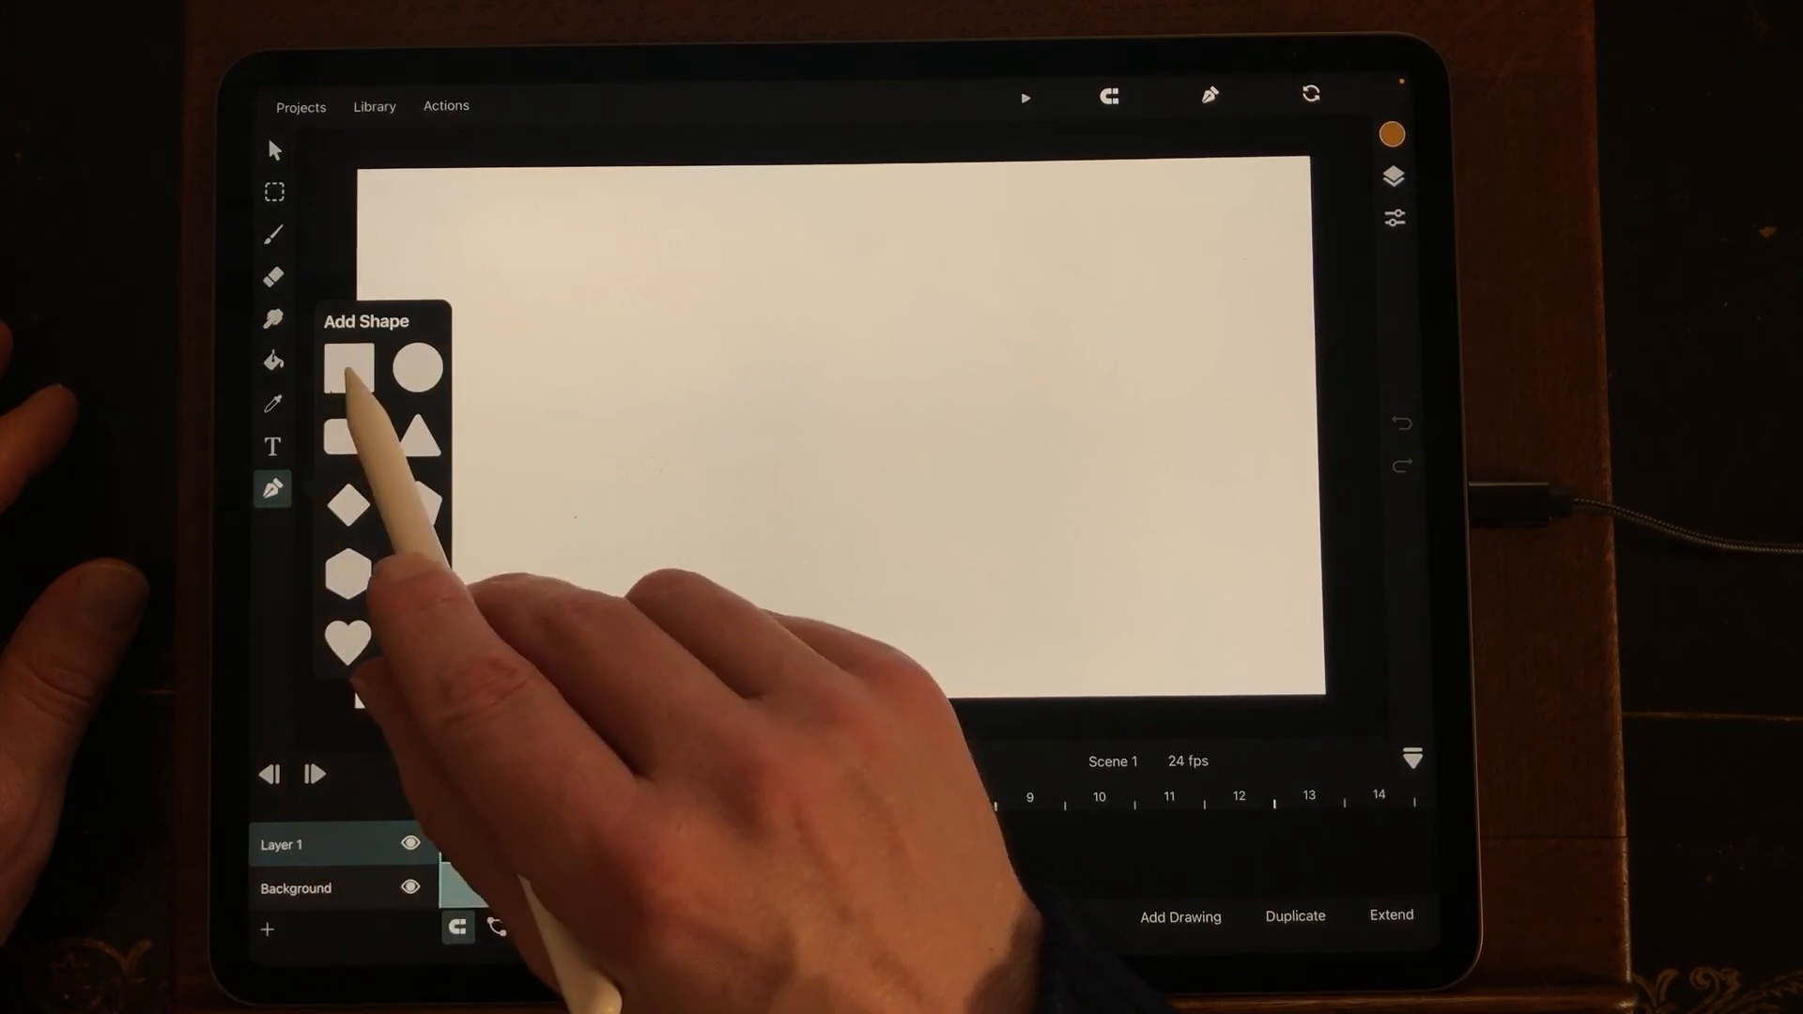
click(353, 373)
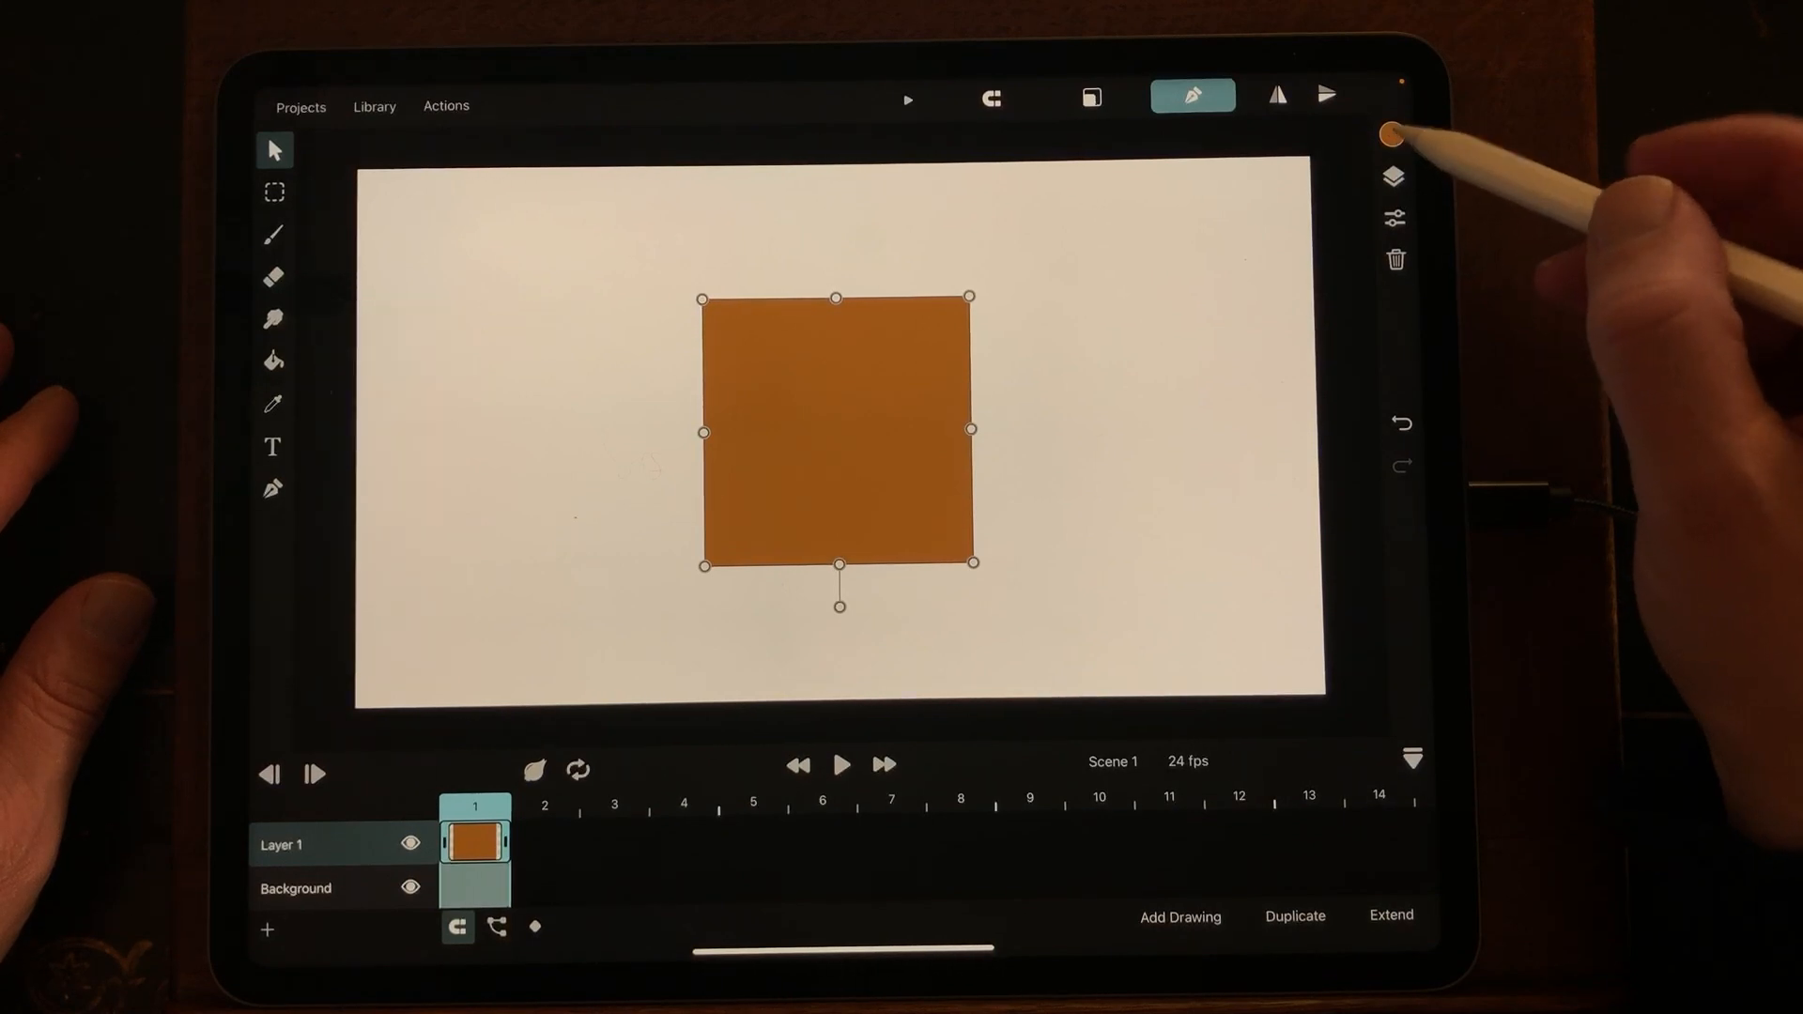
click(1391, 135)
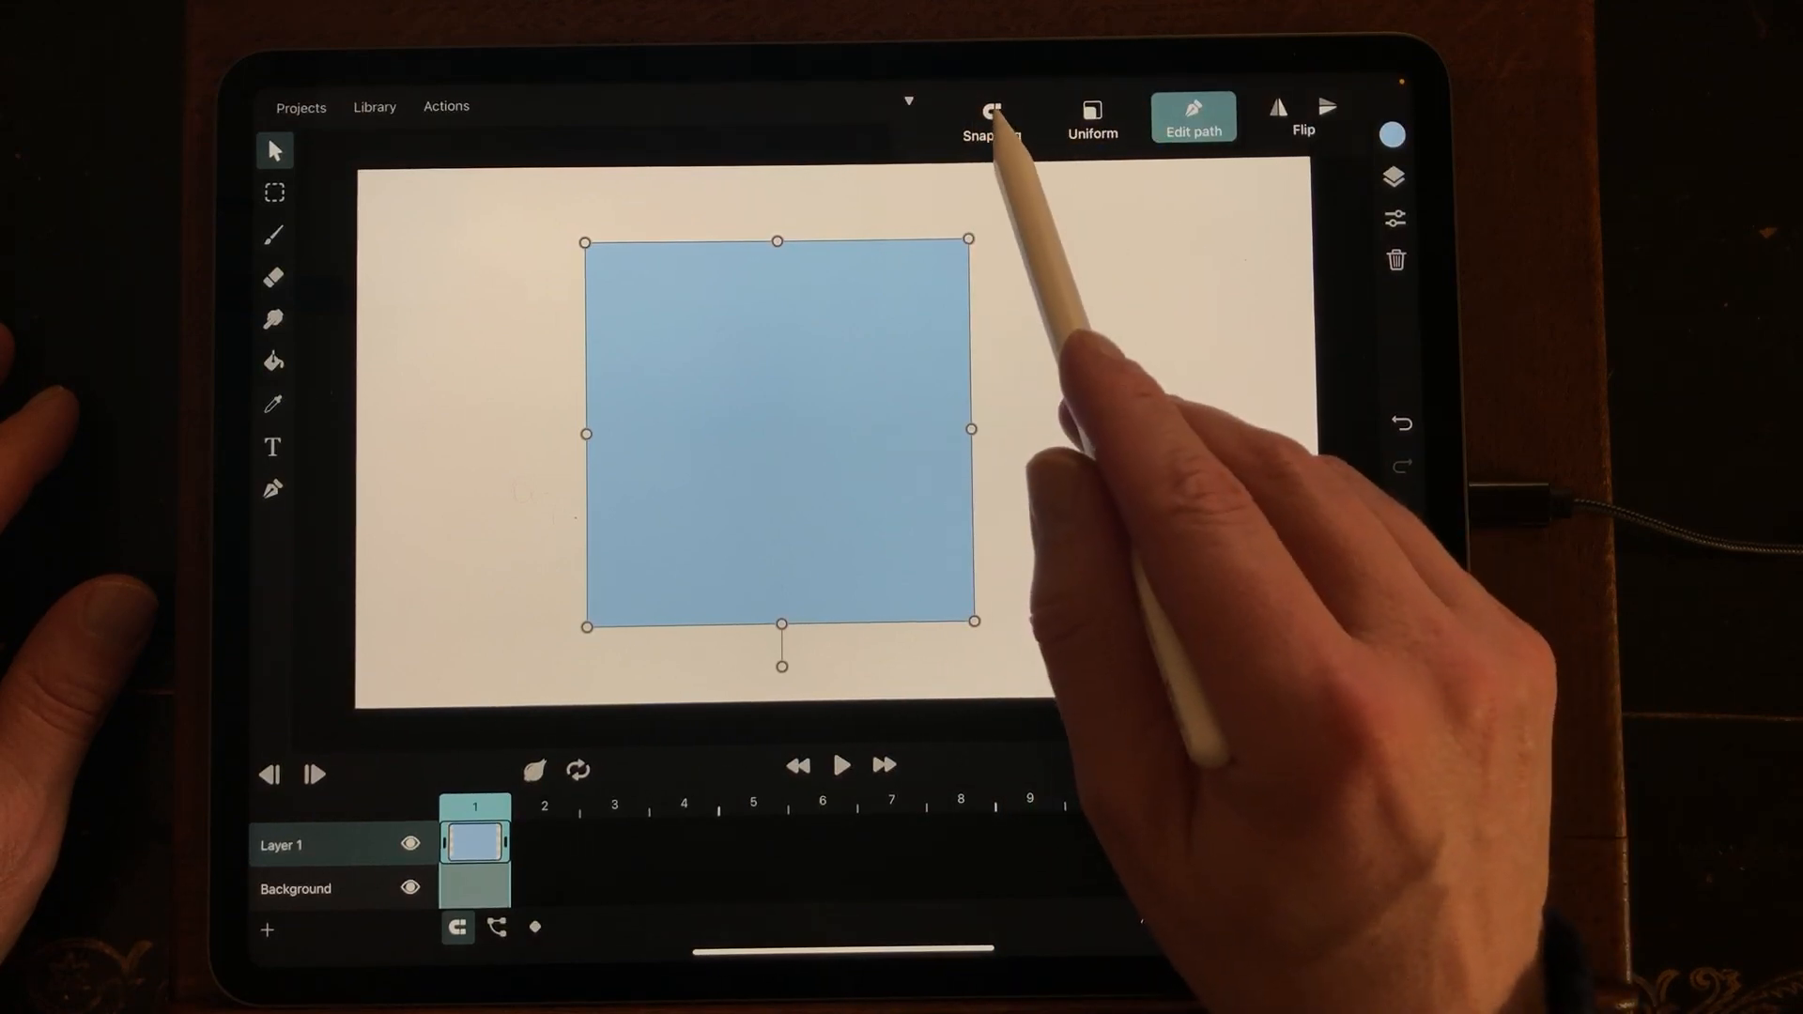
Step: With Snapping and Freeform on, stretch the square to fill the whole canvas
click(990, 118)
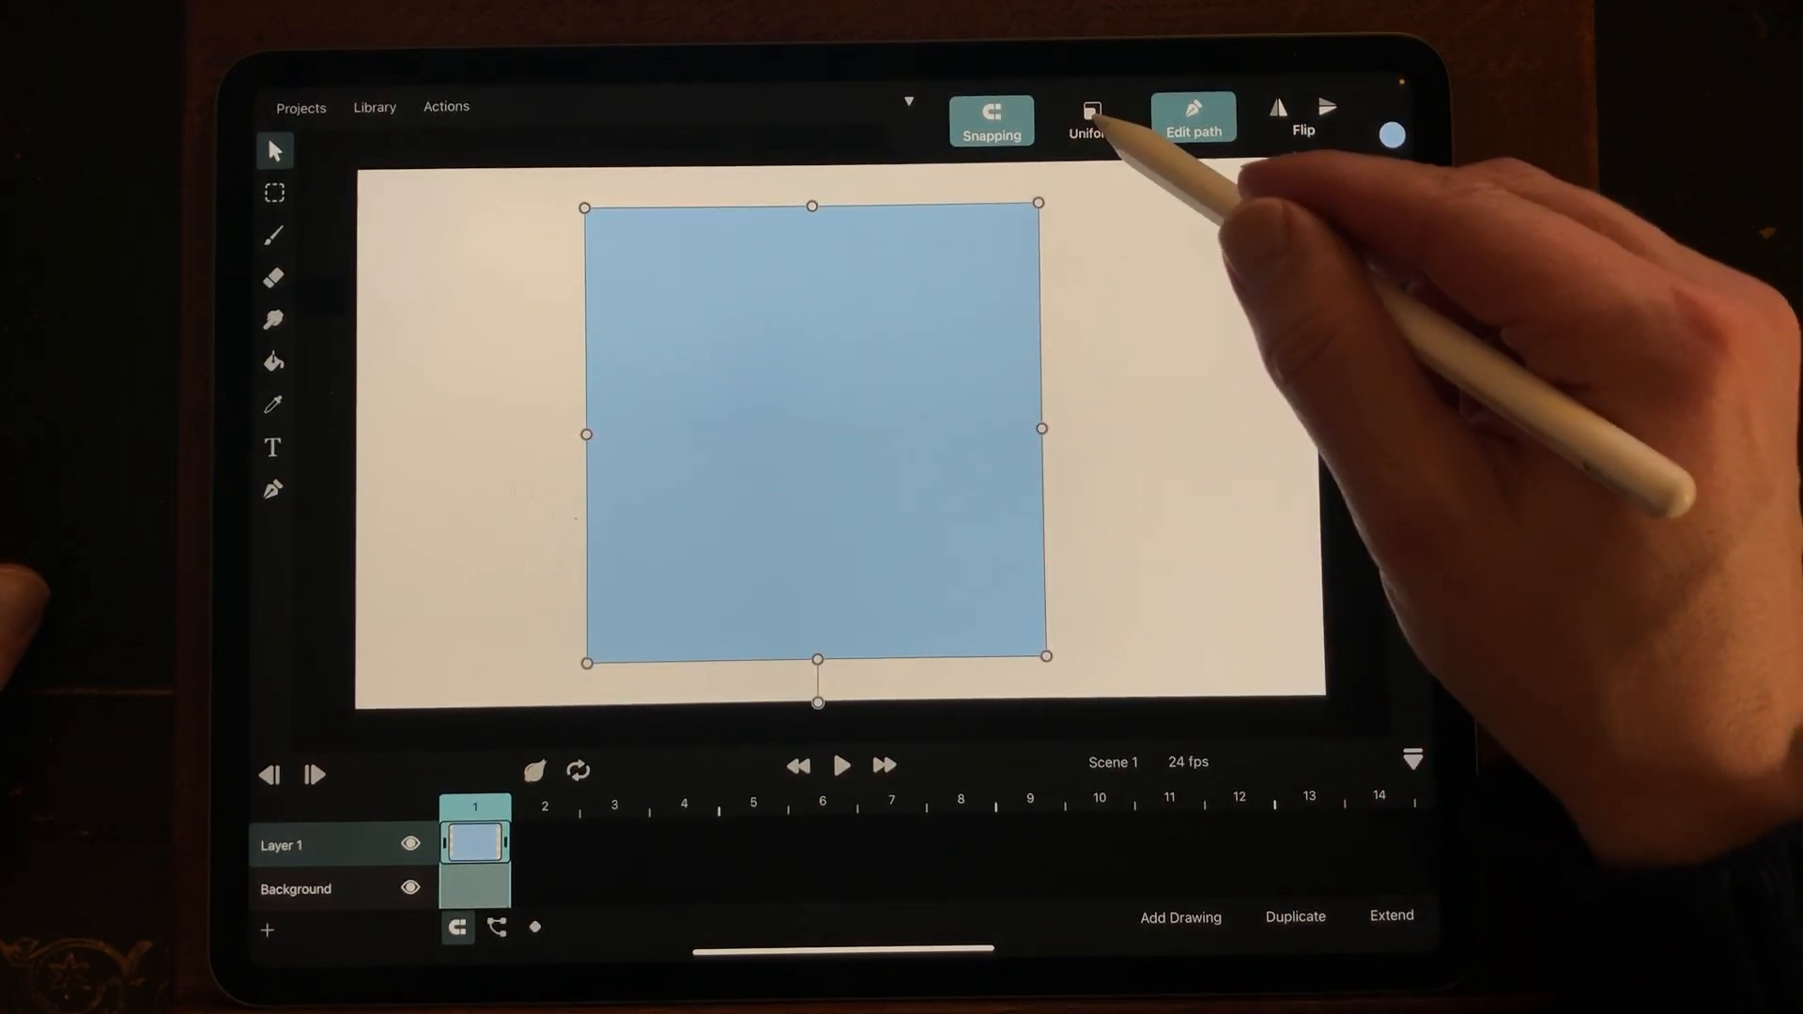
click(1089, 120)
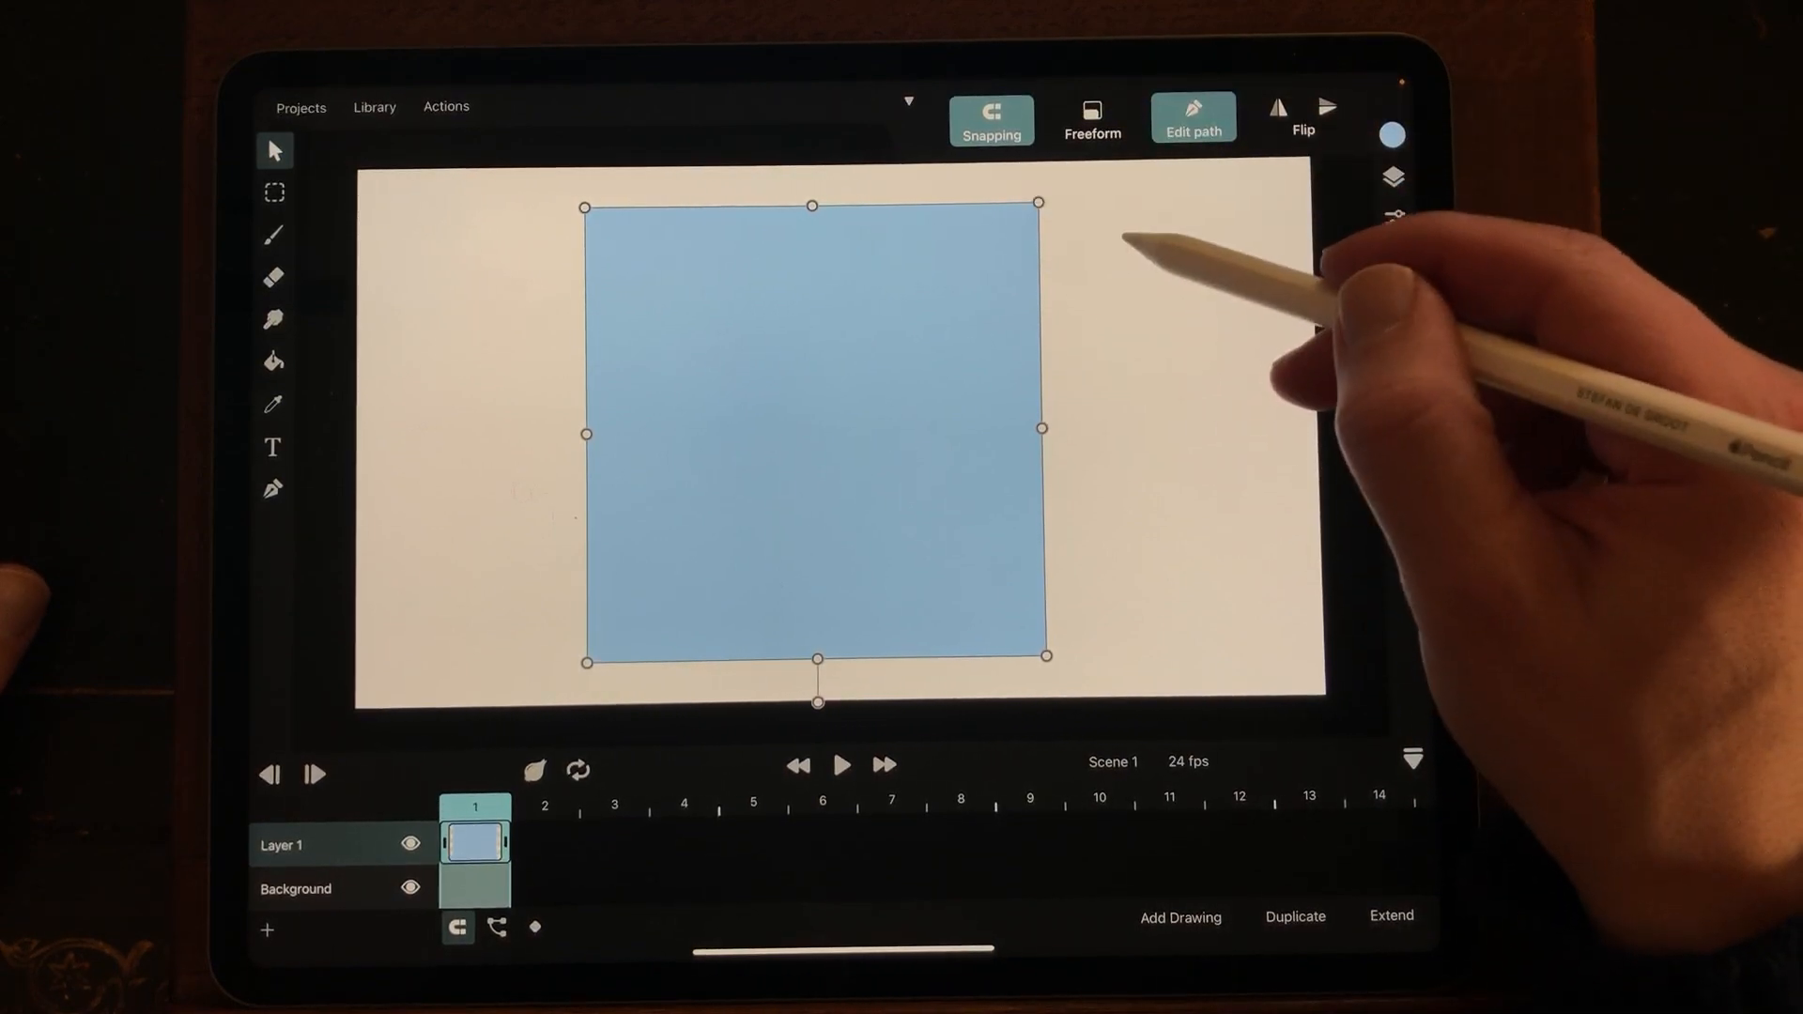
drag(1041, 428, 1253, 428)
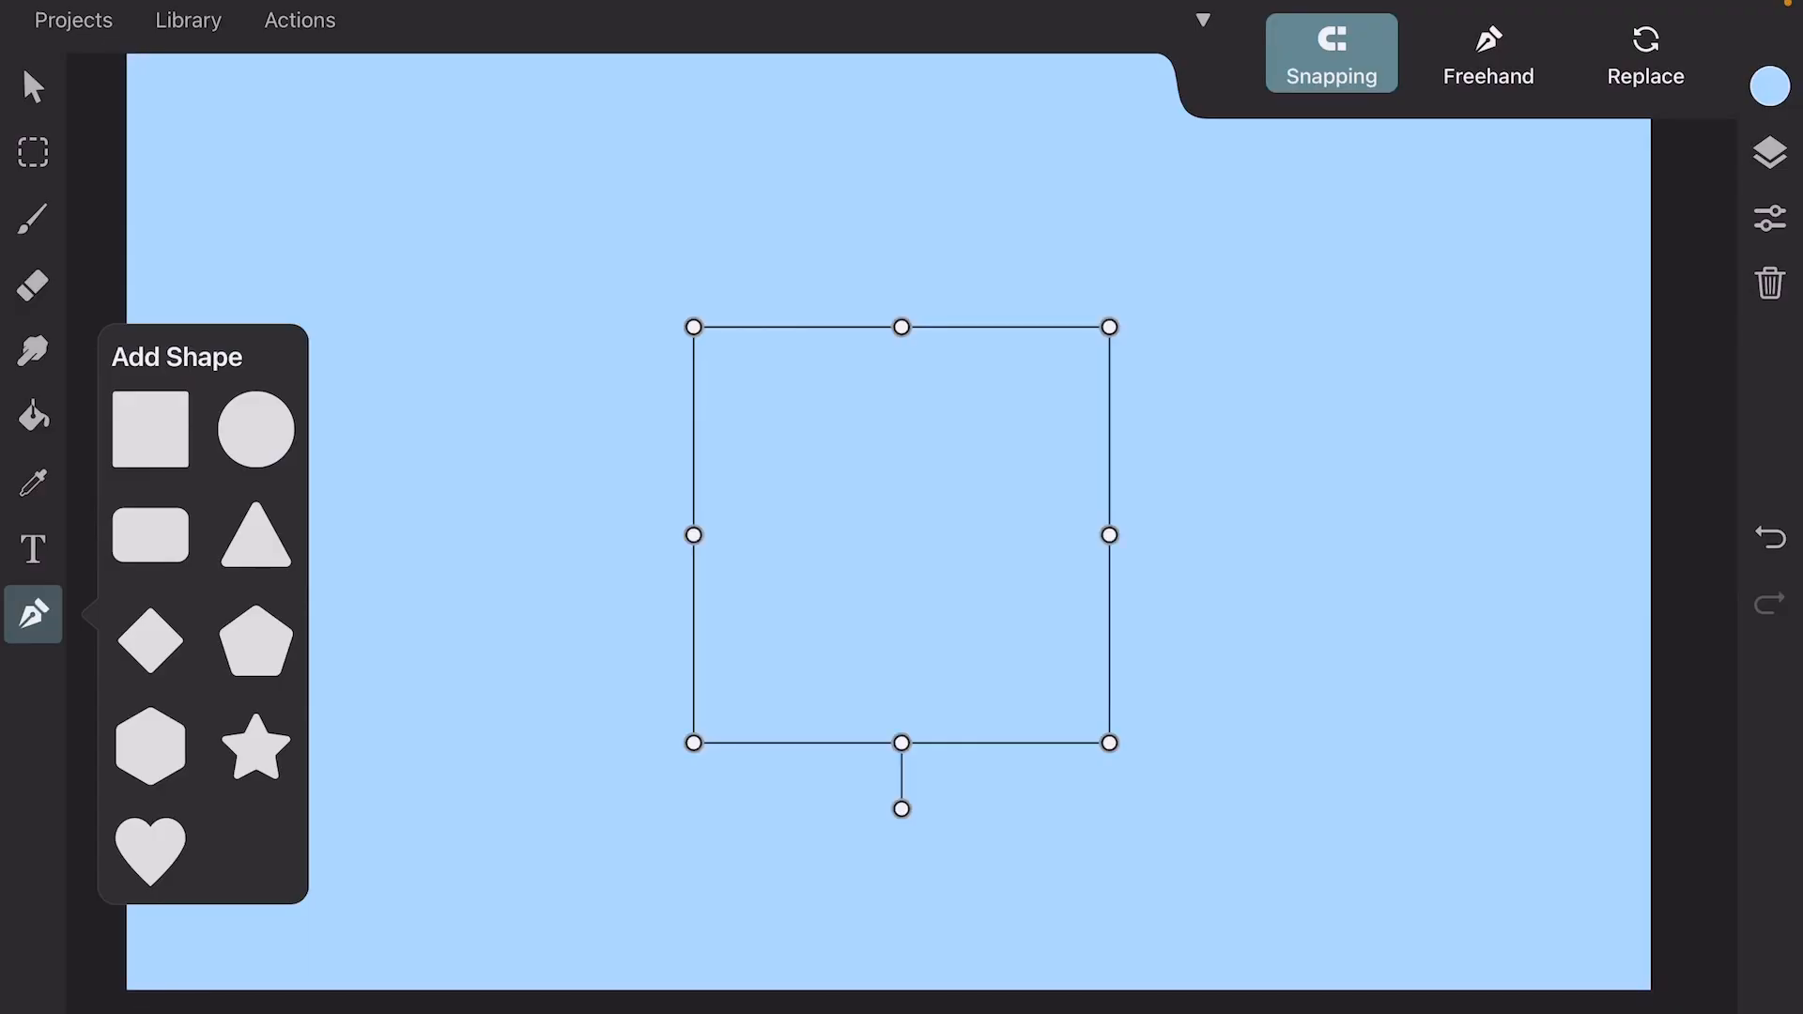
Step: Add a circle shape coloured yellow as the sun
click(32, 85)
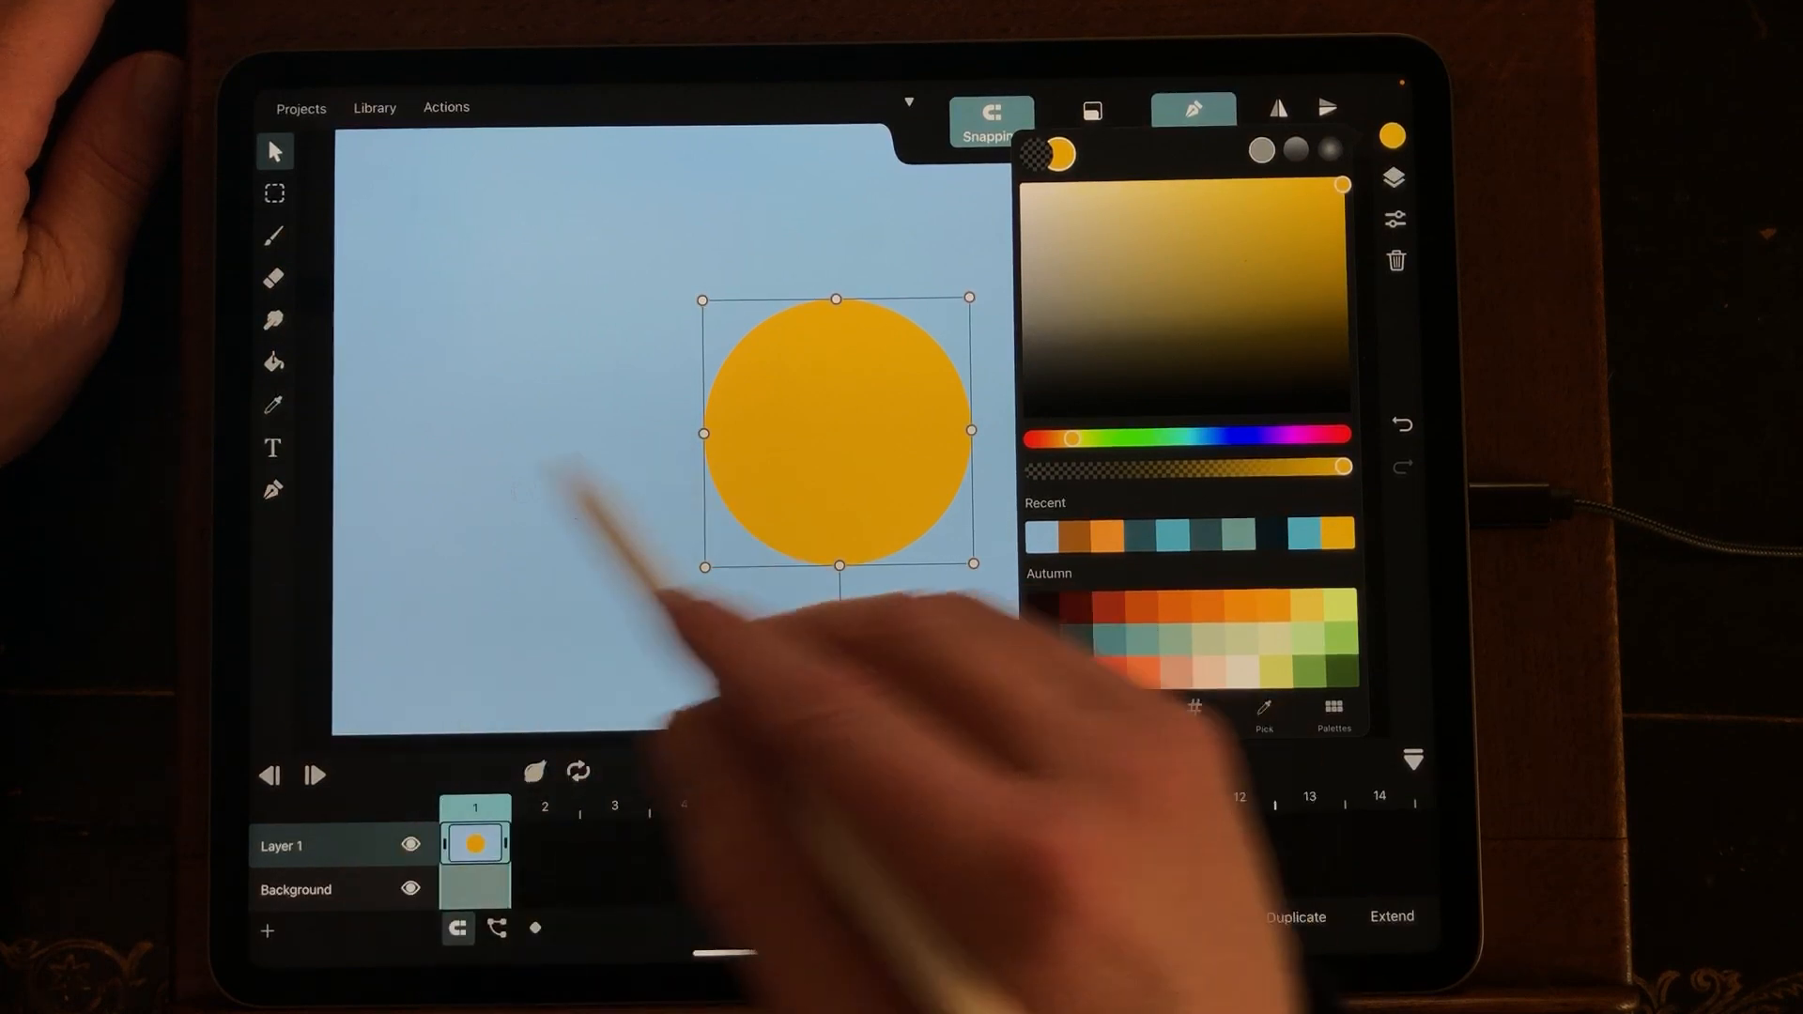
click(272, 488)
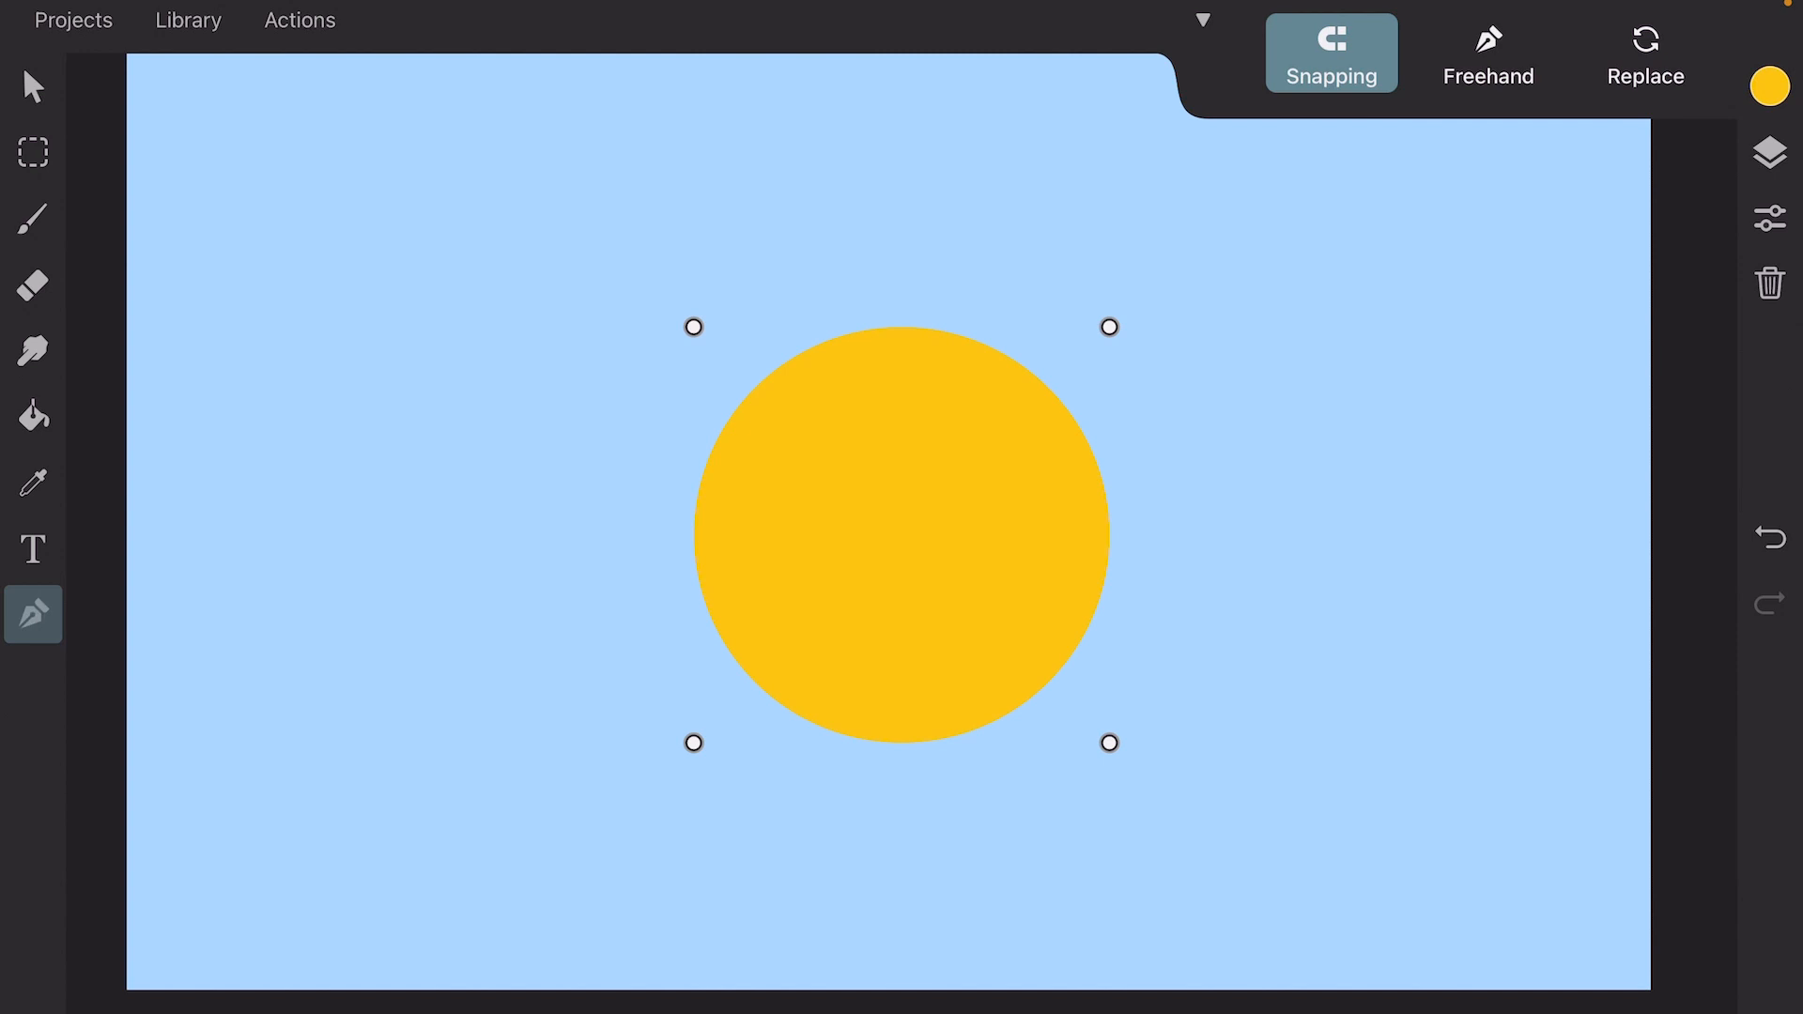
Step: Add a square across the lower canvas coloured dark teal as the water
click(31, 615)
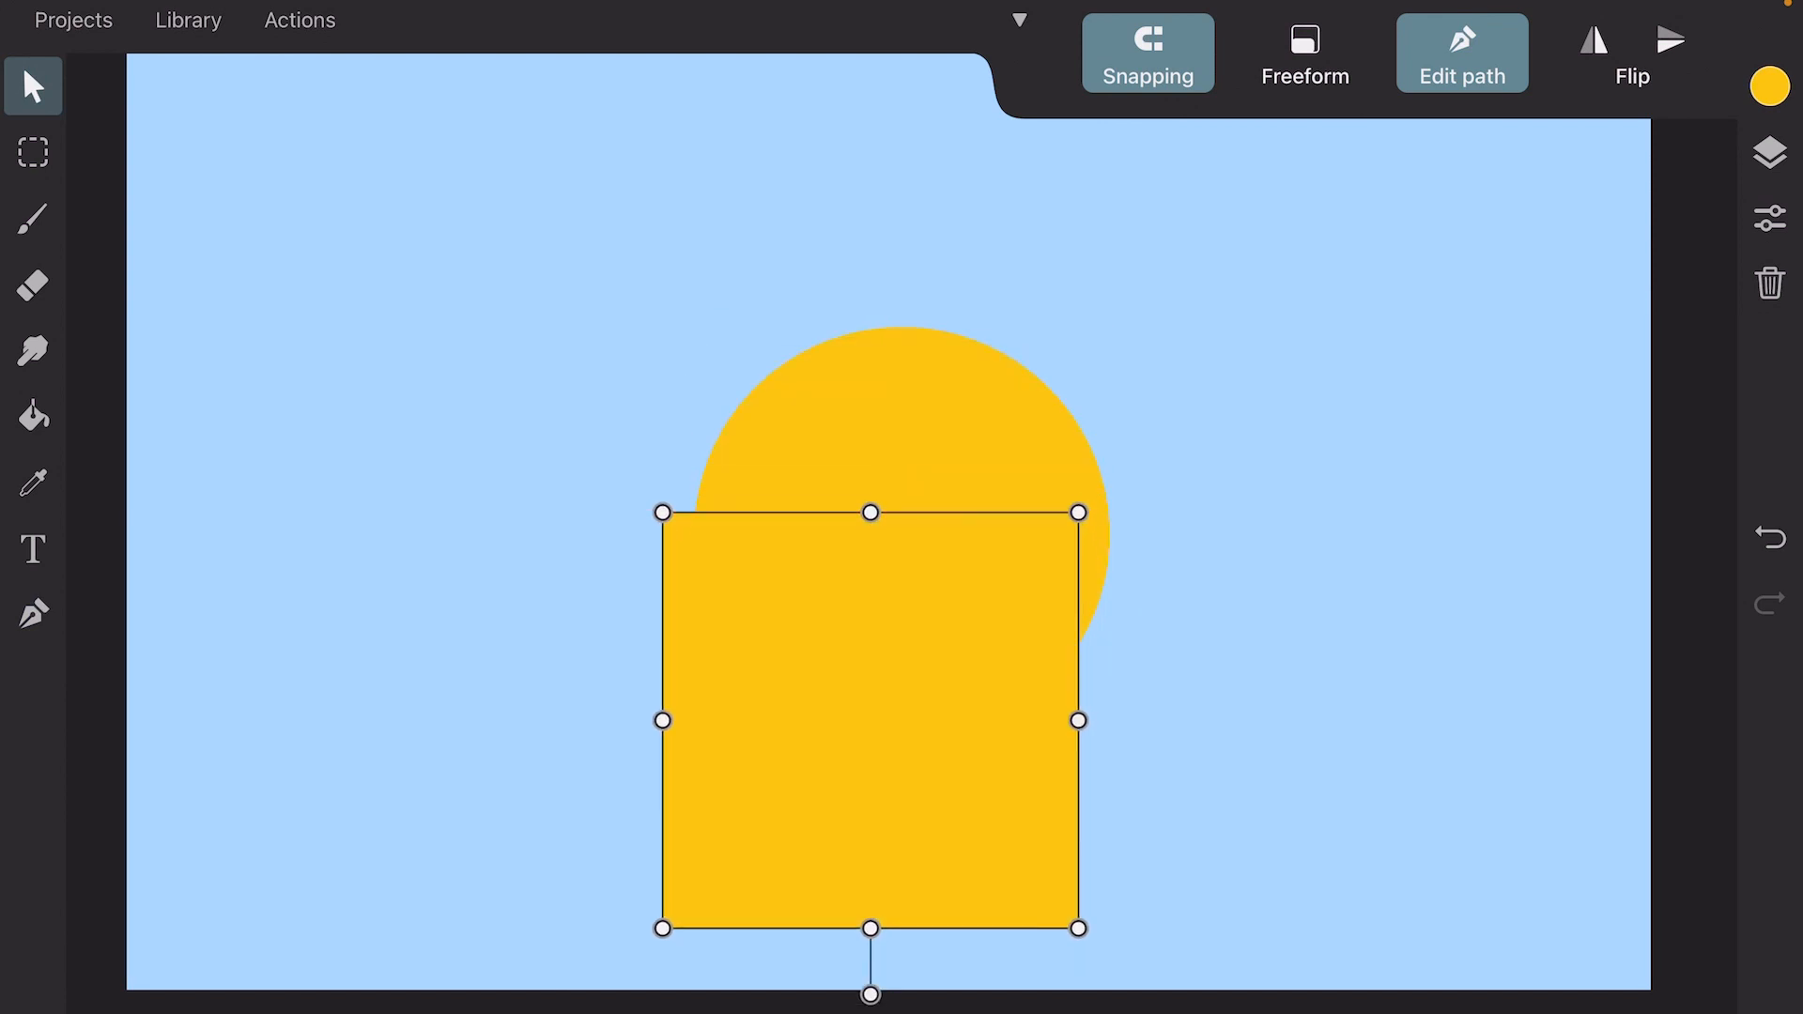
click(1769, 85)
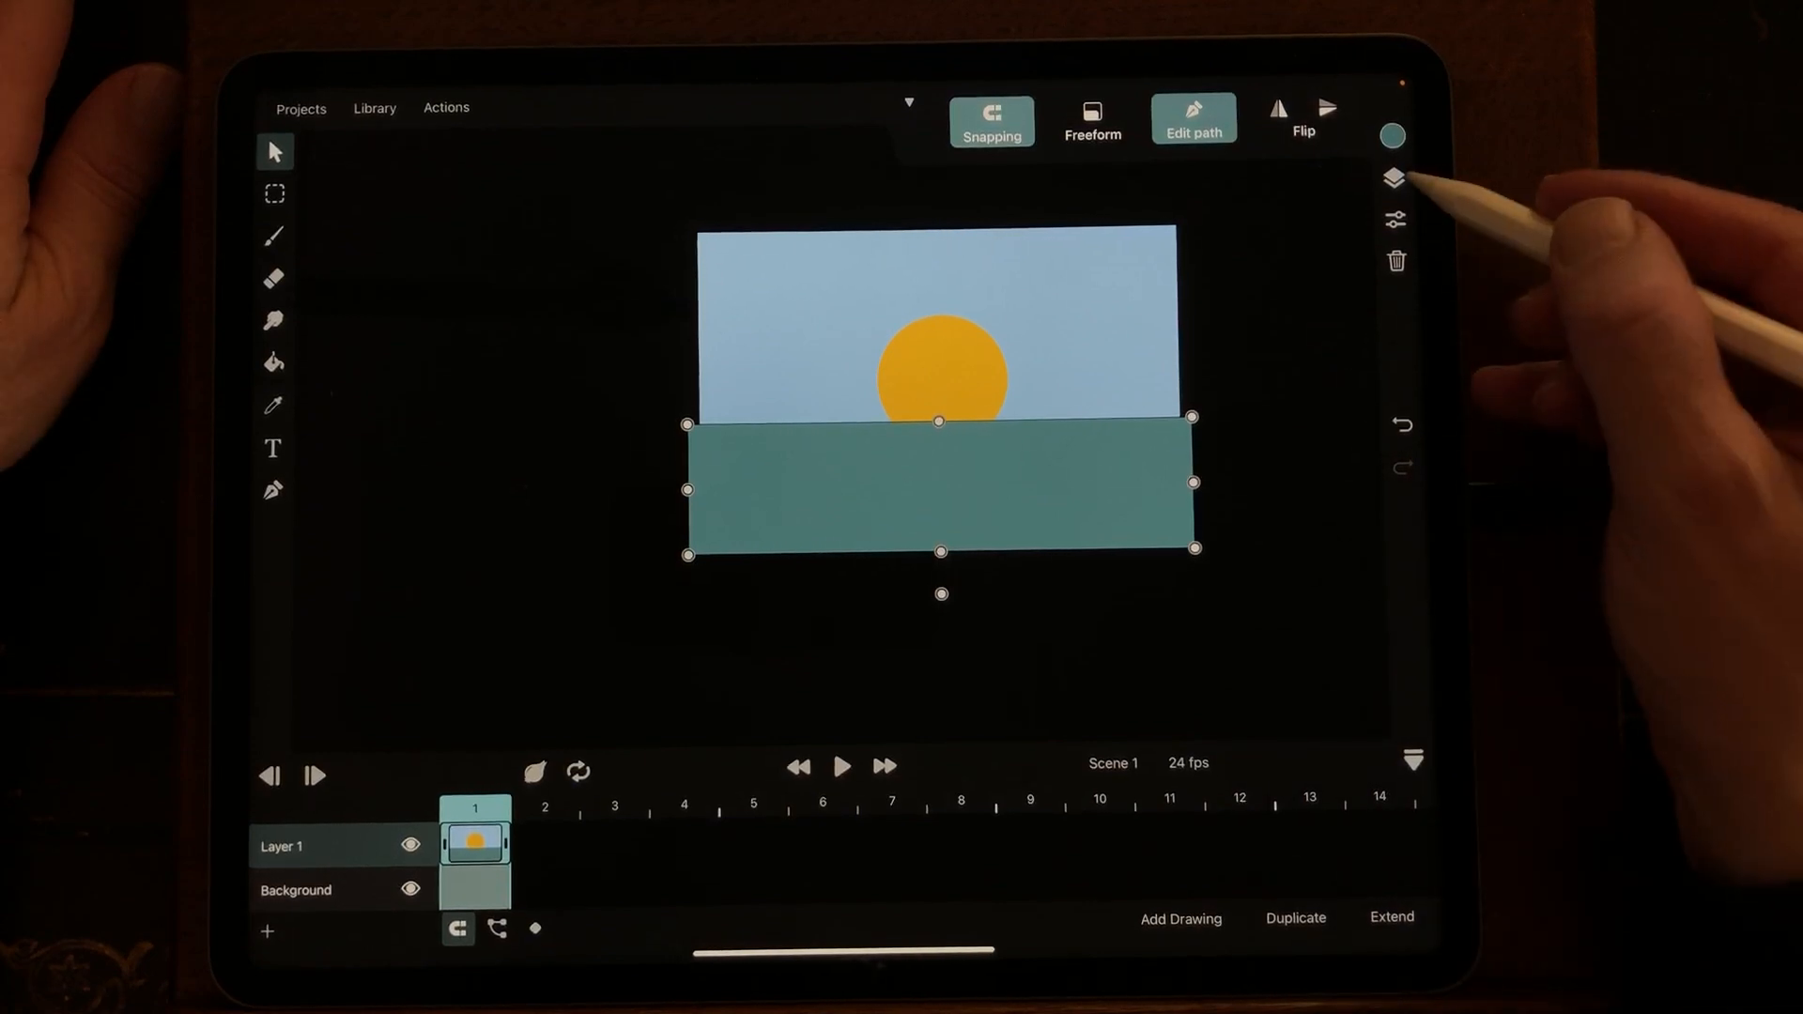
Step: Split sky, sun and water onto Layers 1–3 and extend the drawing to about 3 seconds
click(1396, 180)
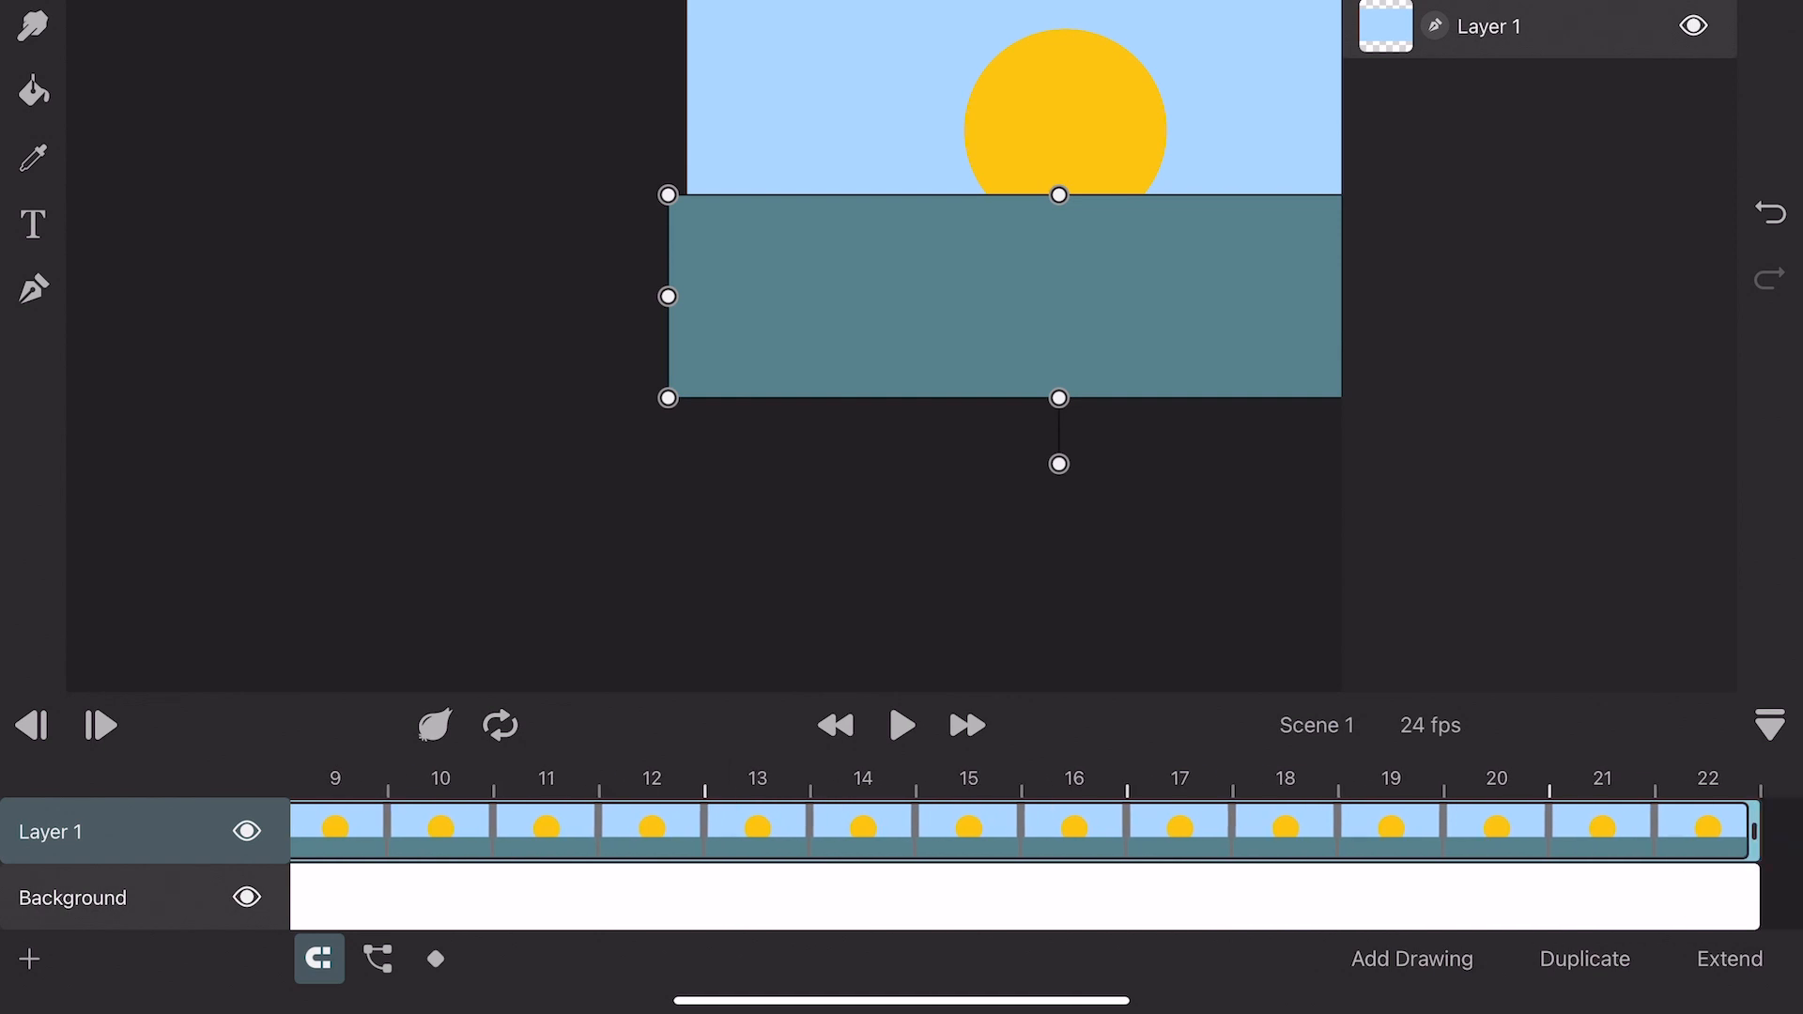
scroll(right, 3)
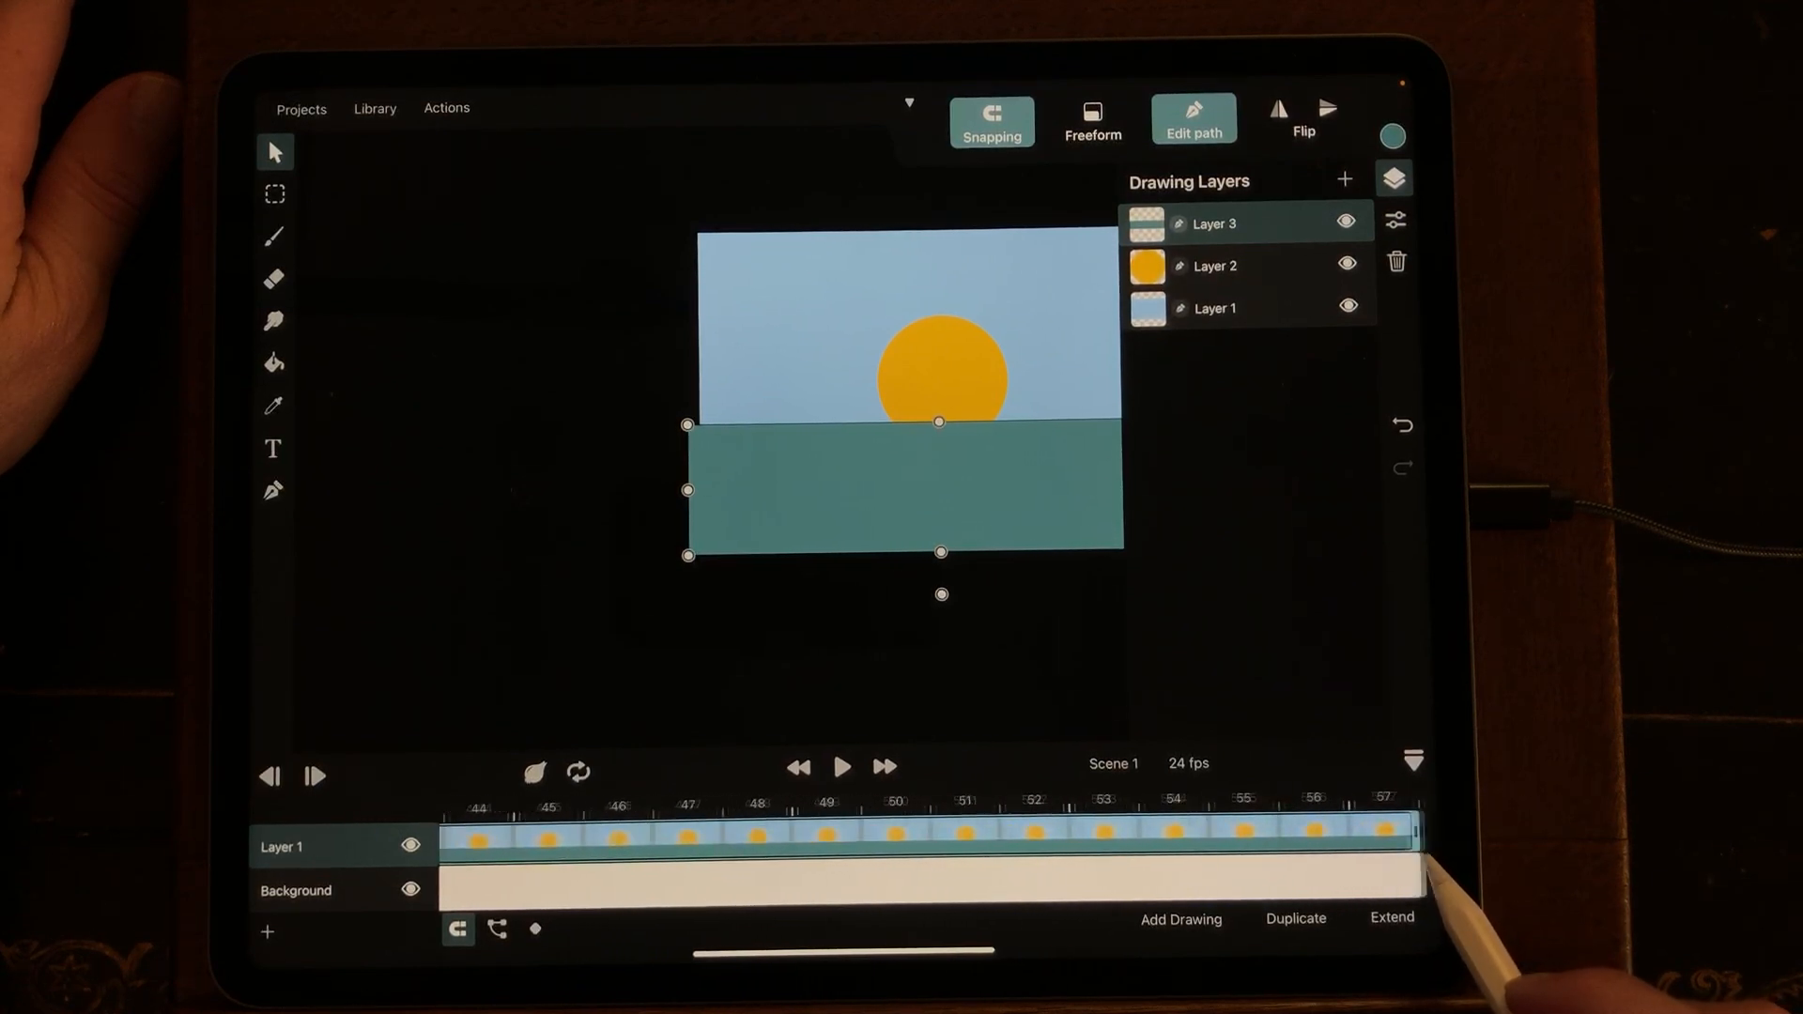
scroll(right, 3)
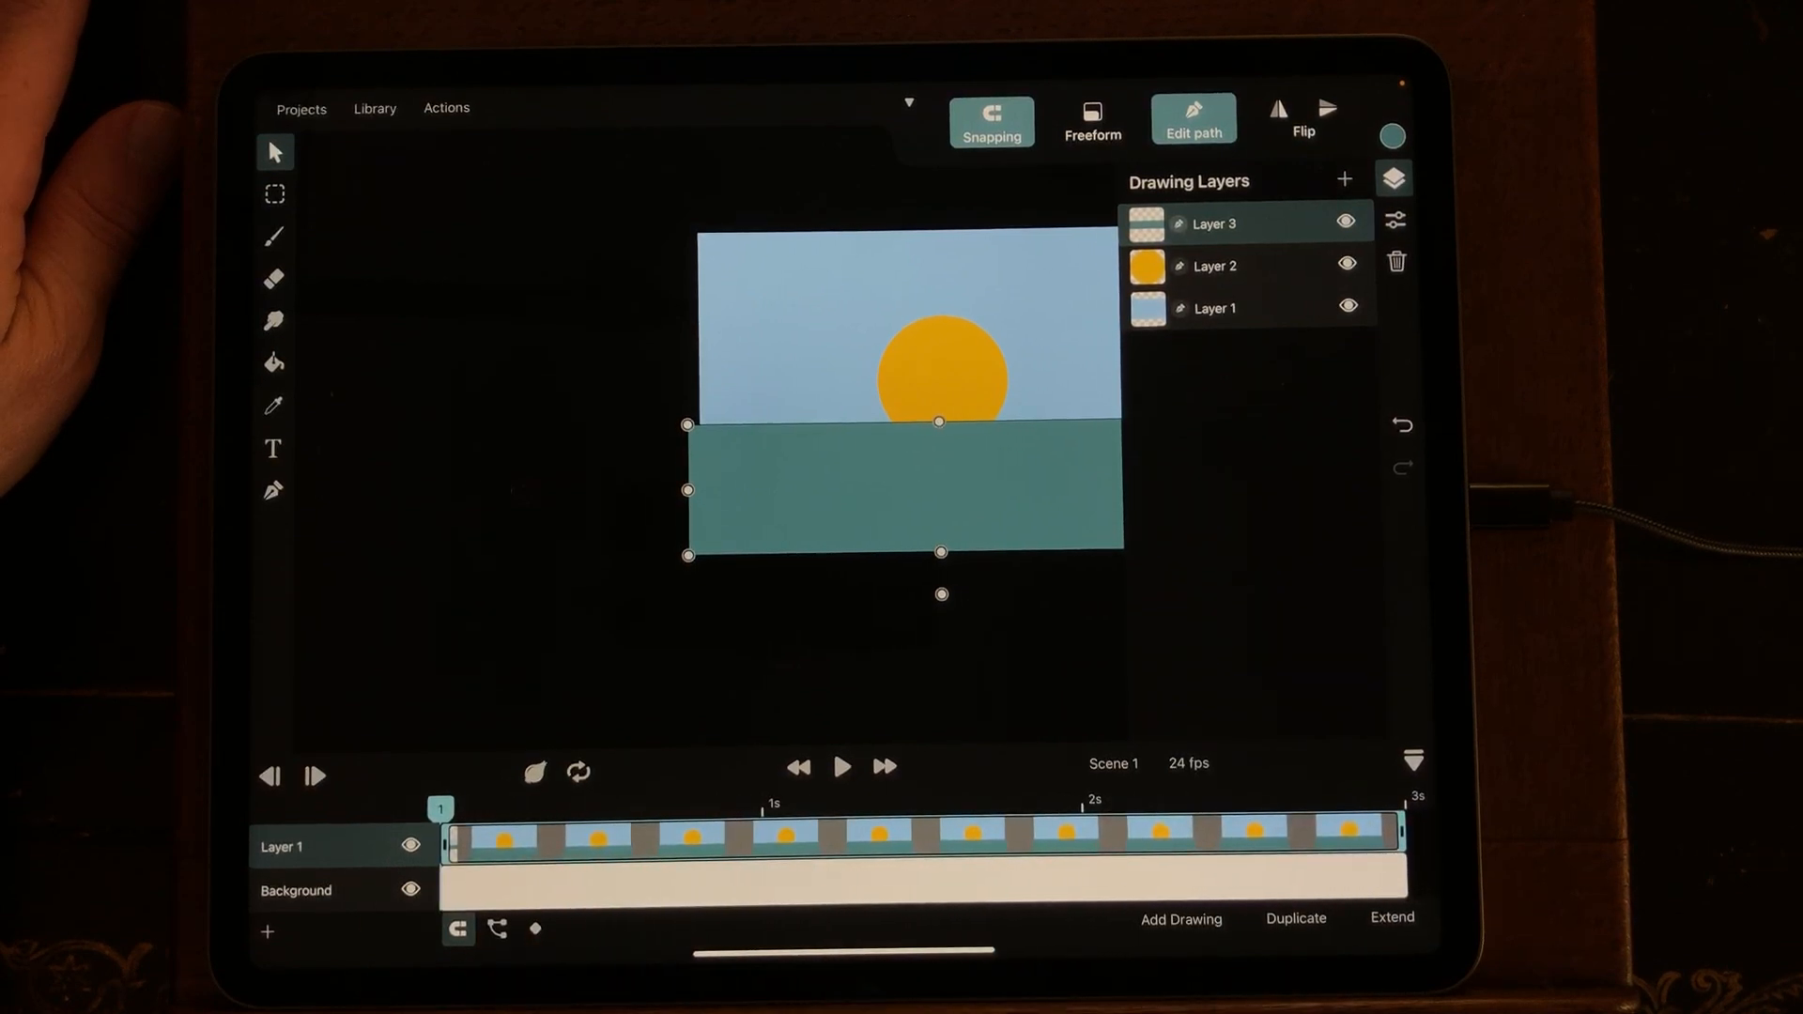
Step: On Layer 2 at frame 1, raise the sun above the sky and show its Position/Rotation/Scale/Opacity tracks
click(1211, 264)
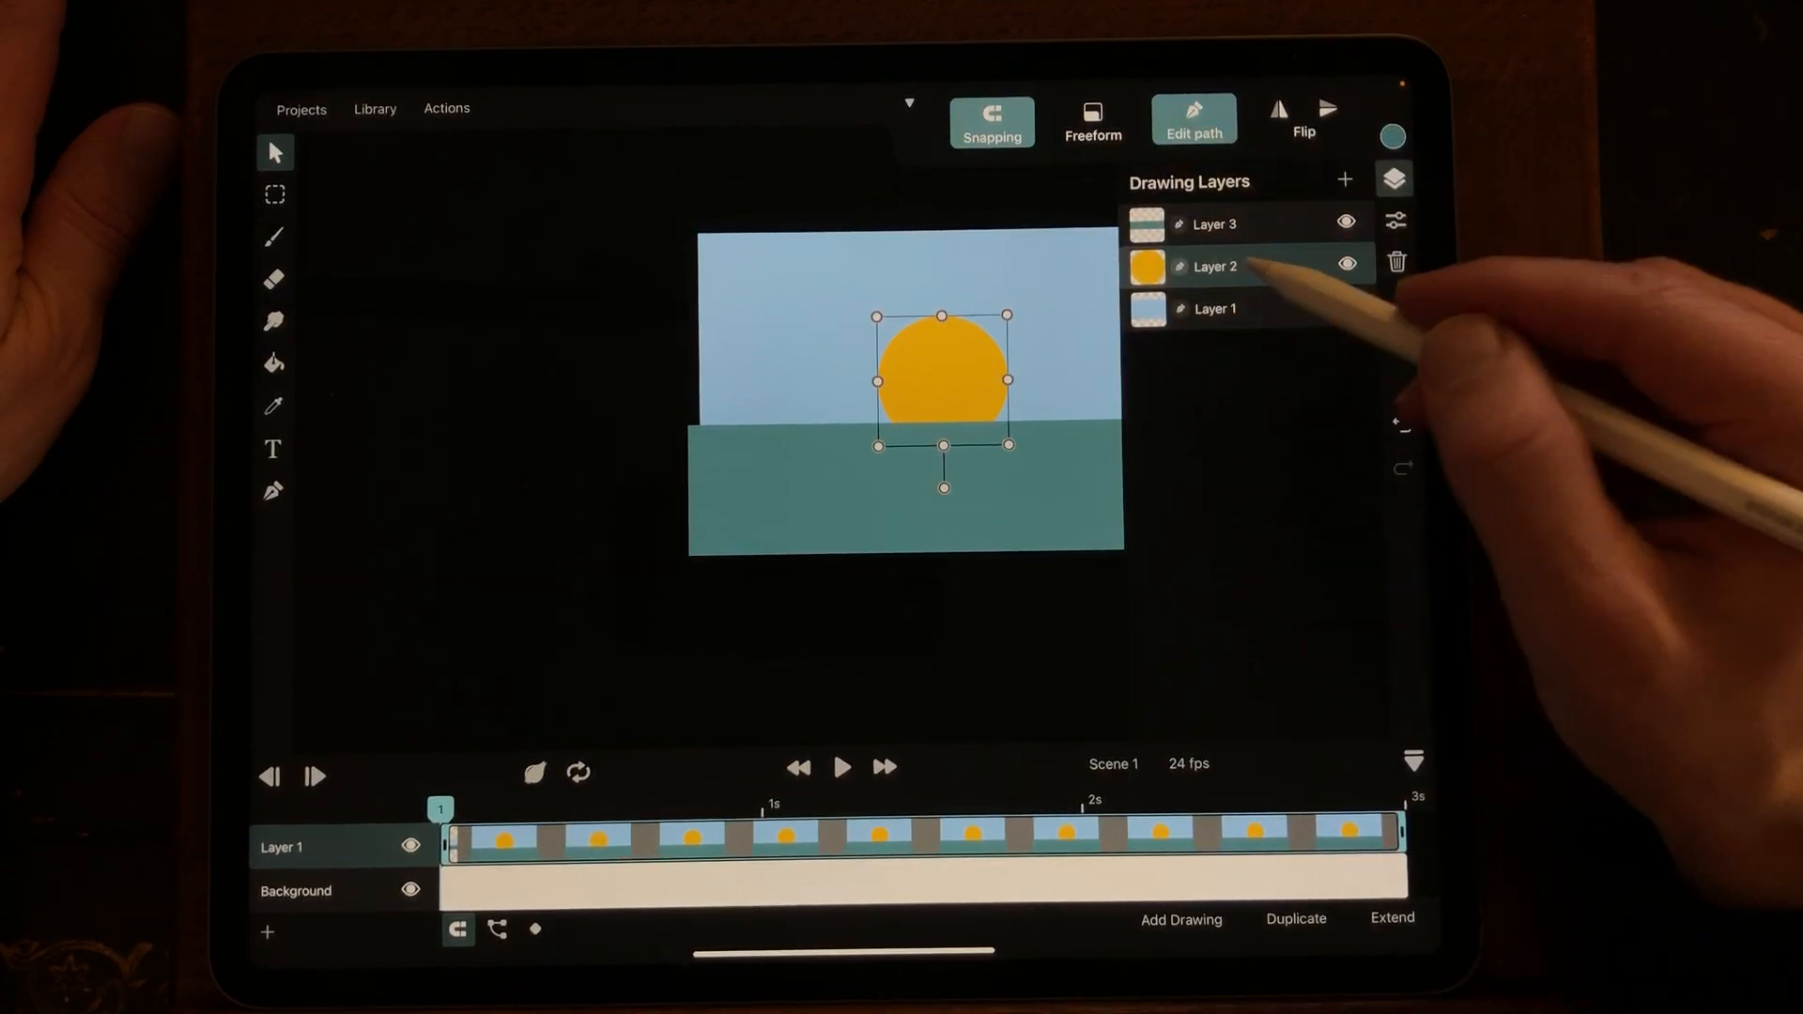
drag(942, 385, 928, 287)
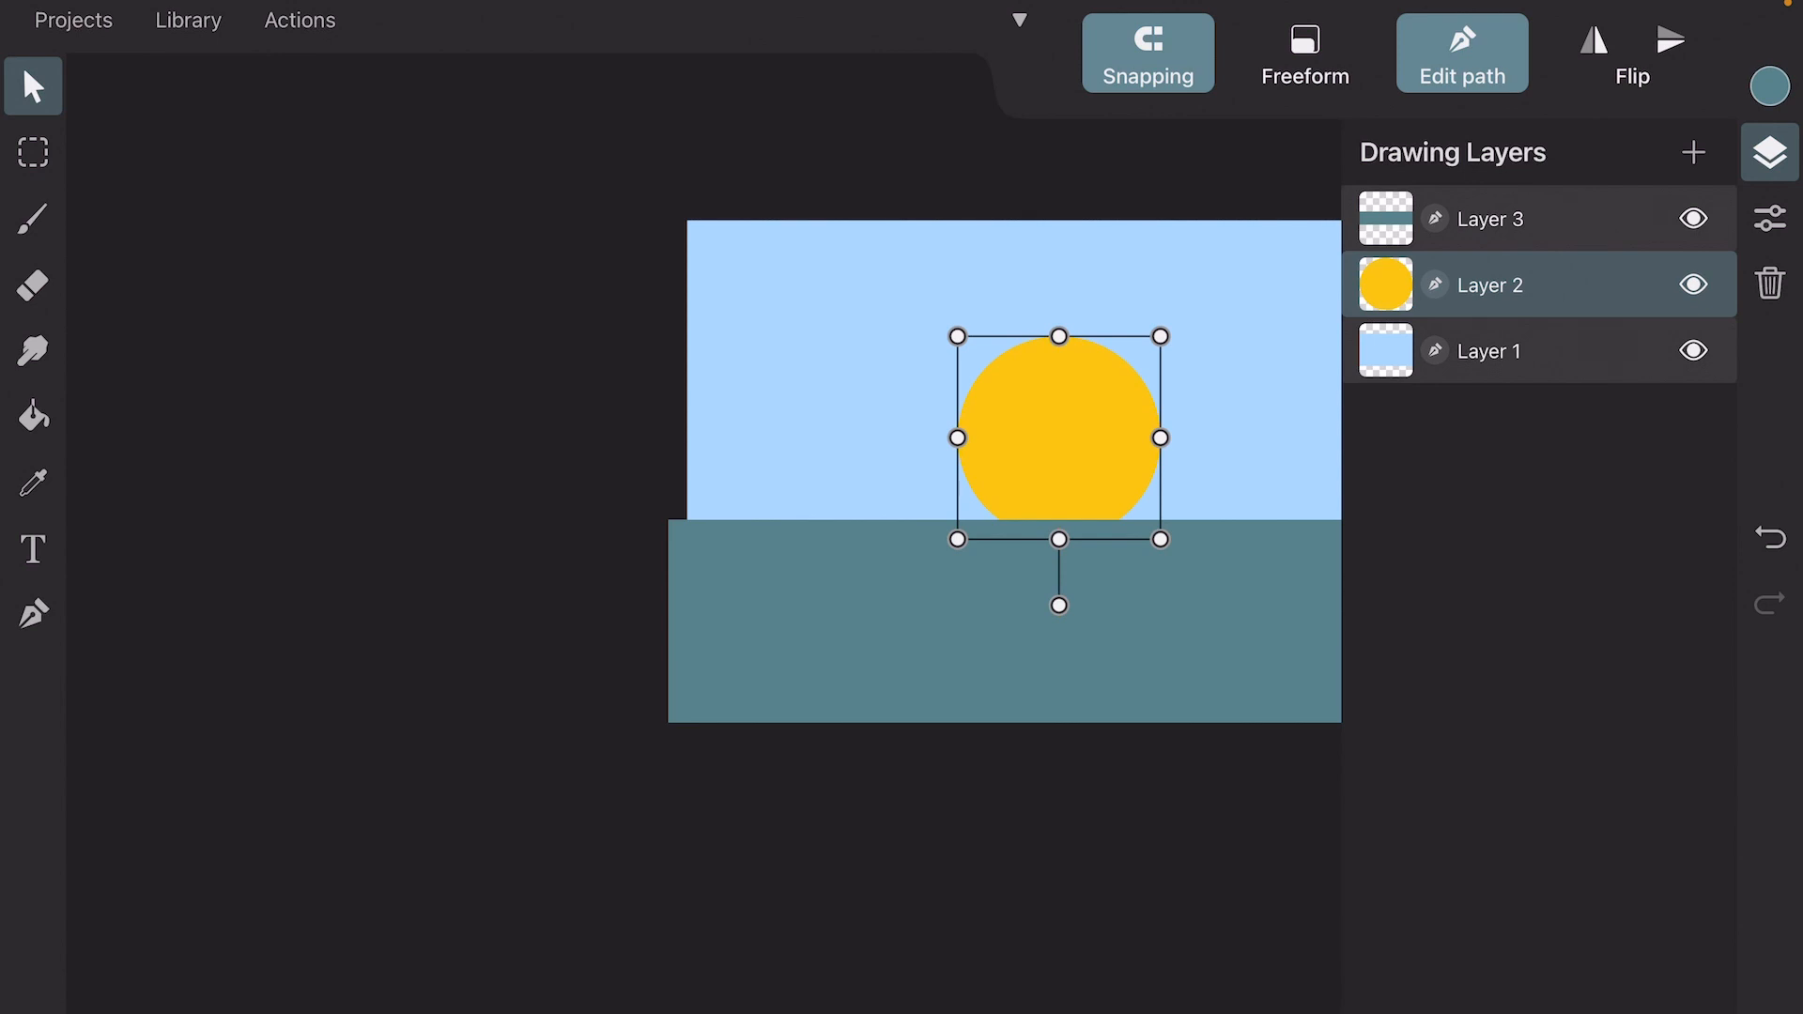
drag(1059, 436, 1059, 194)
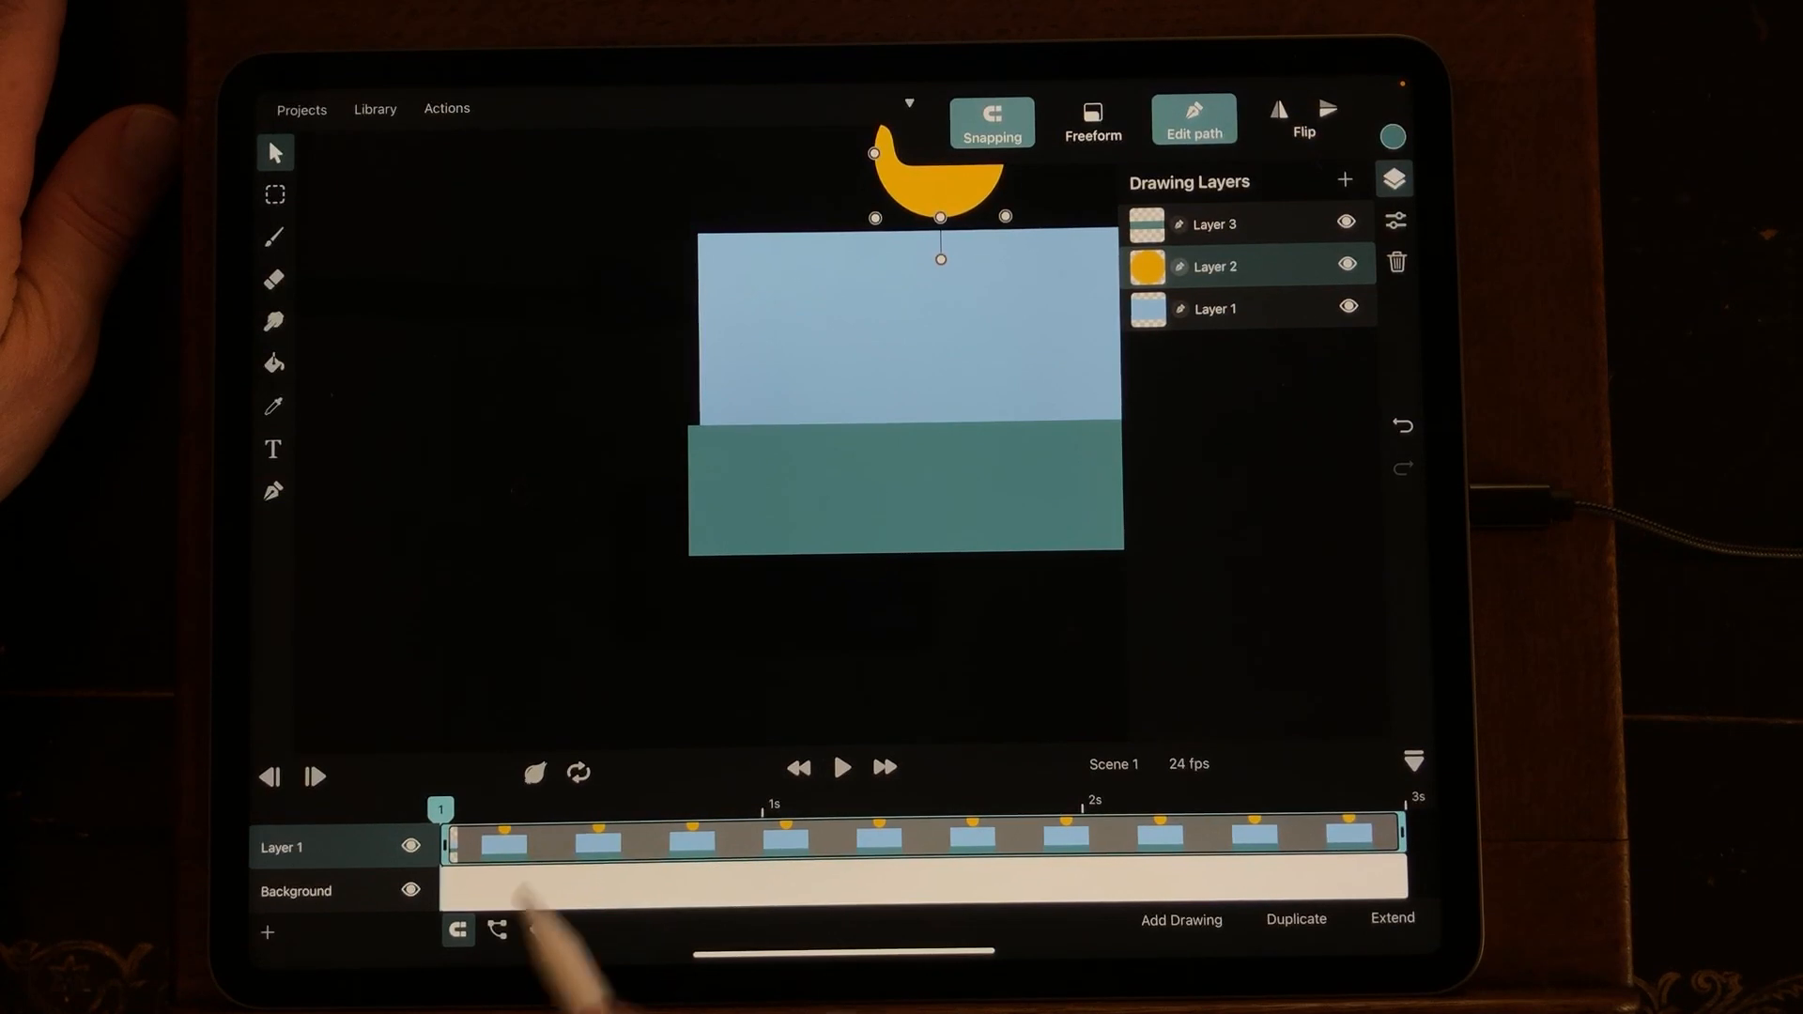
click(496, 930)
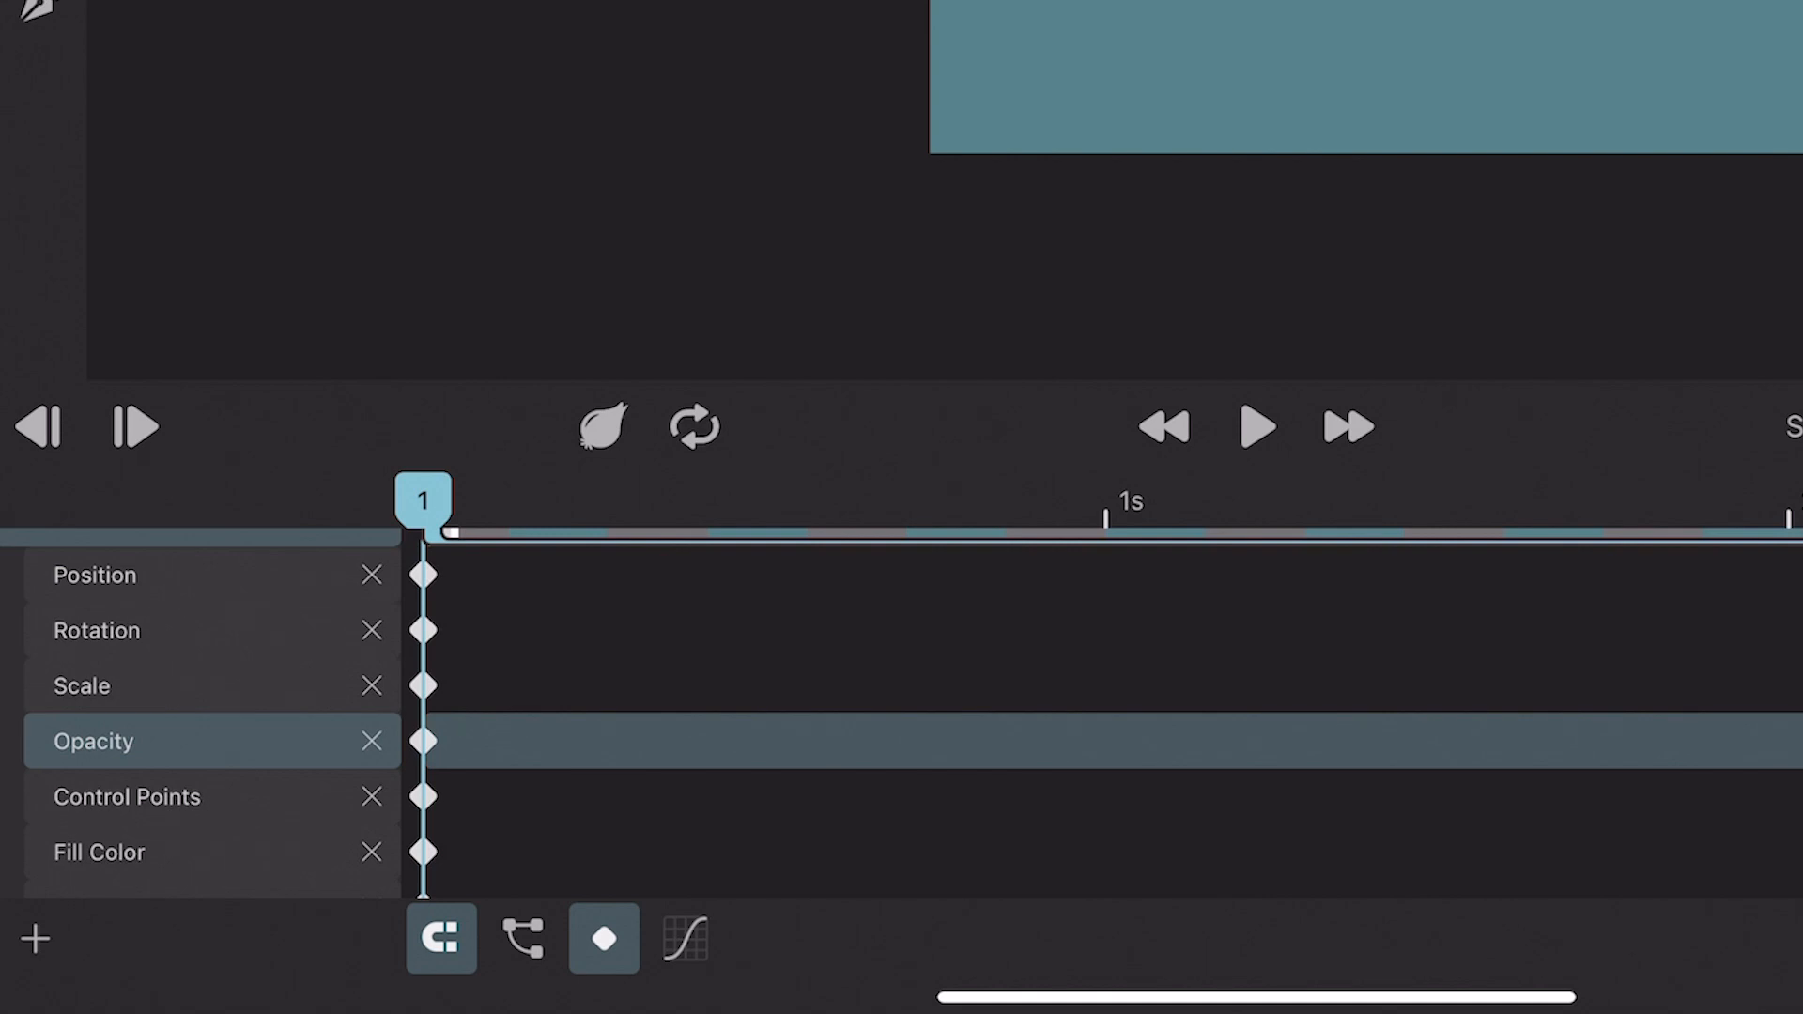
Step: At frame 72 lower the sun behind the water line and preview the sunset
scroll(down, 3)
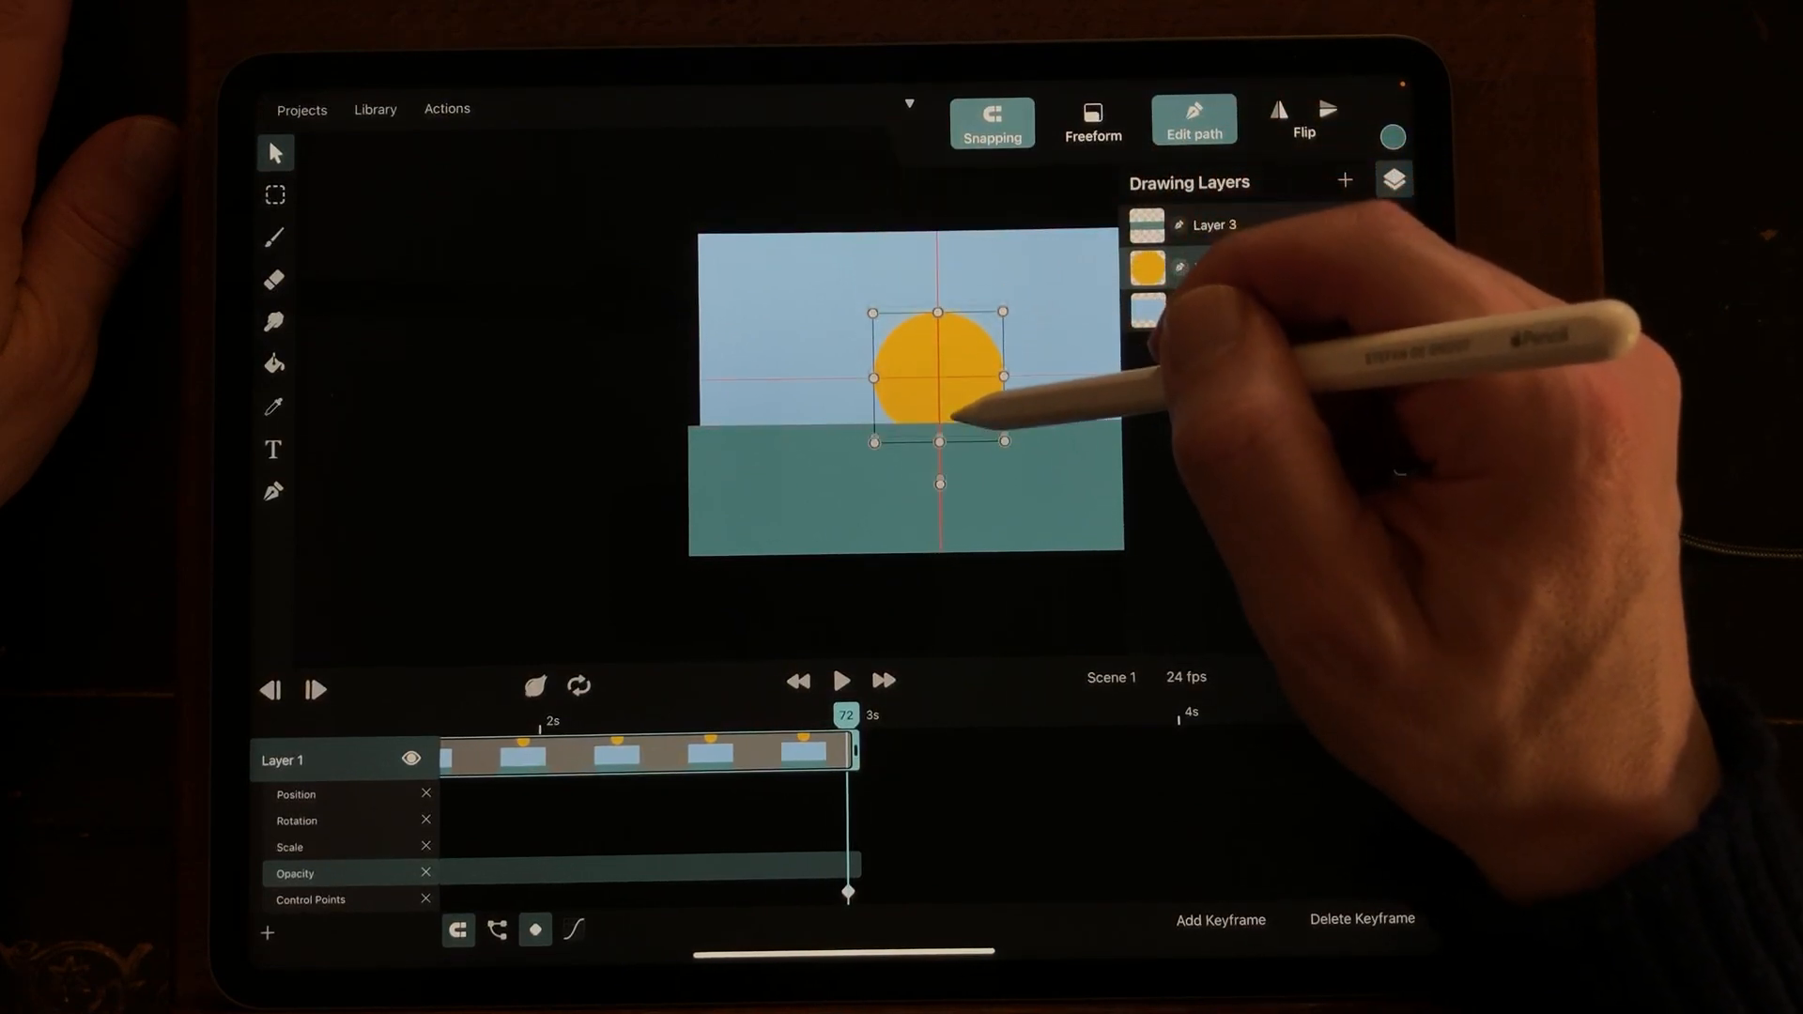
drag(939, 377, 944, 563)
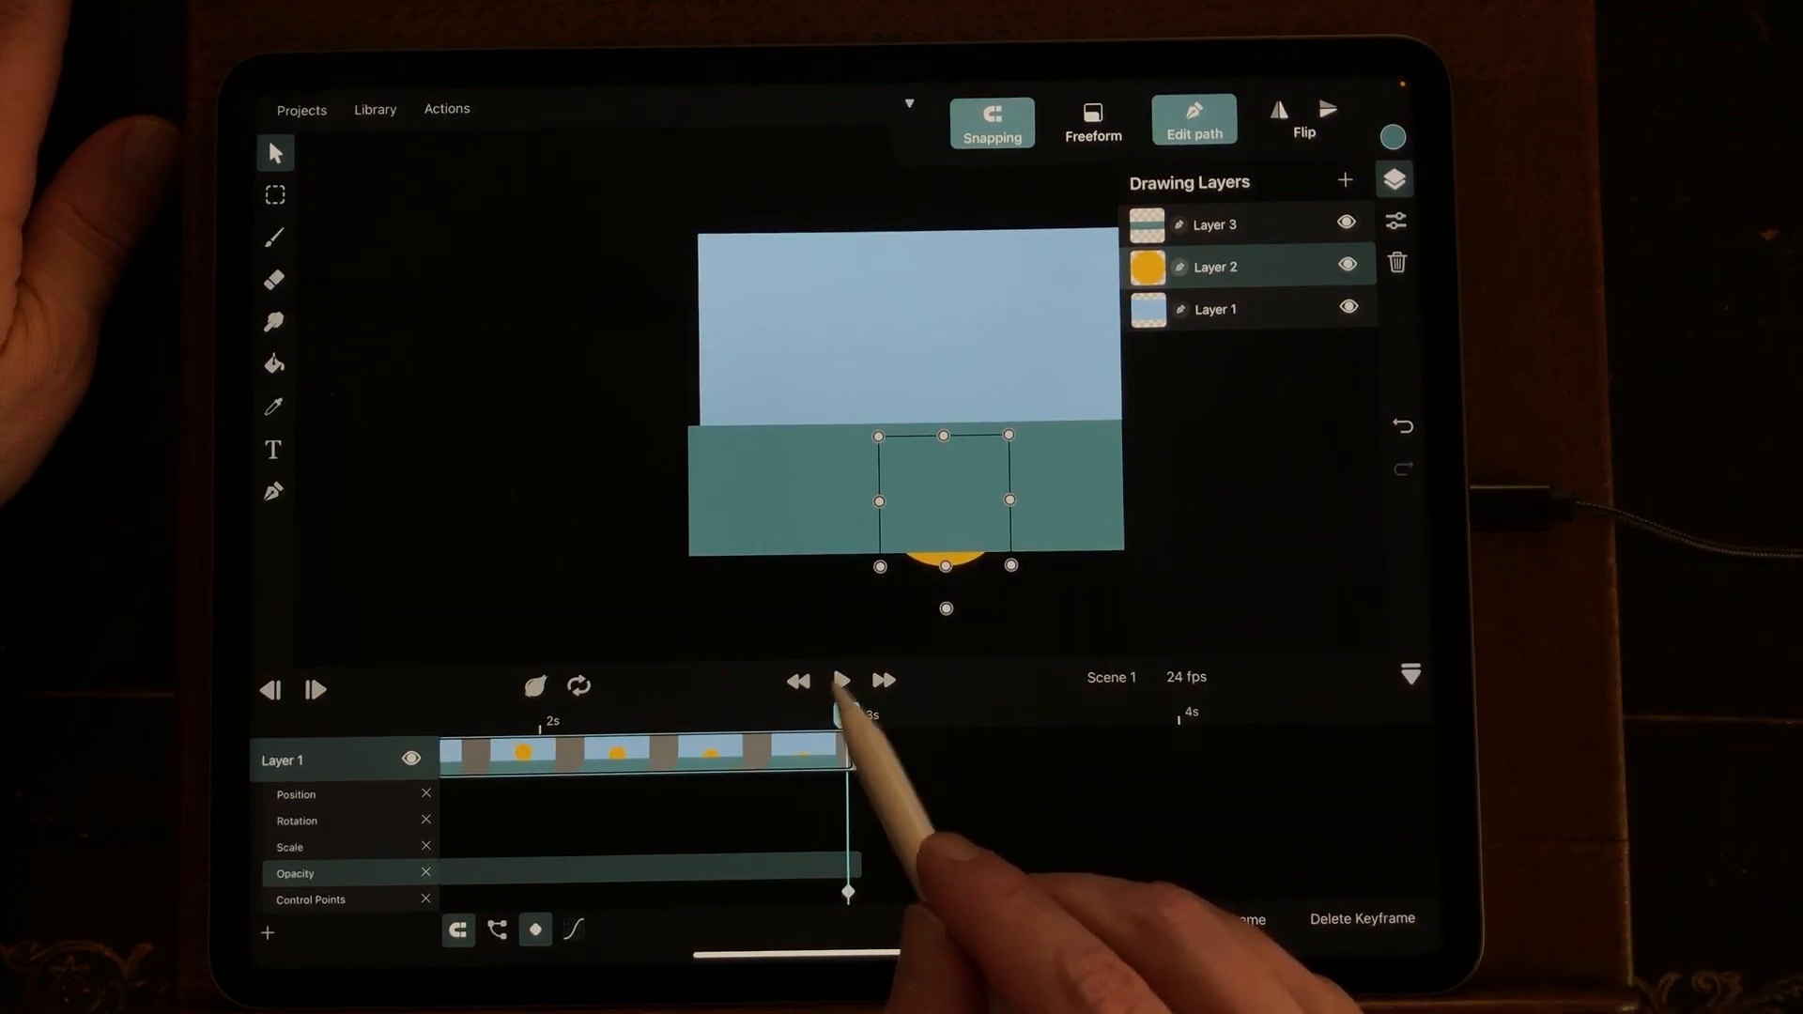
click(840, 679)
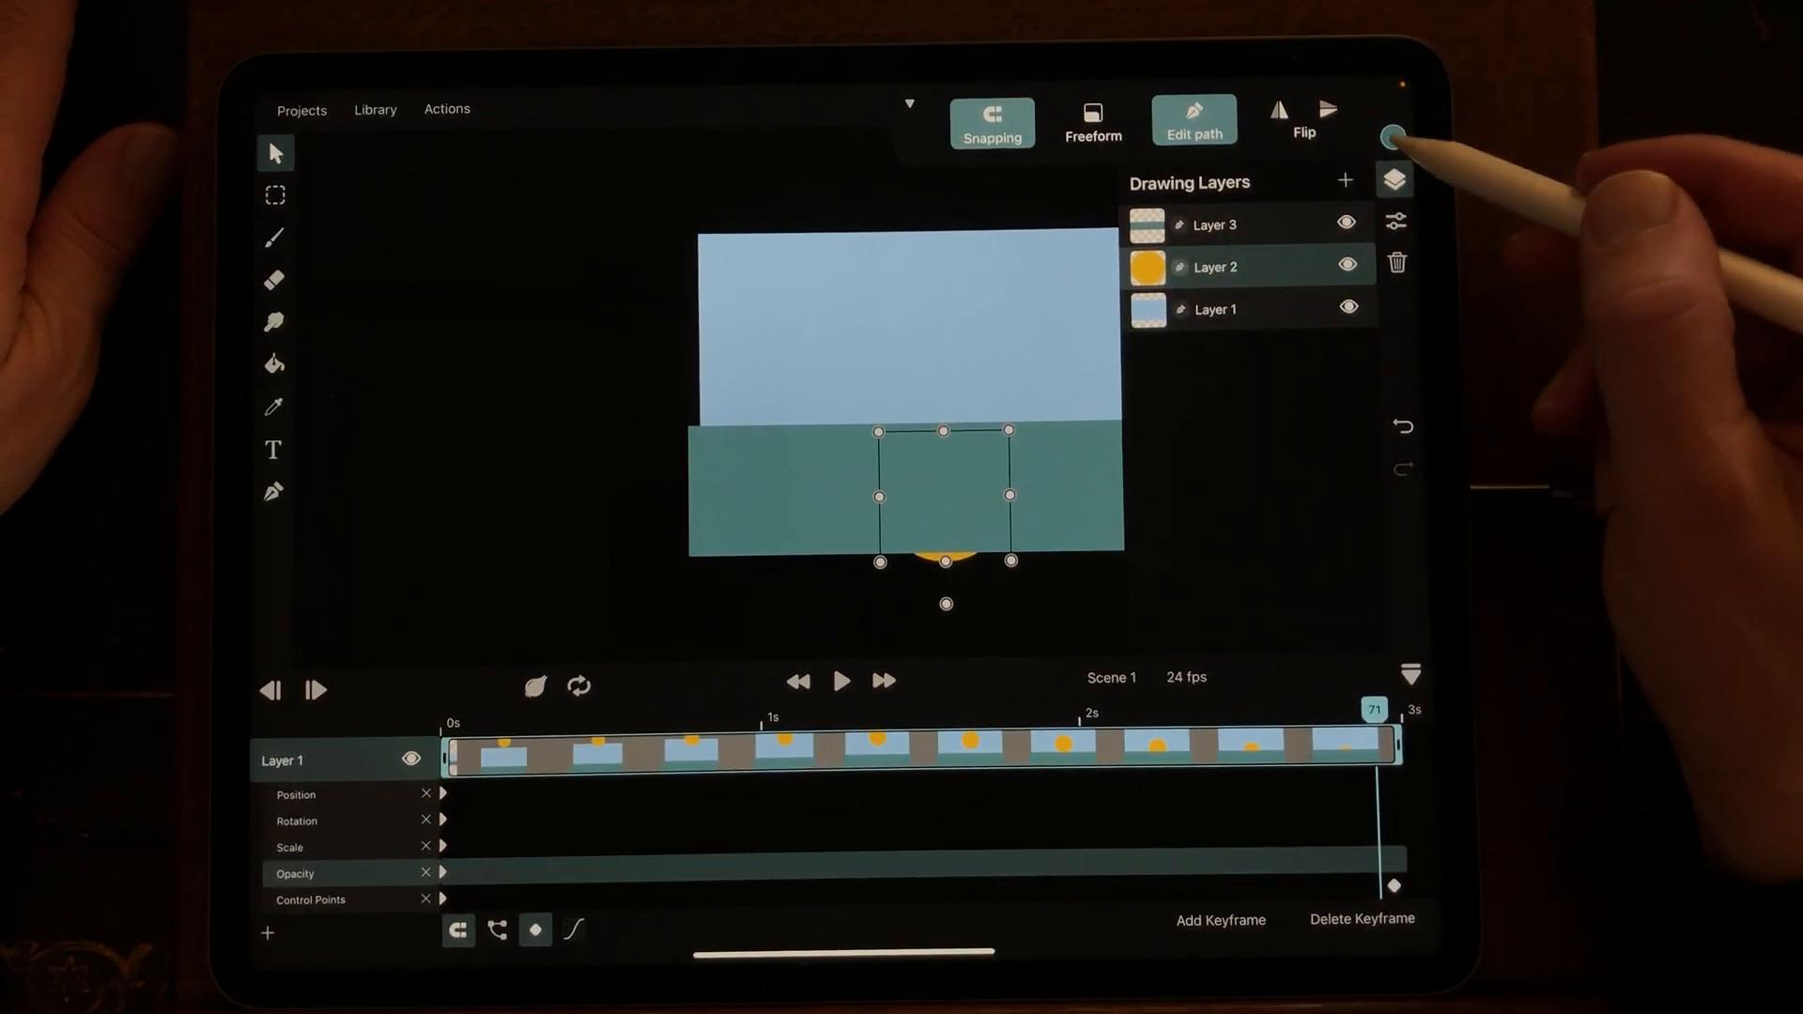
Step: At frame 72 change the sun's fill colour to orange, adding a Fill Color keyframe
click(1391, 137)
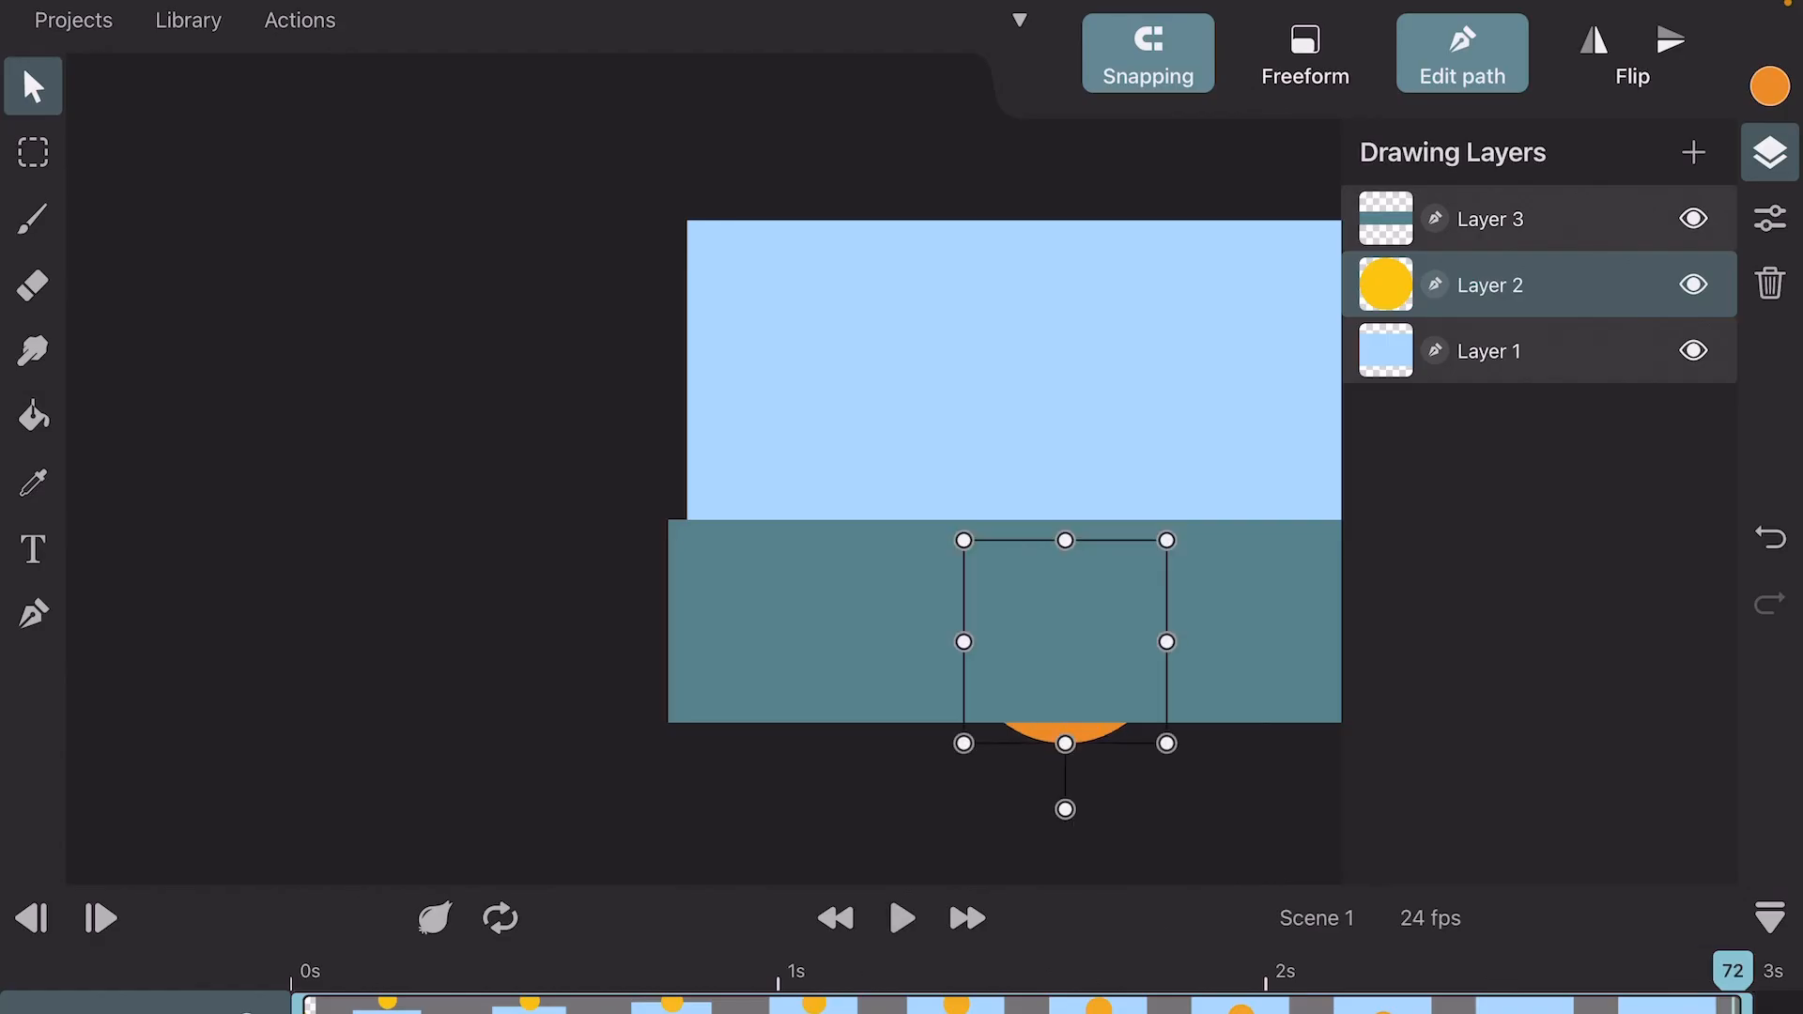
click(900, 918)
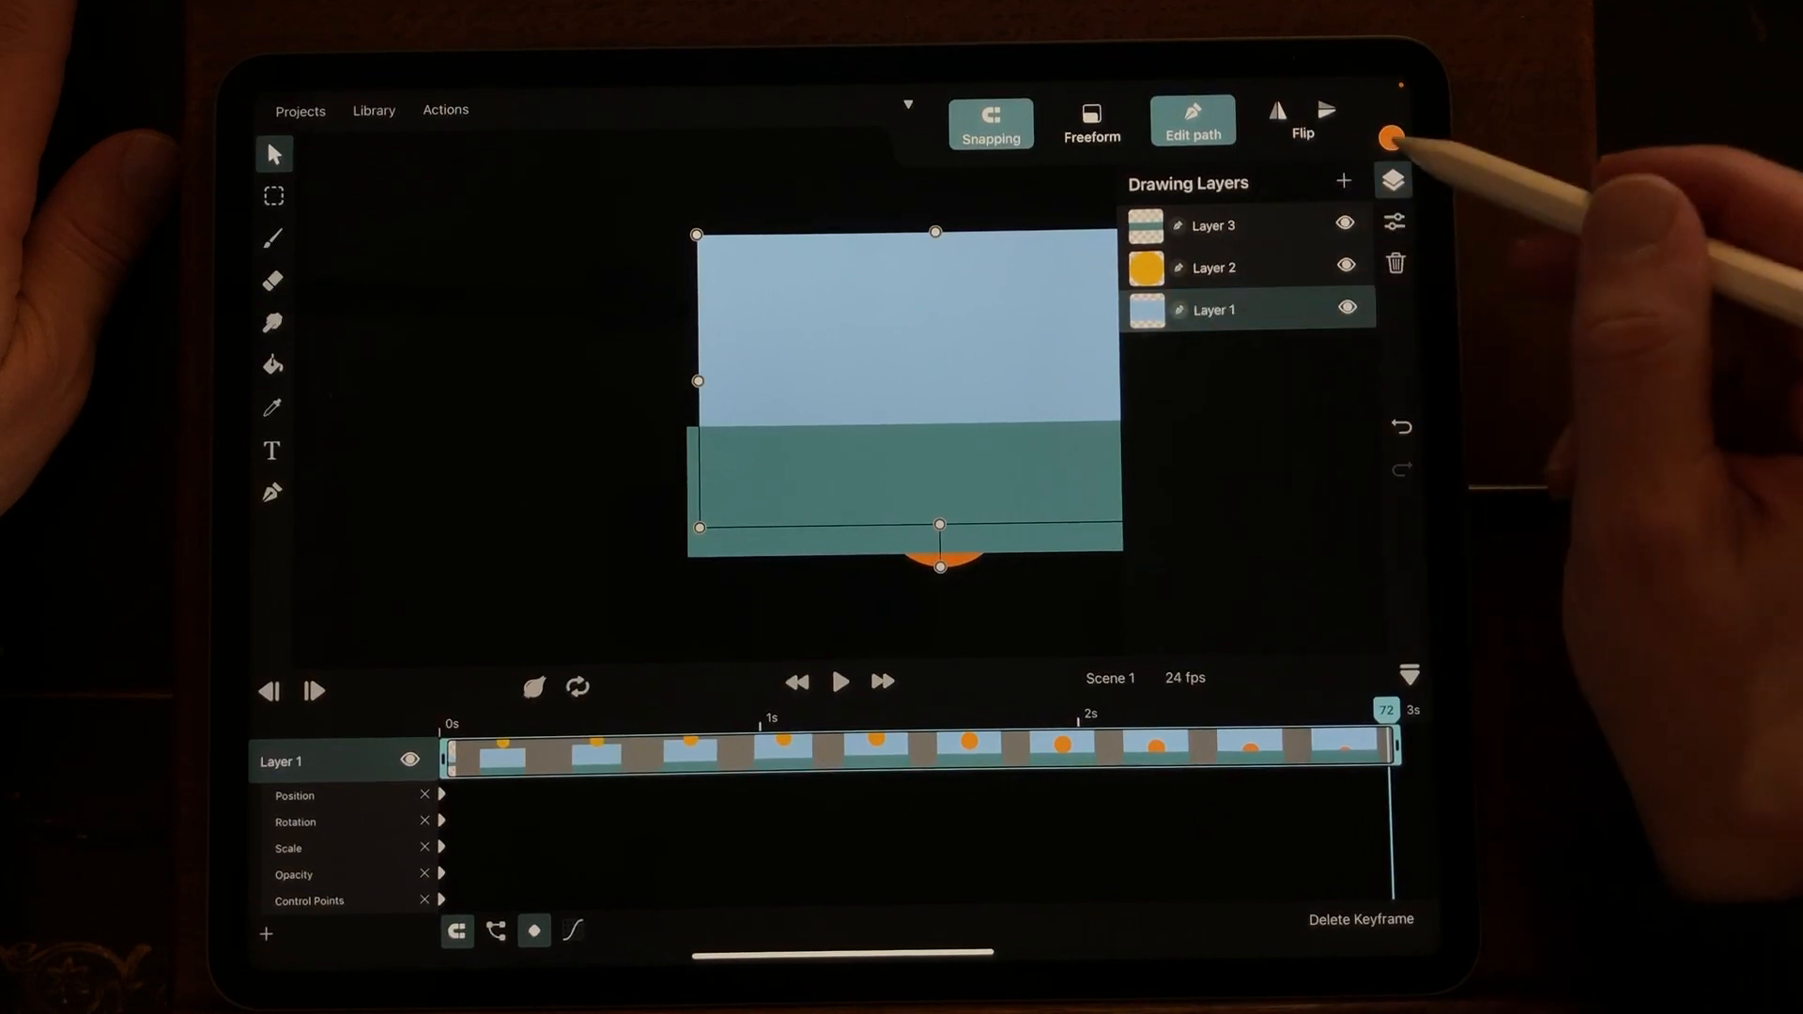
Step: On Layer 1 at frame 72, pick a darker blue so the sky deepens over the animation
click(1391, 138)
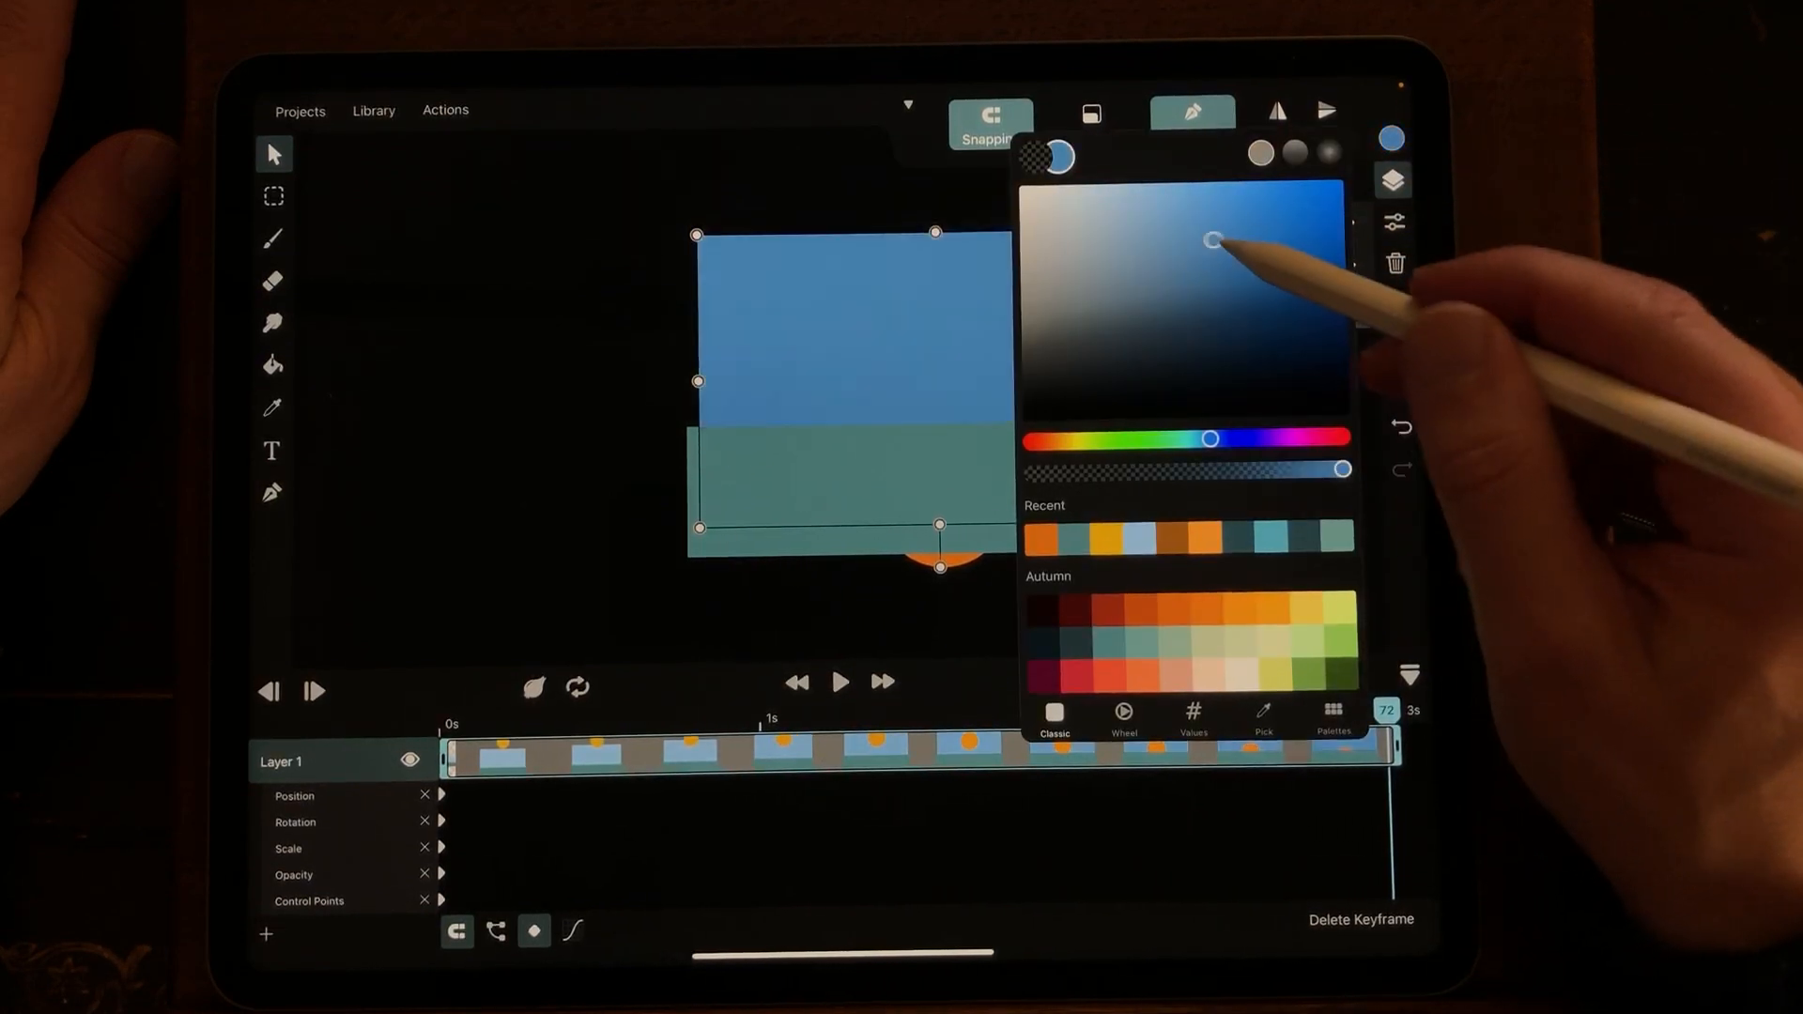
drag(1209, 239, 1236, 299)
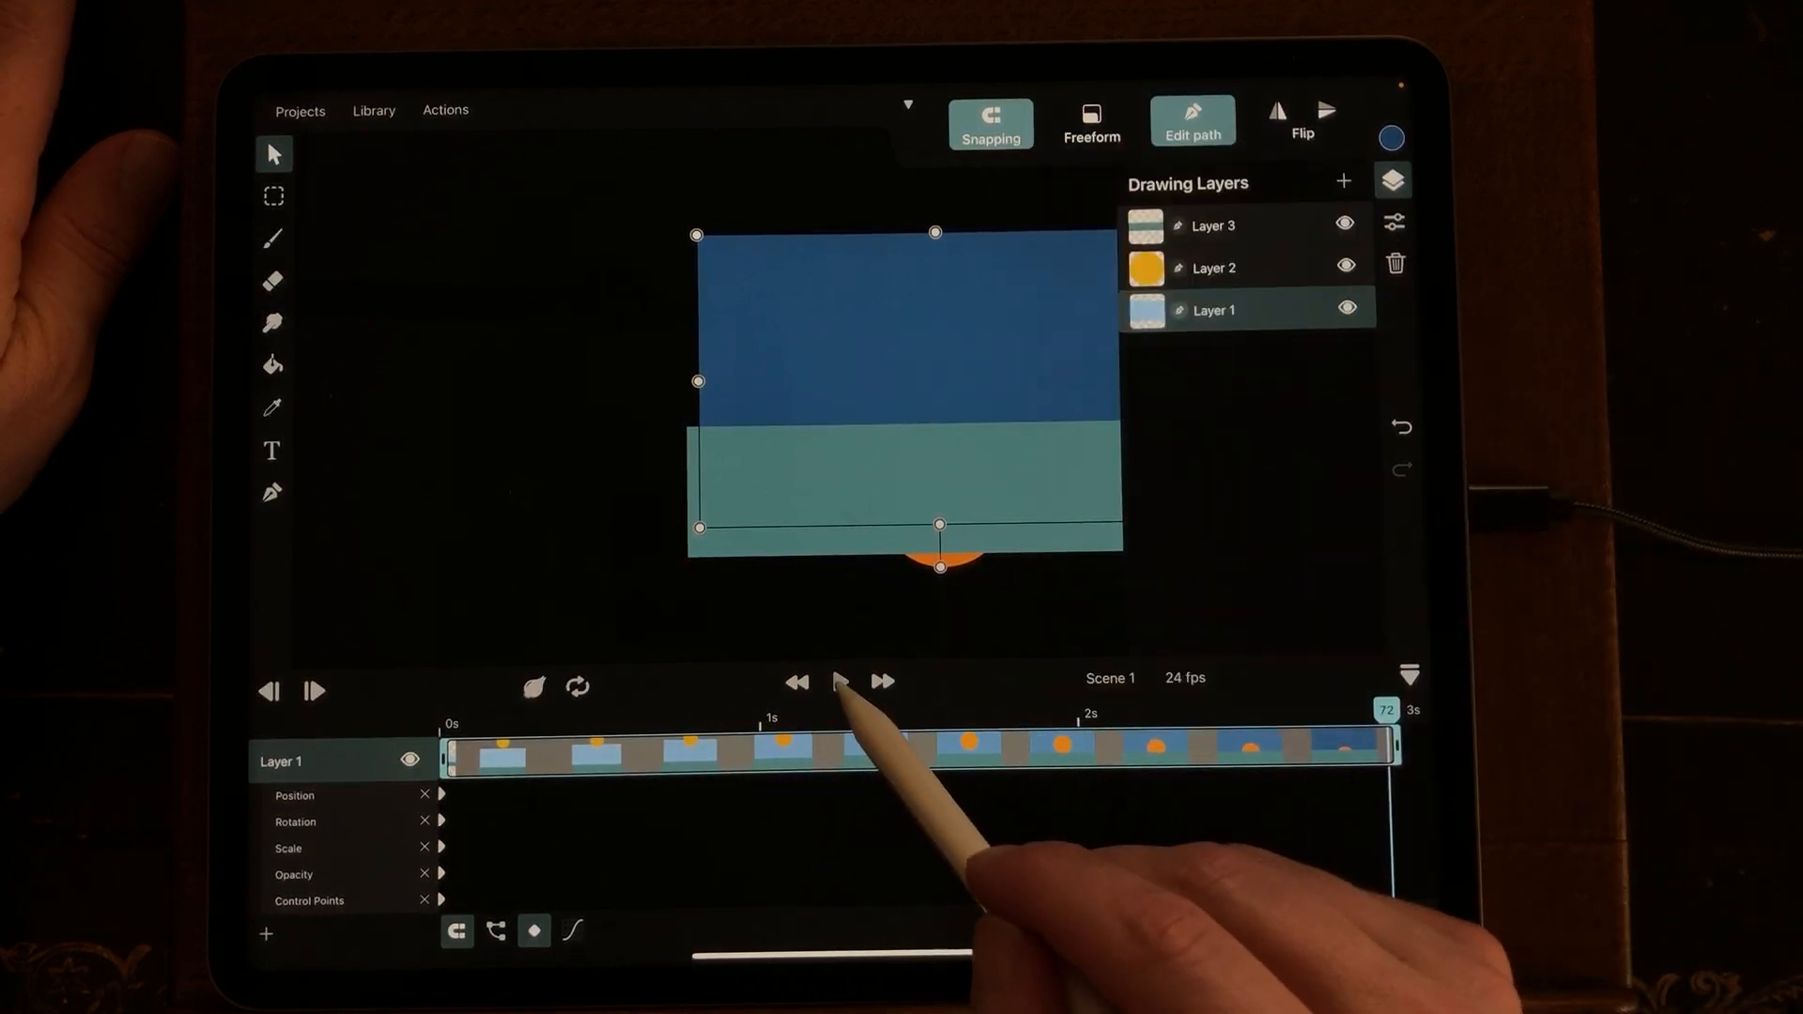
click(838, 680)
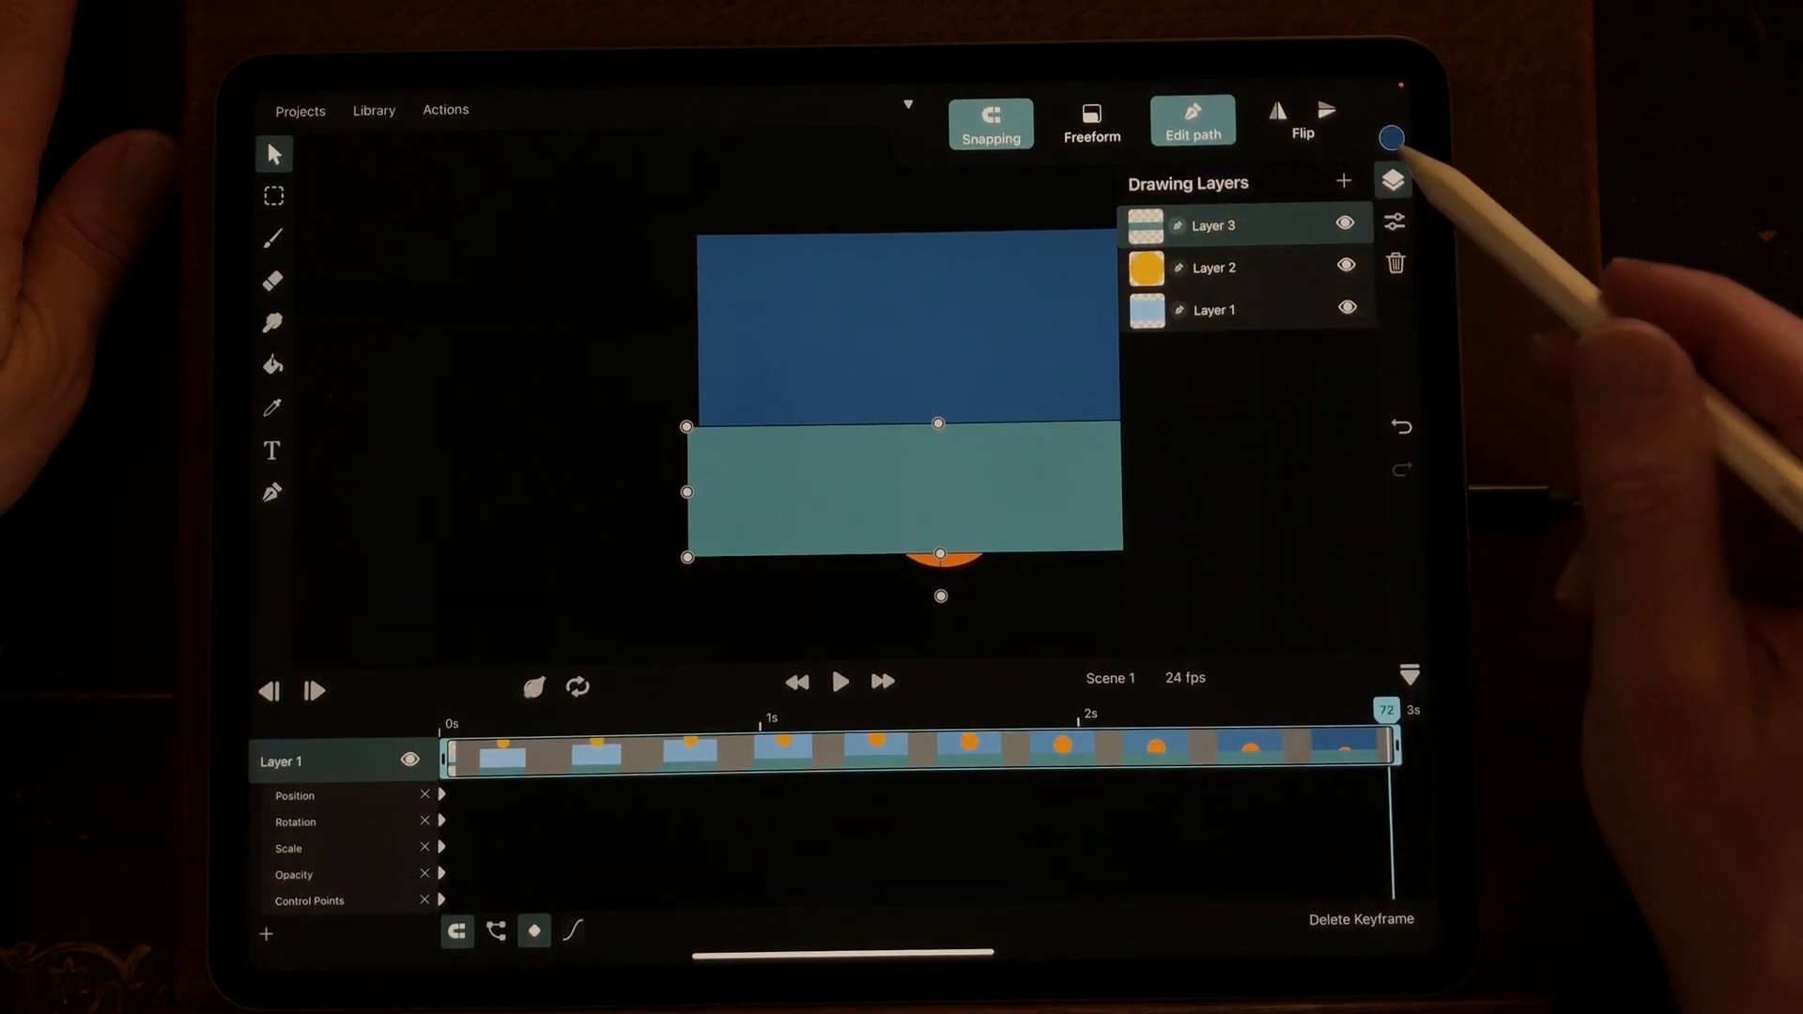
Step: On Layer 3 at frame 72 darken the water to deep teal, then return to frame 1
click(1389, 137)
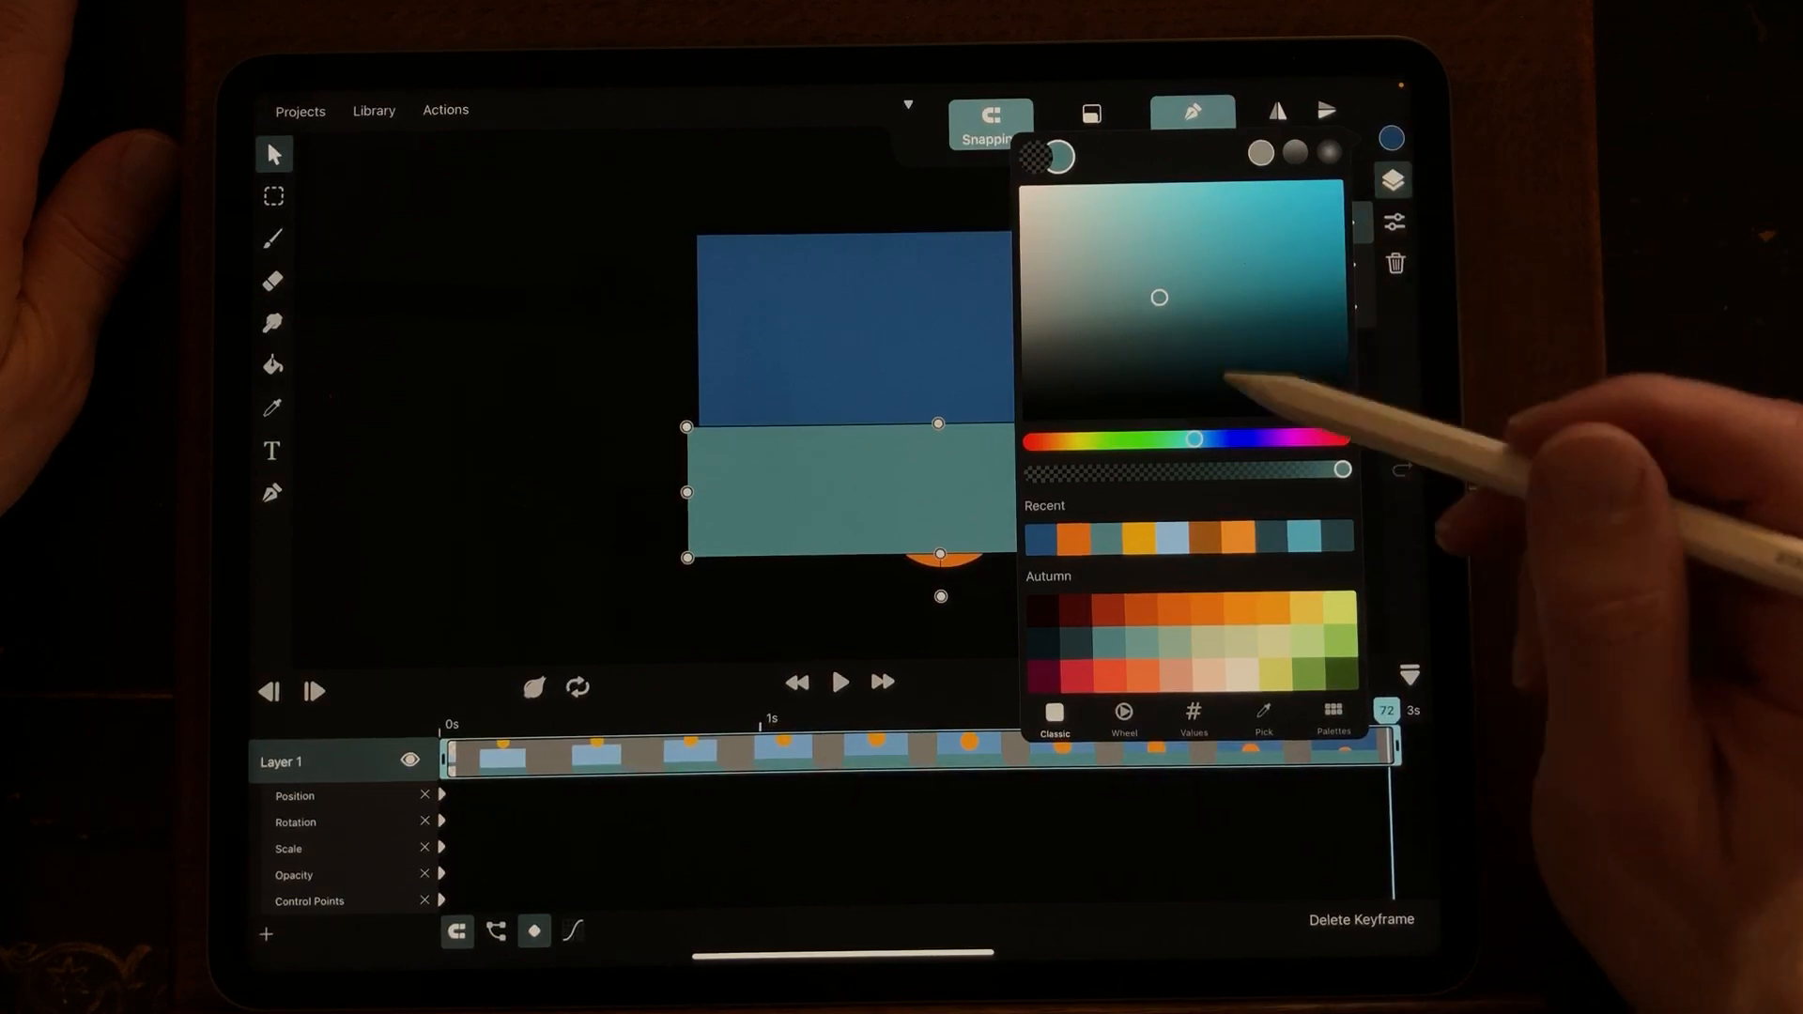
drag(1158, 299, 1187, 340)
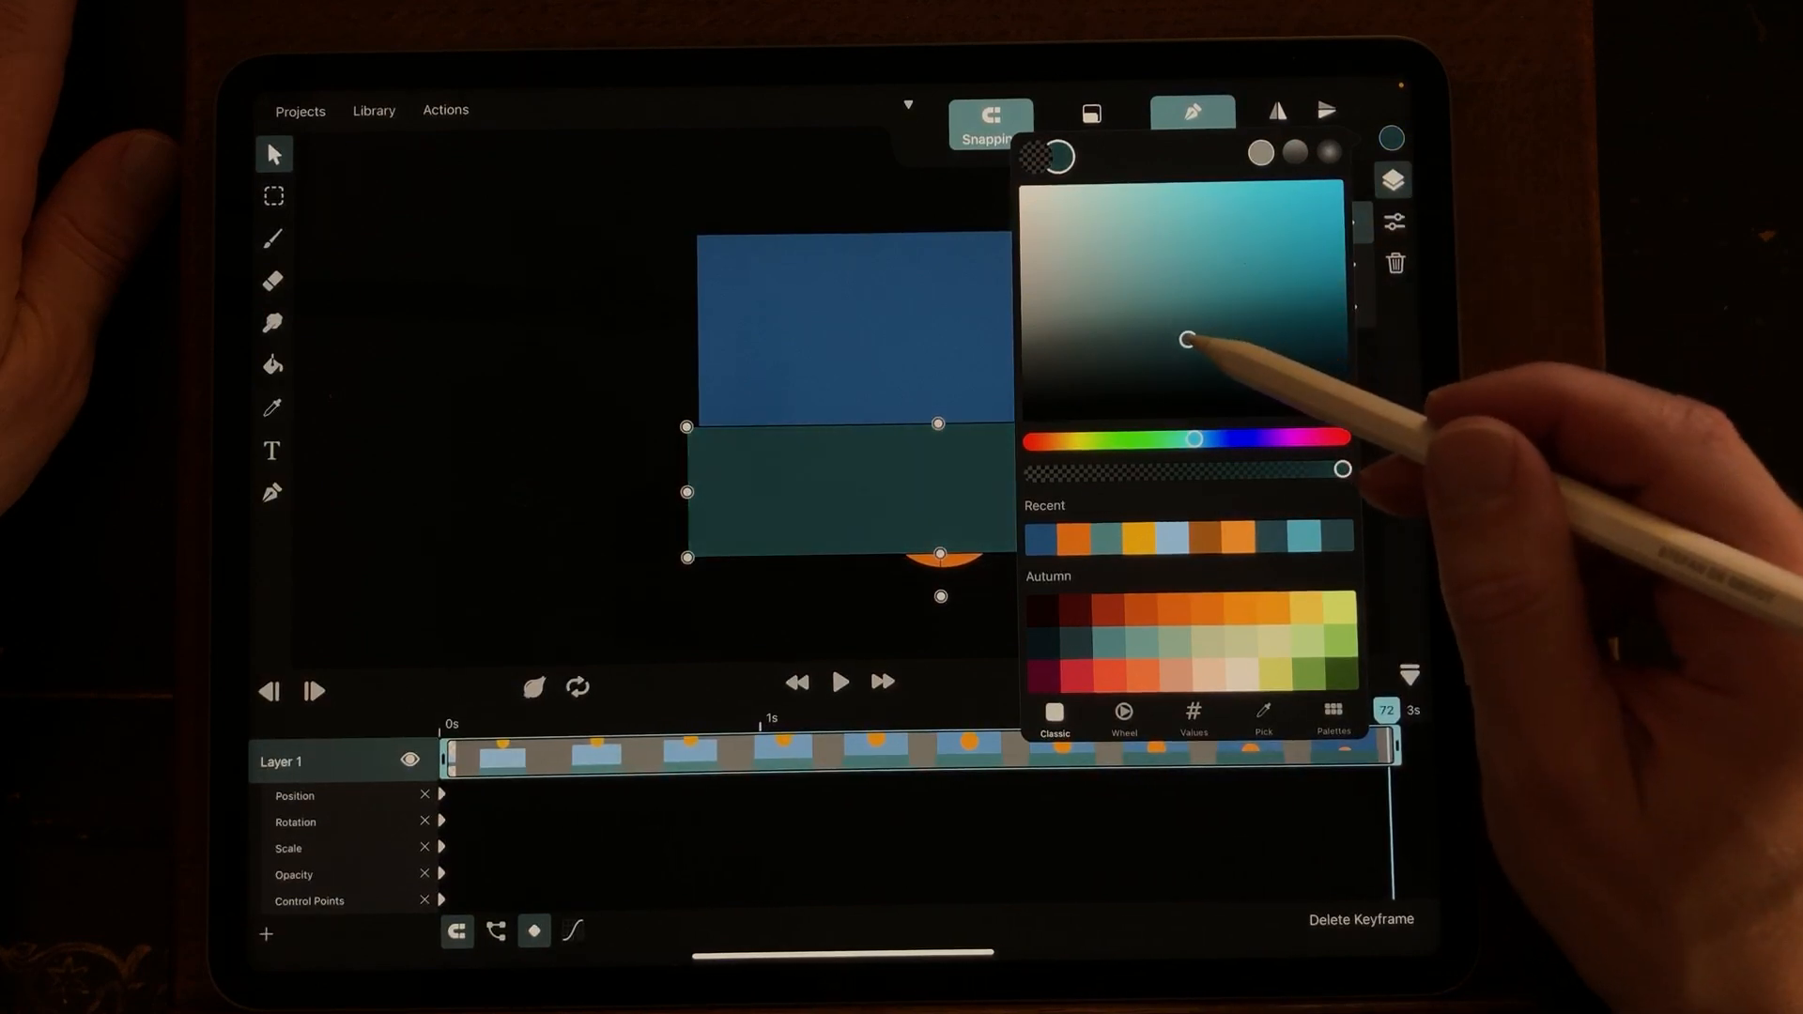
click(1391, 181)
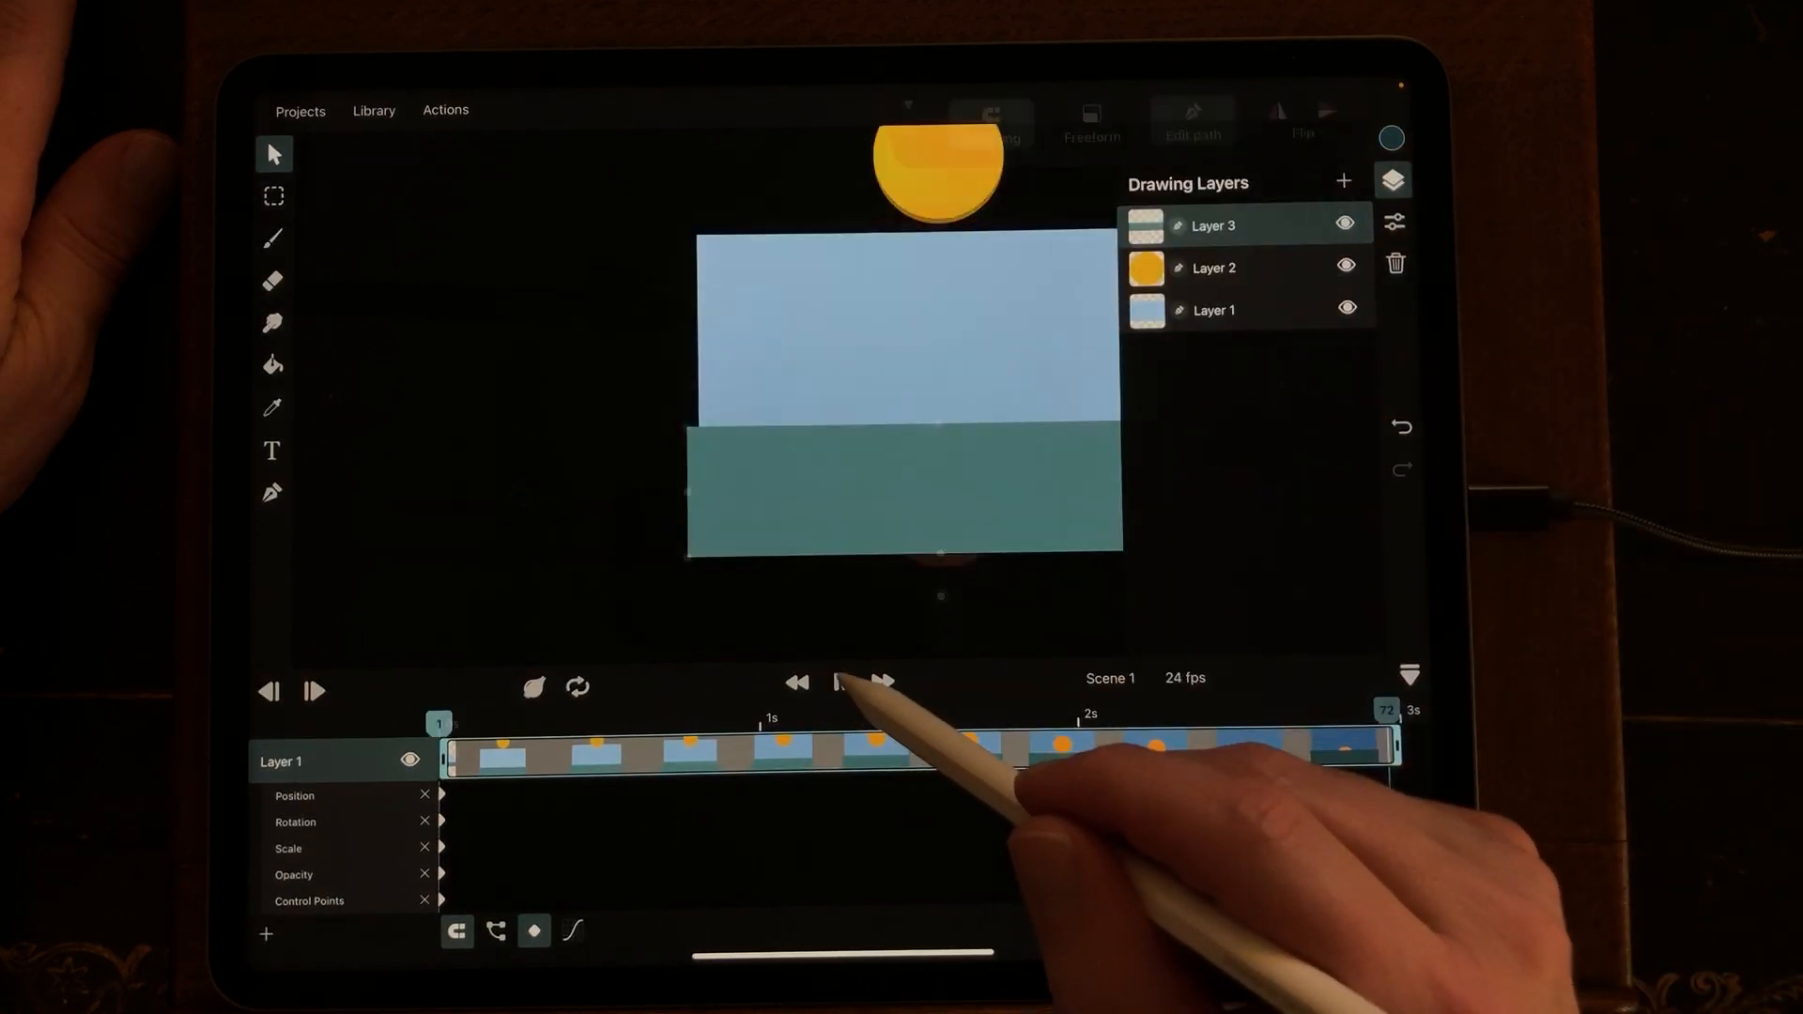
click(838, 682)
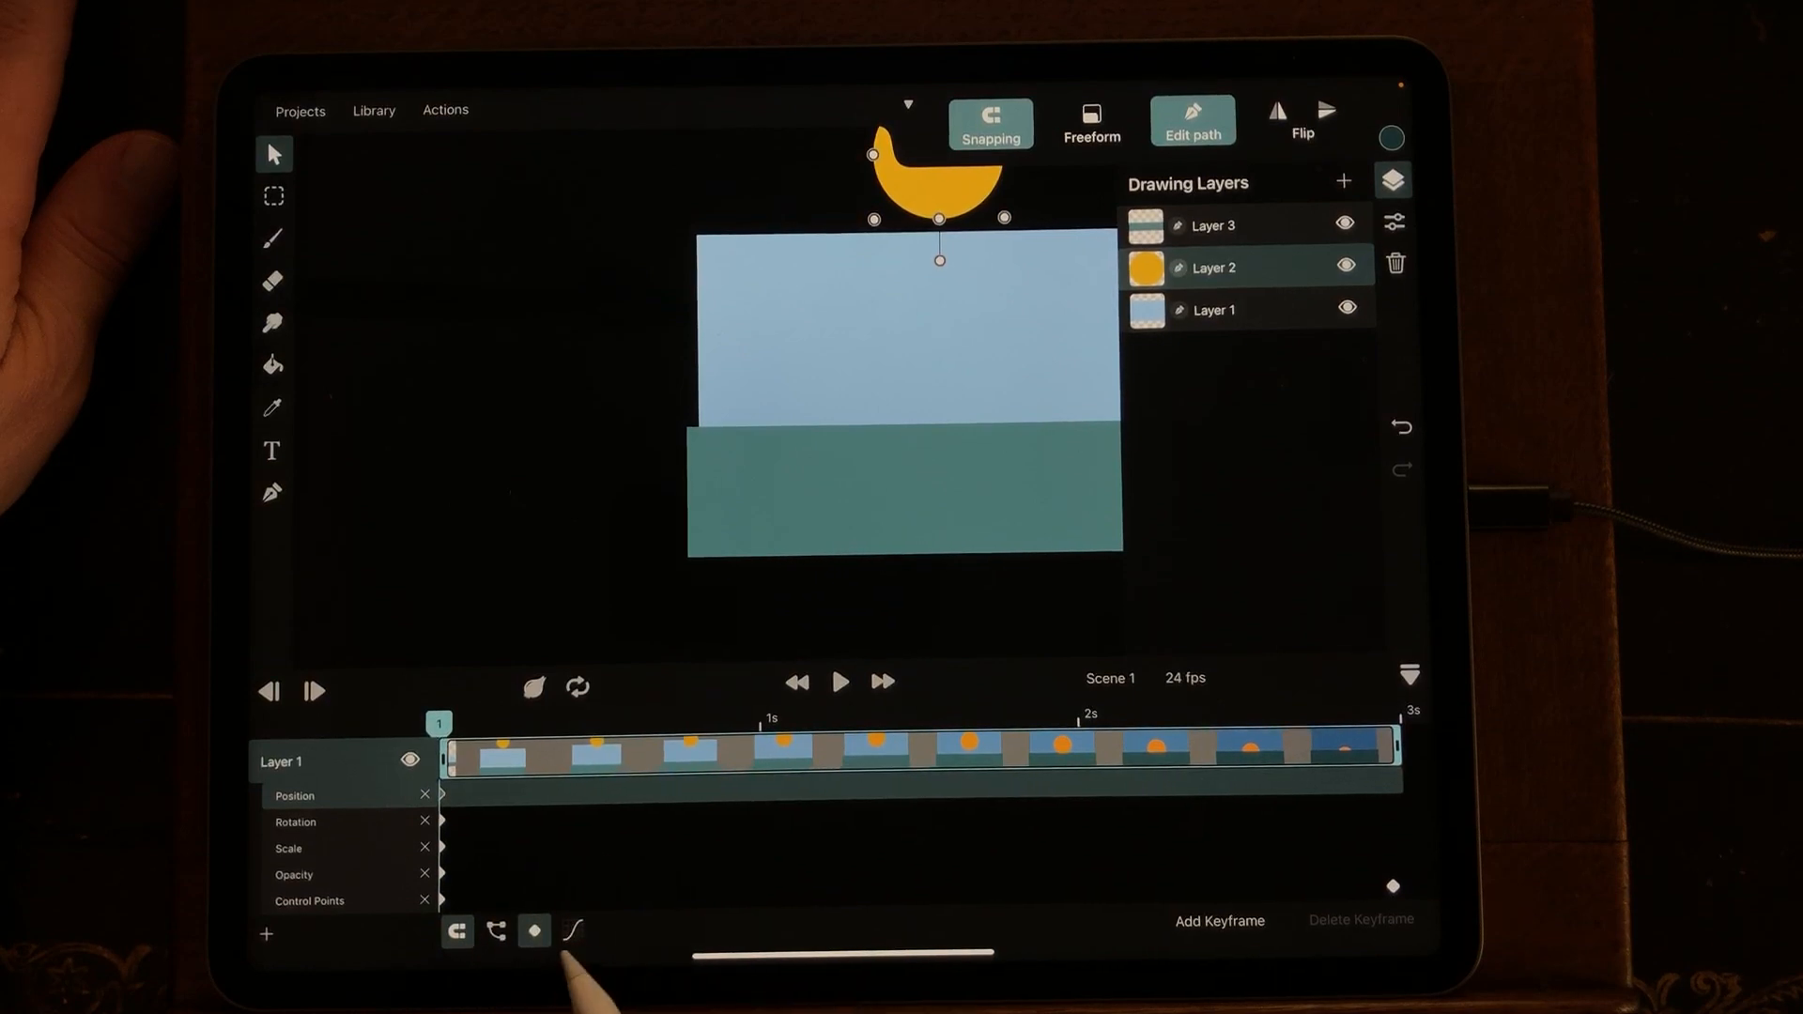
Step: Preview quadratic, cubic and bouncing easing presets for the sun's motion, returning to linear
click(572, 931)
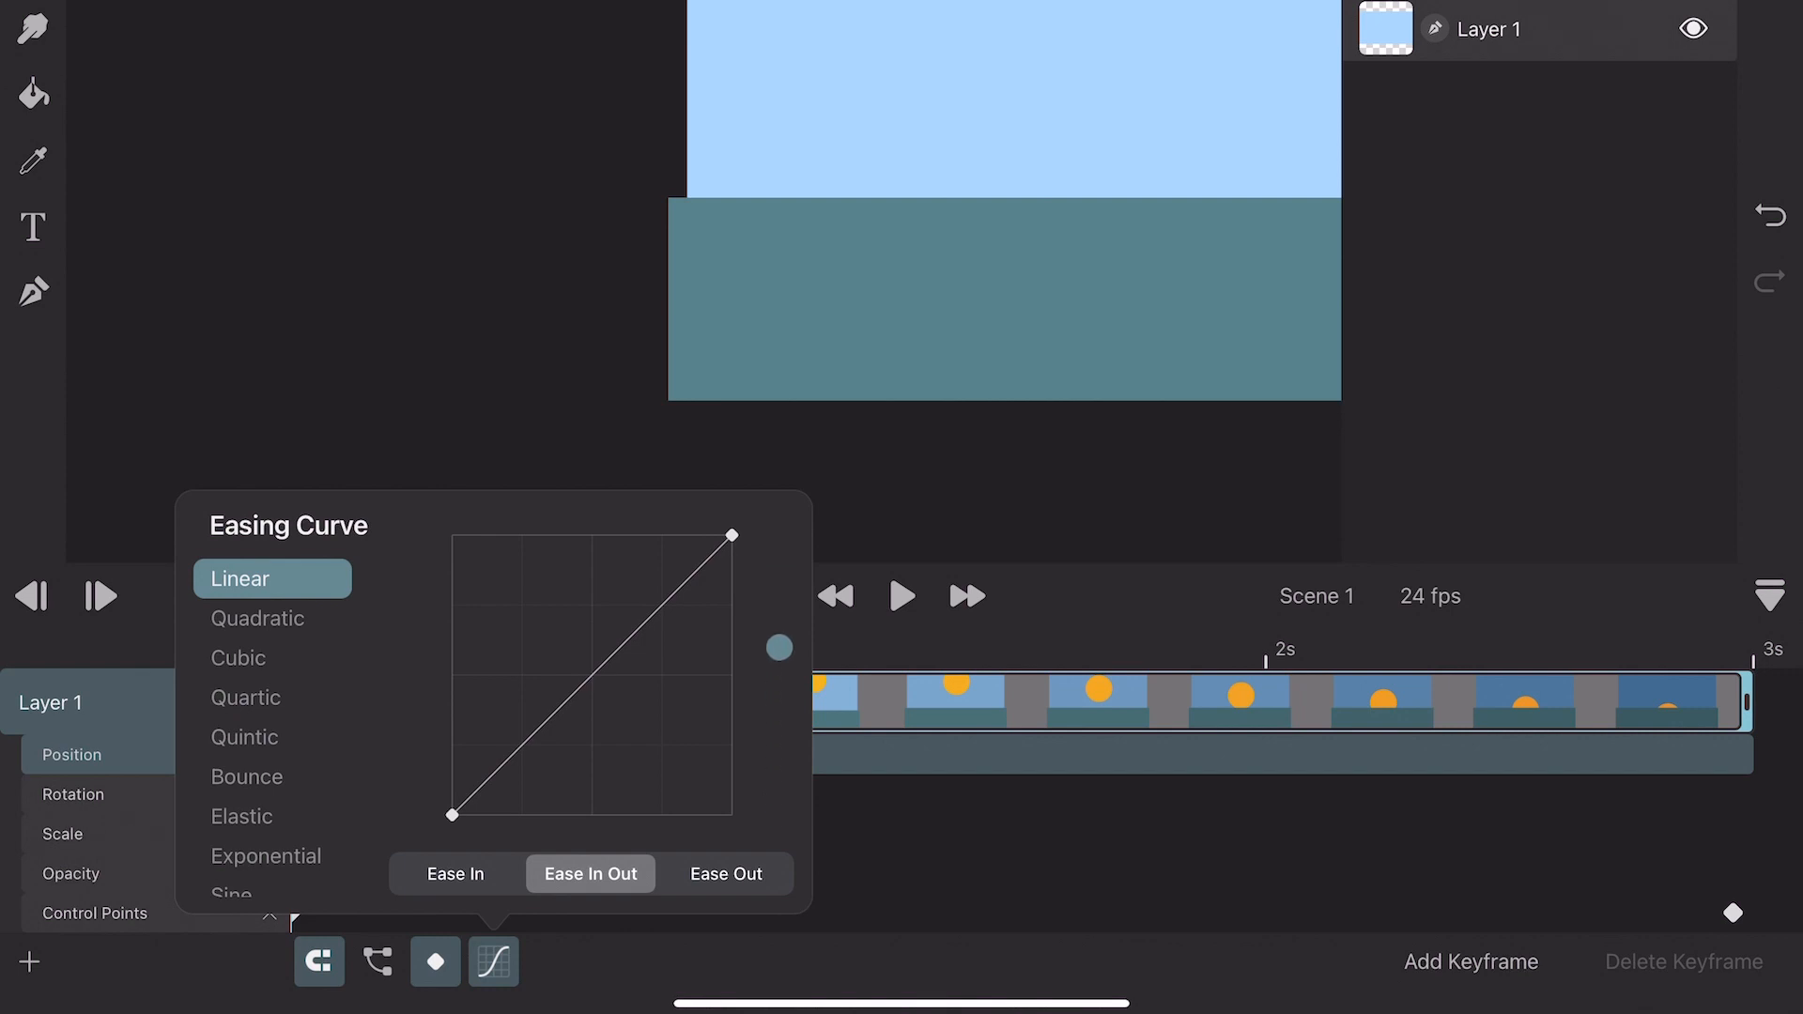
click(257, 618)
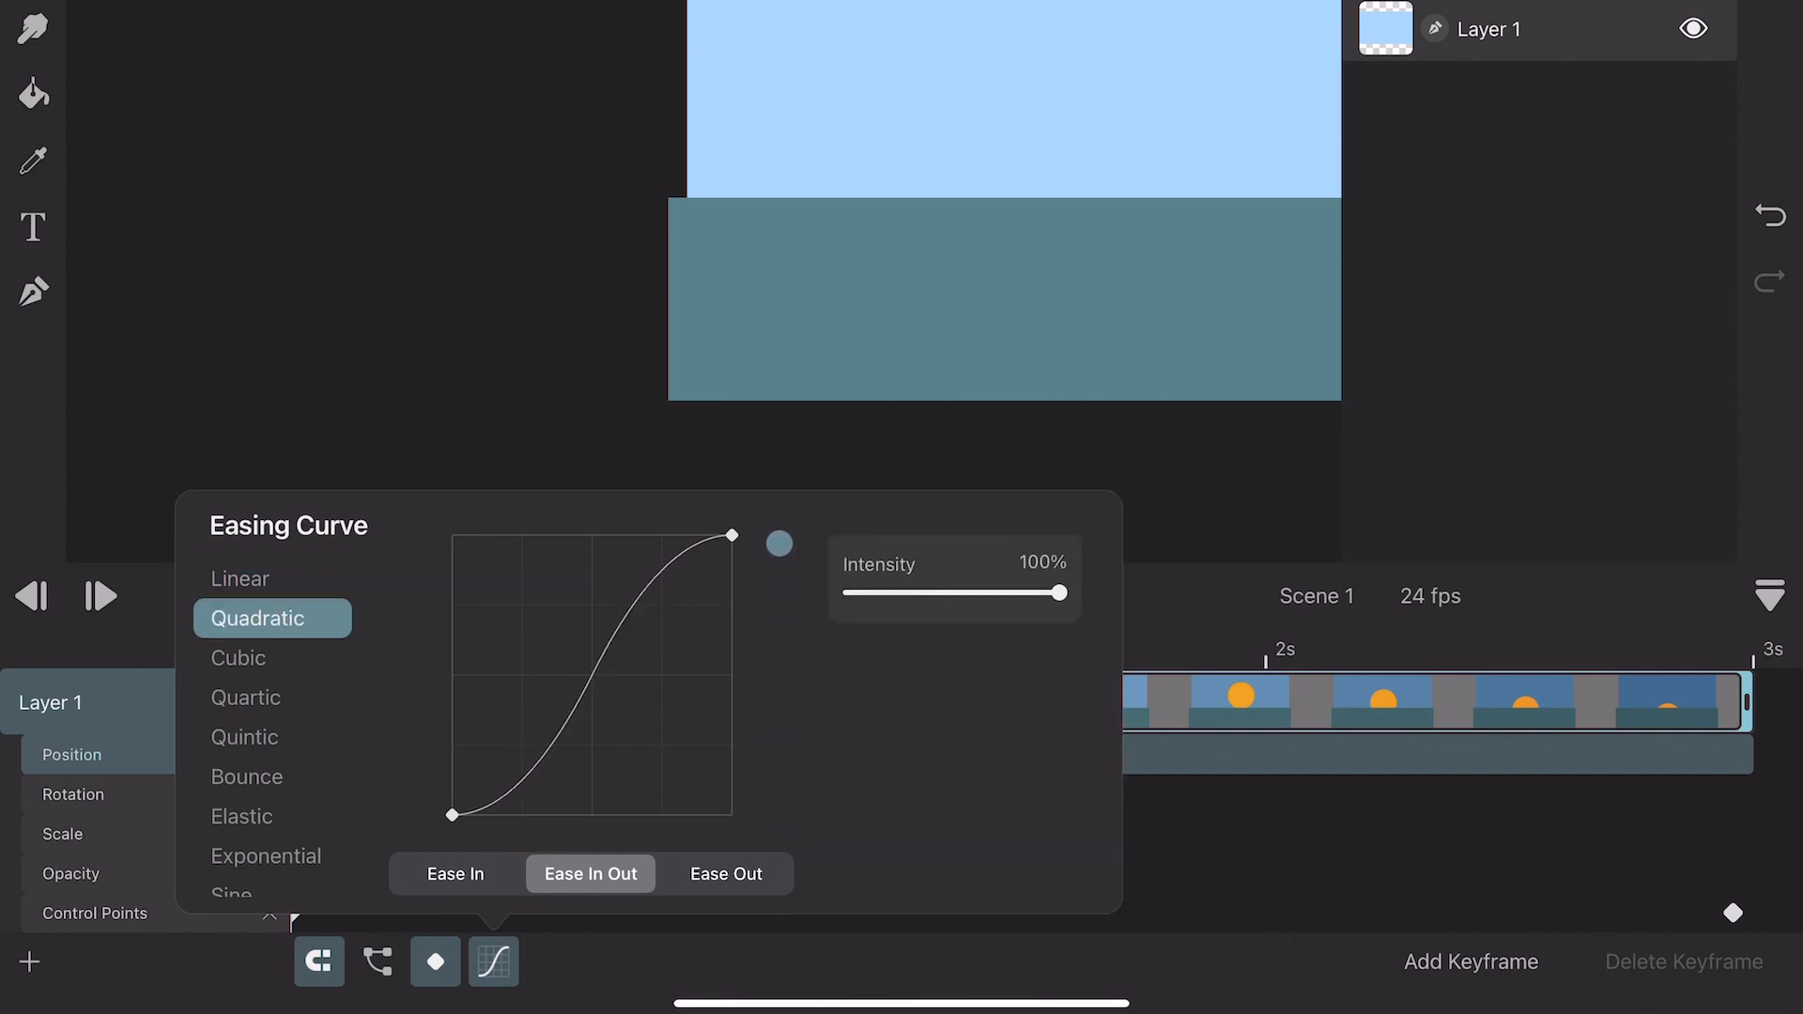
click(239, 657)
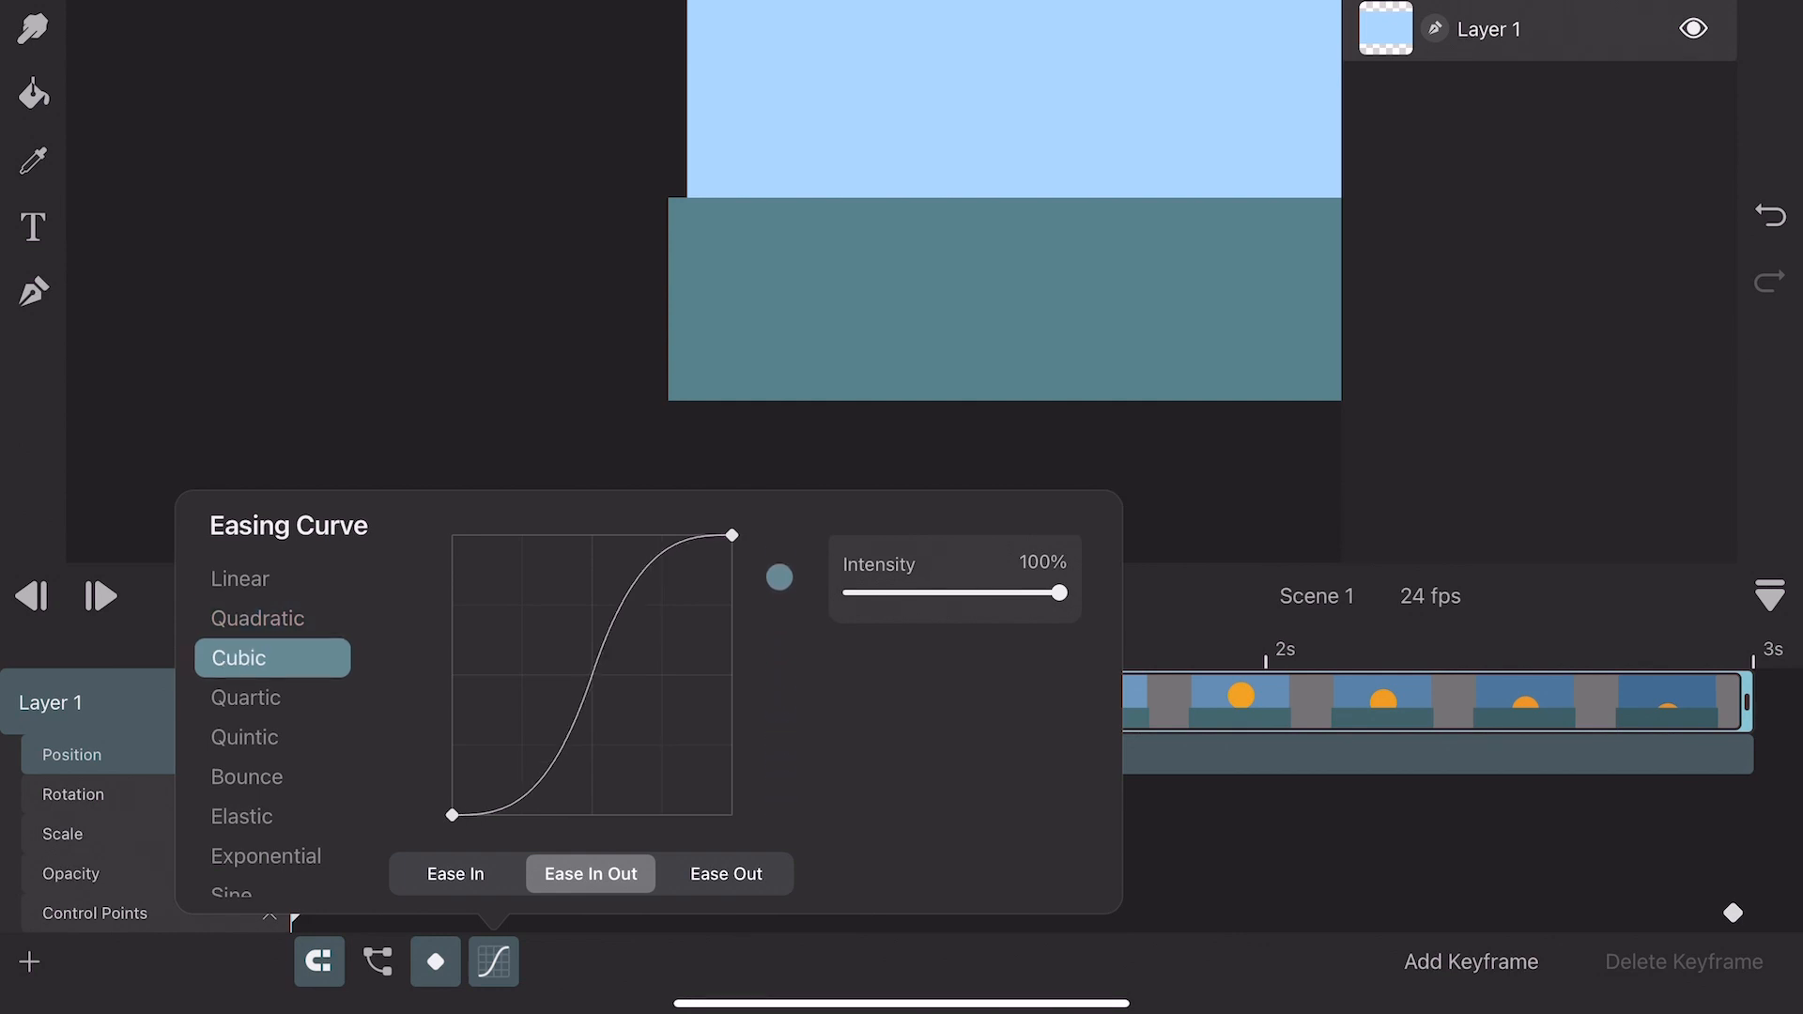
click(272, 776)
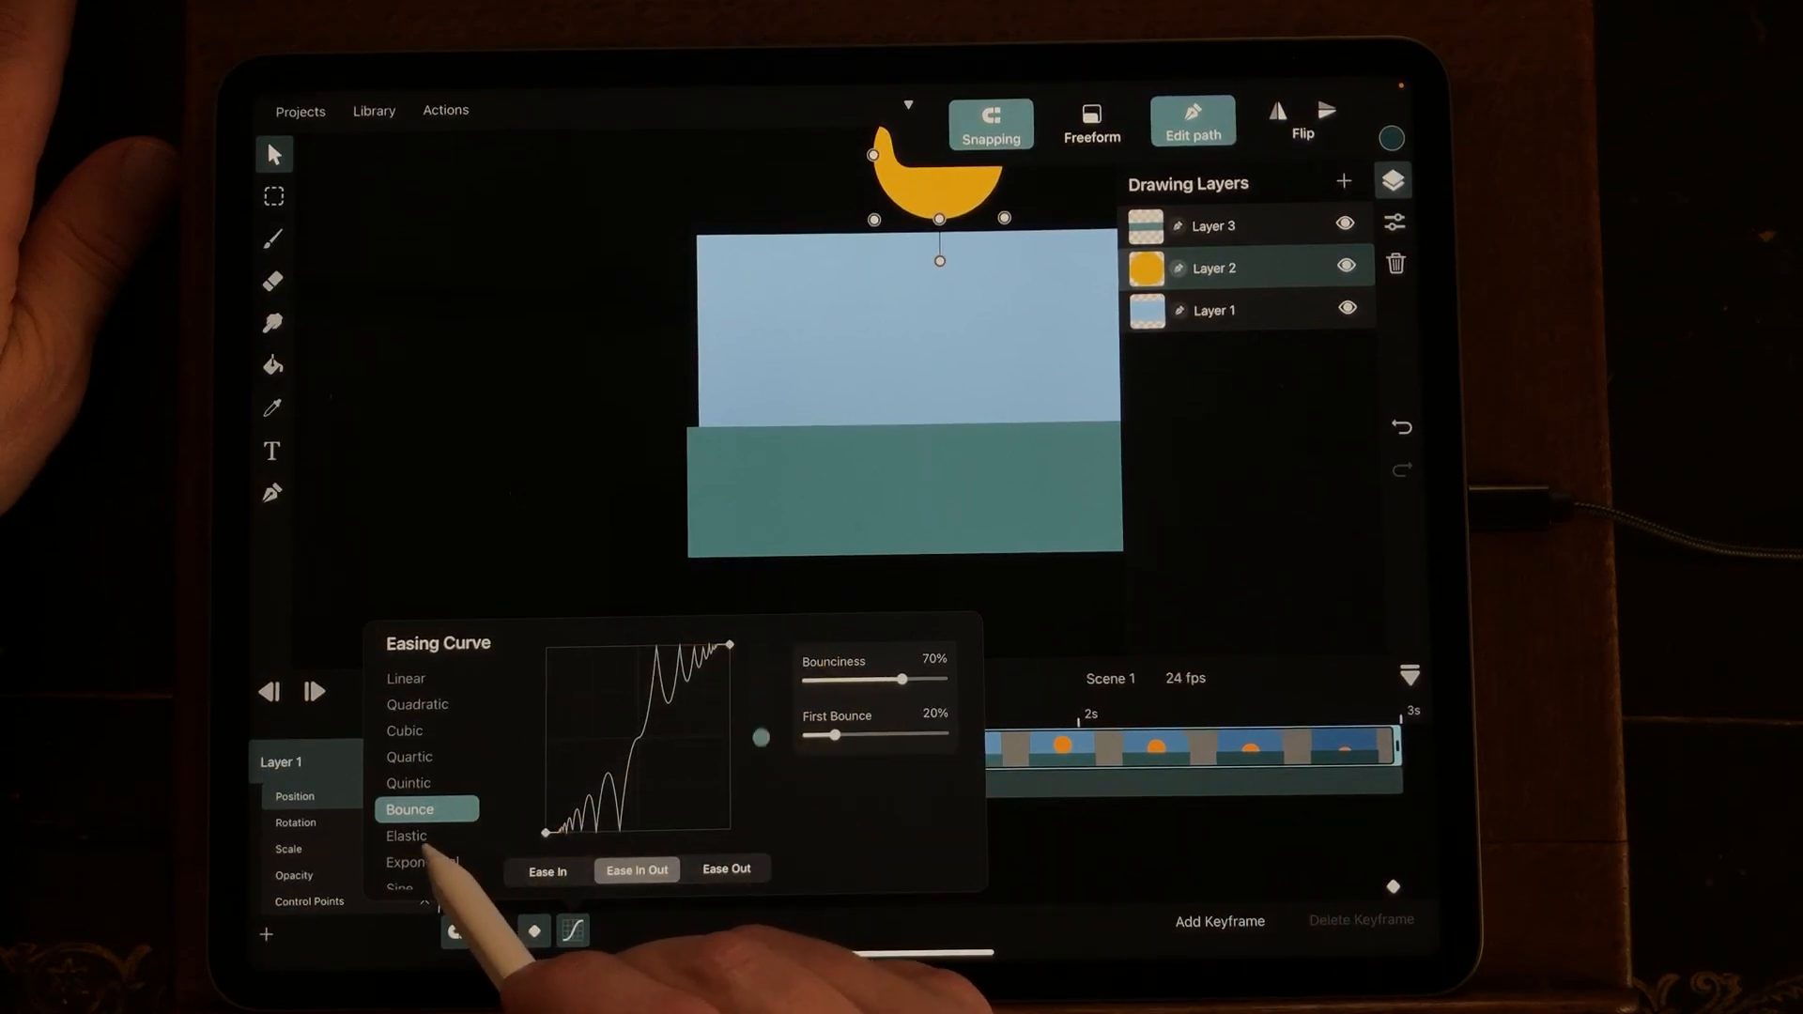
click(405, 678)
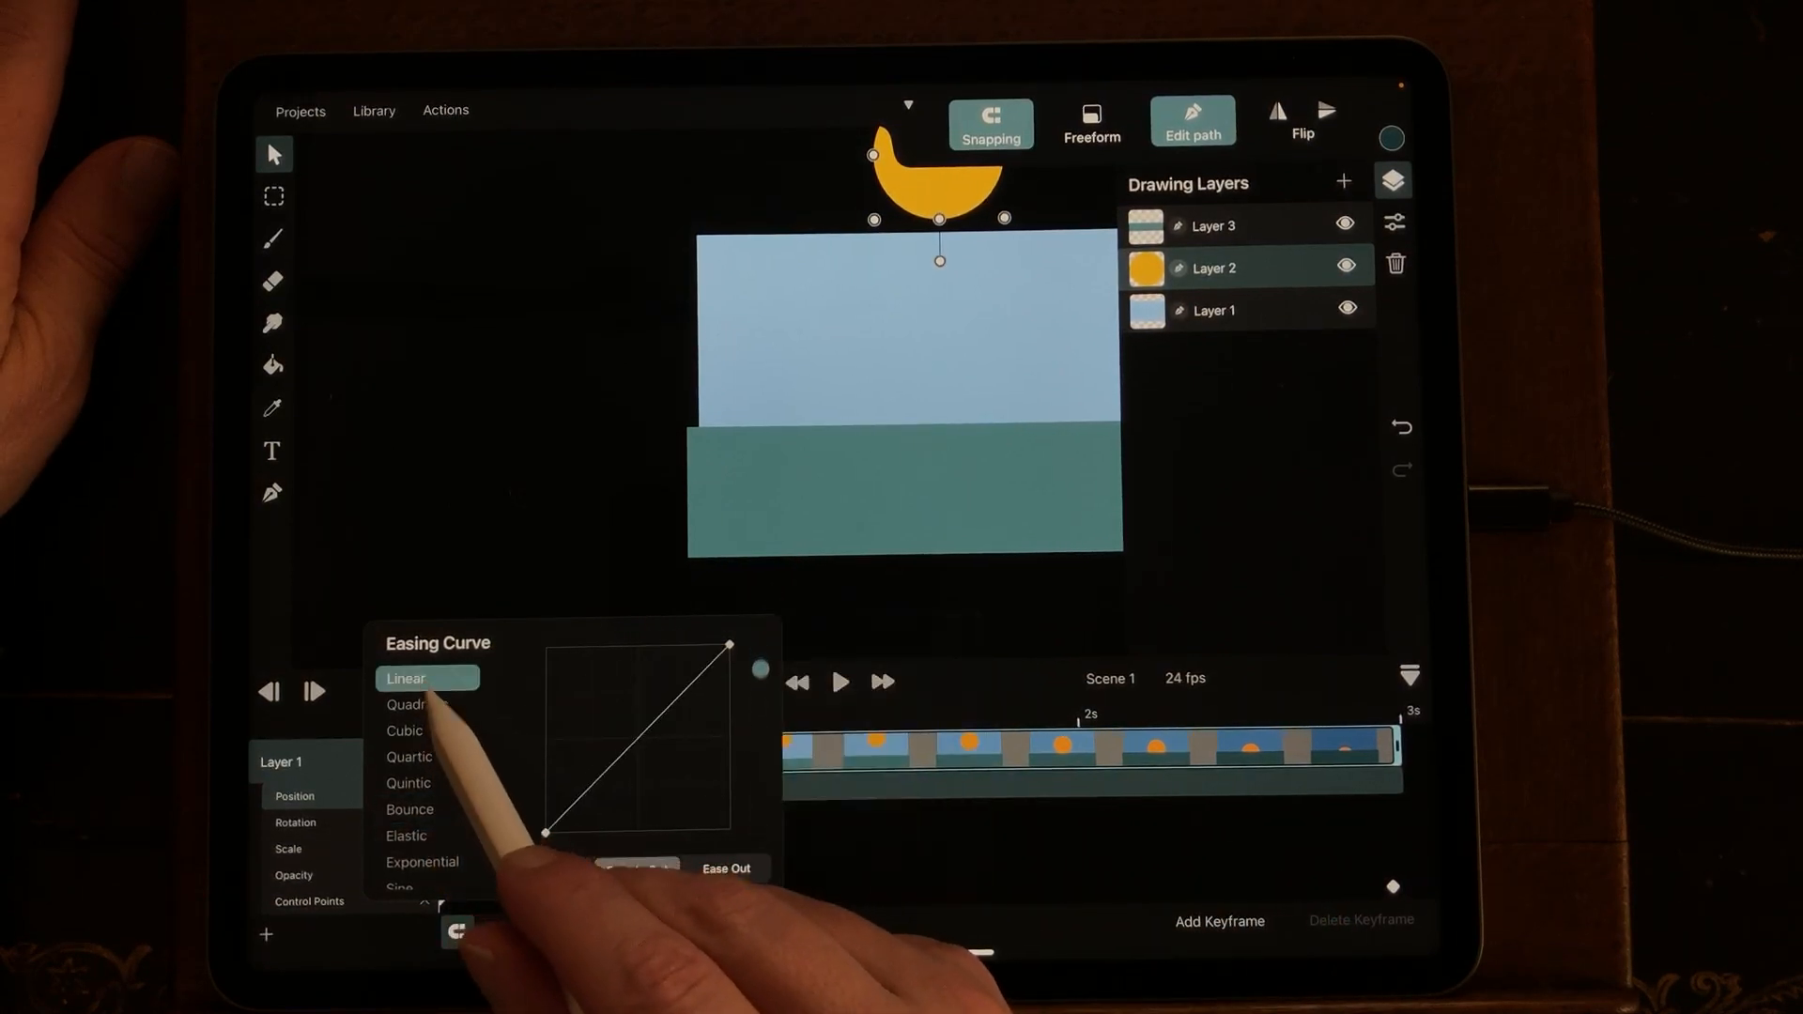
Step: Apply quadratic easing with Ease Out only and set intensity to about 32%
click(417, 704)
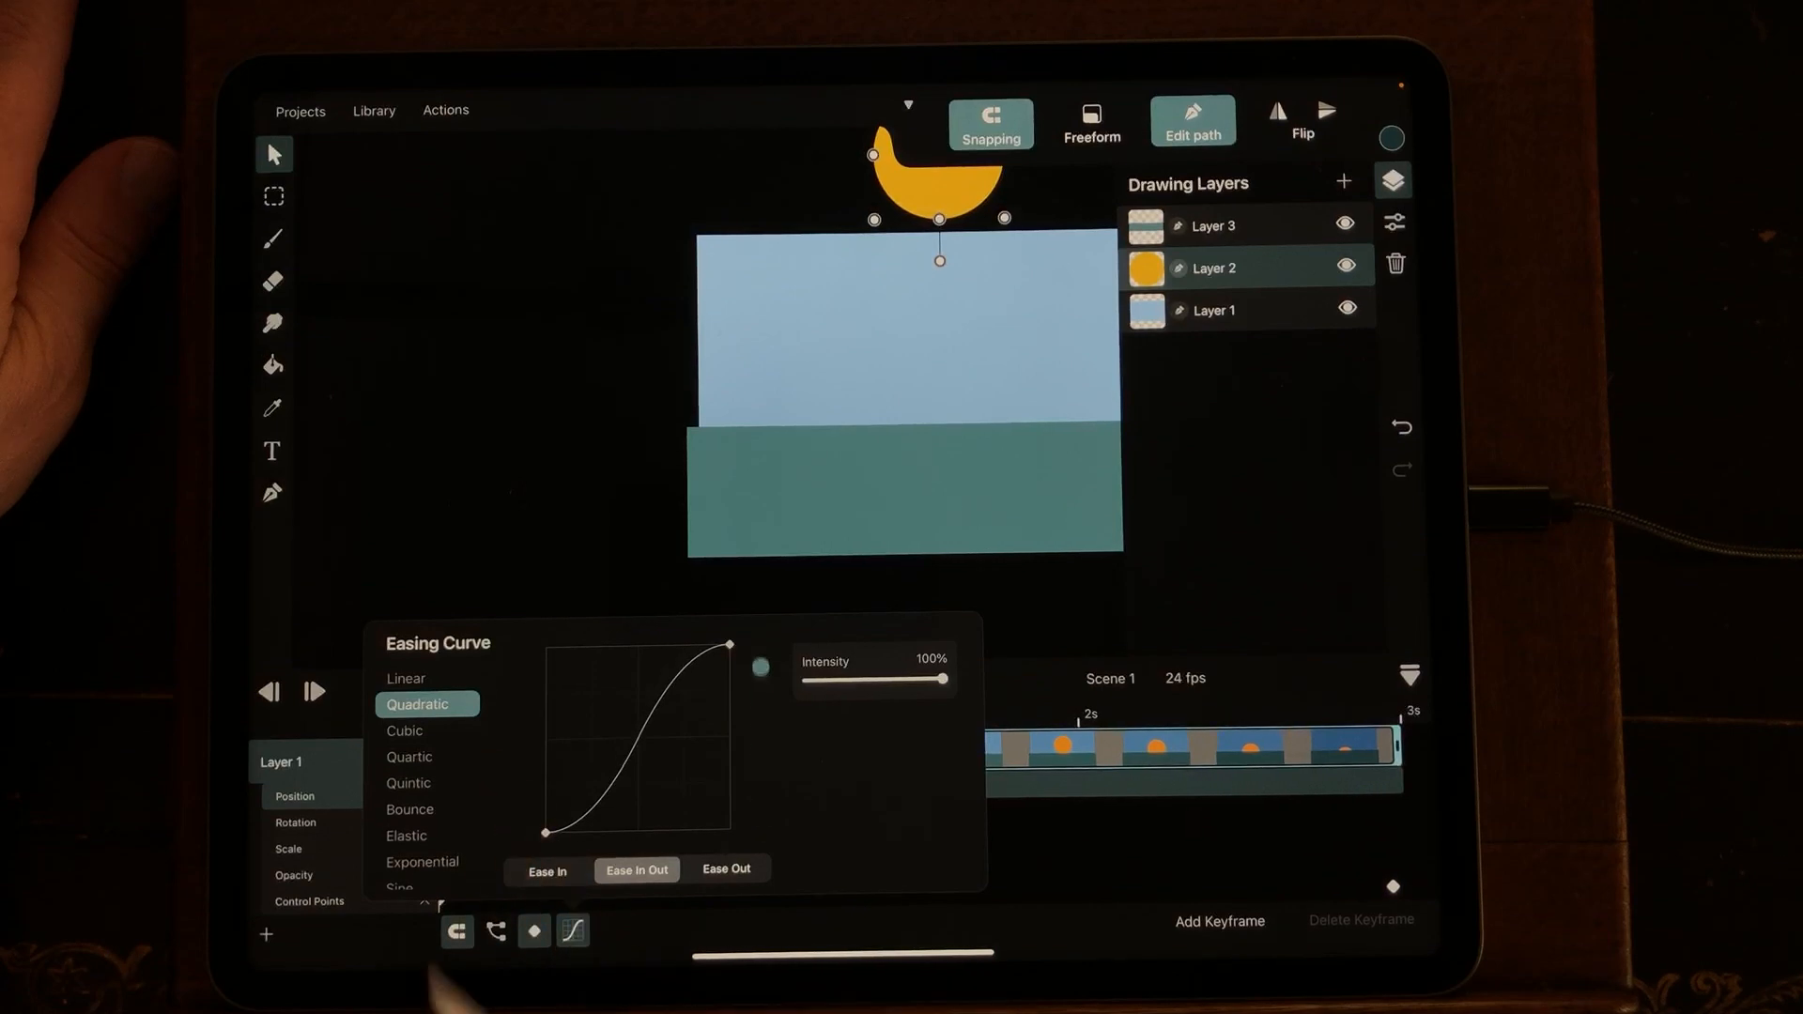
click(725, 869)
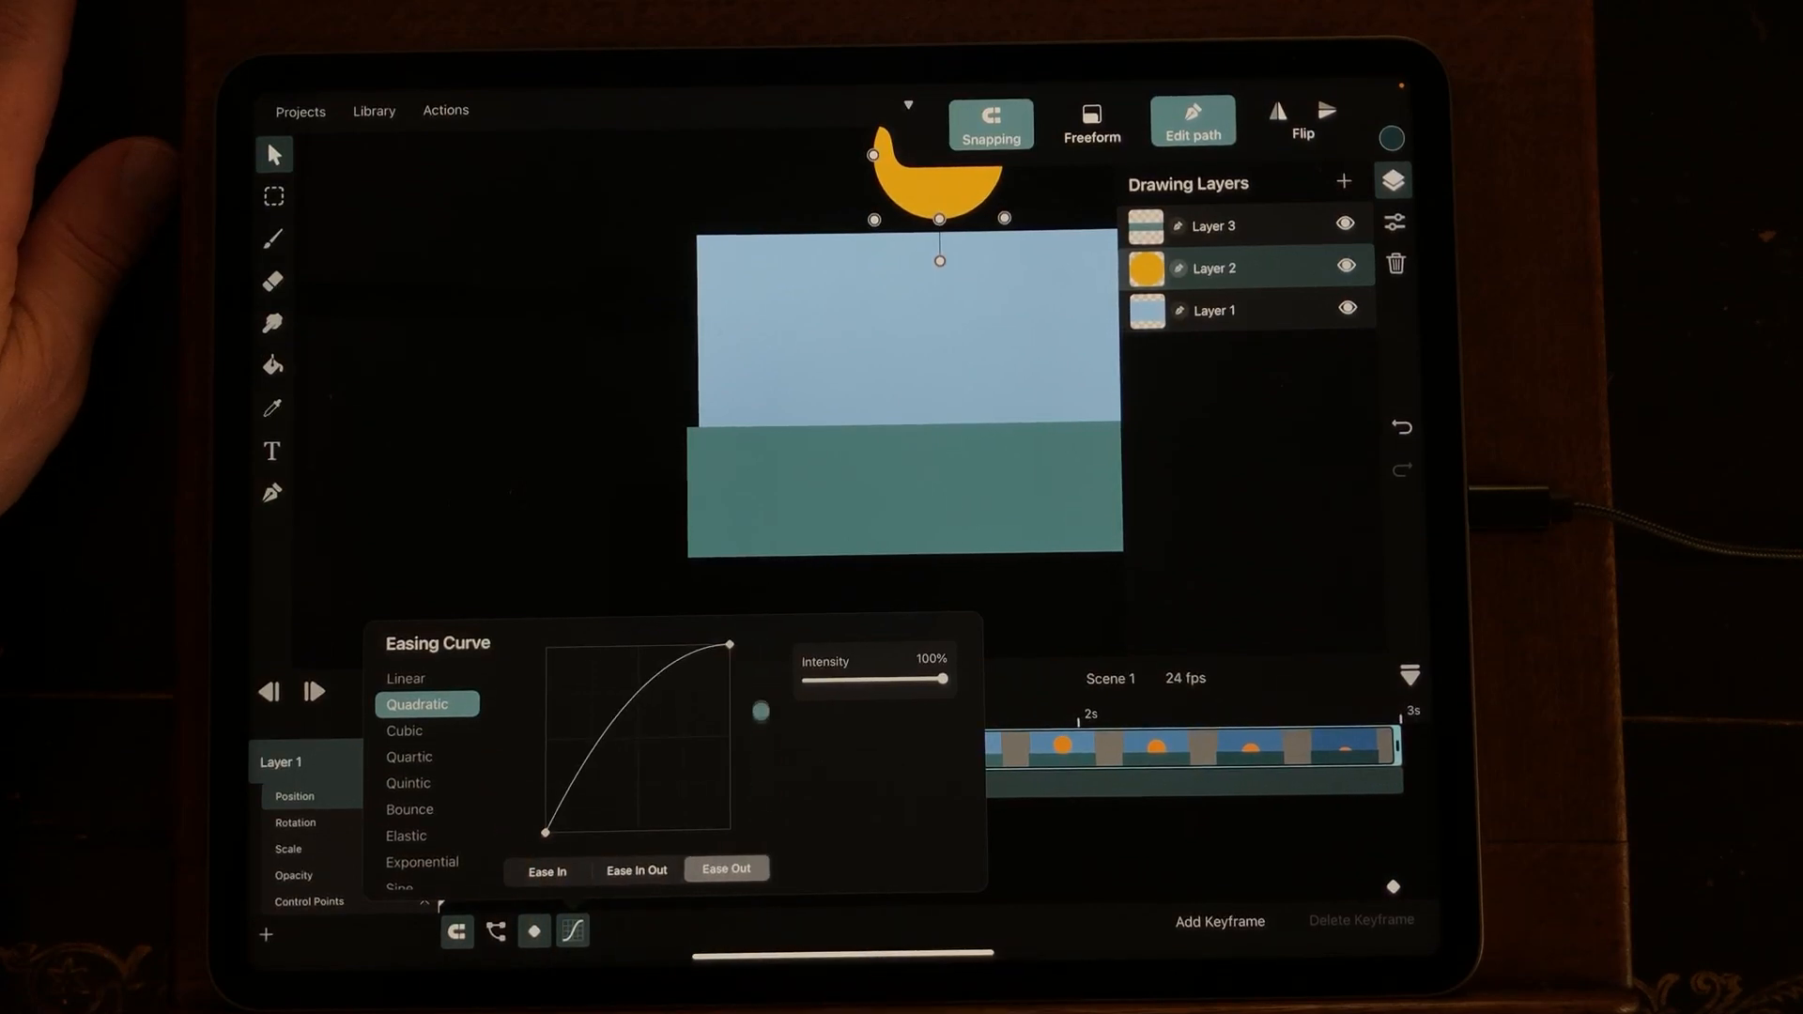
drag(931, 680, 849, 680)
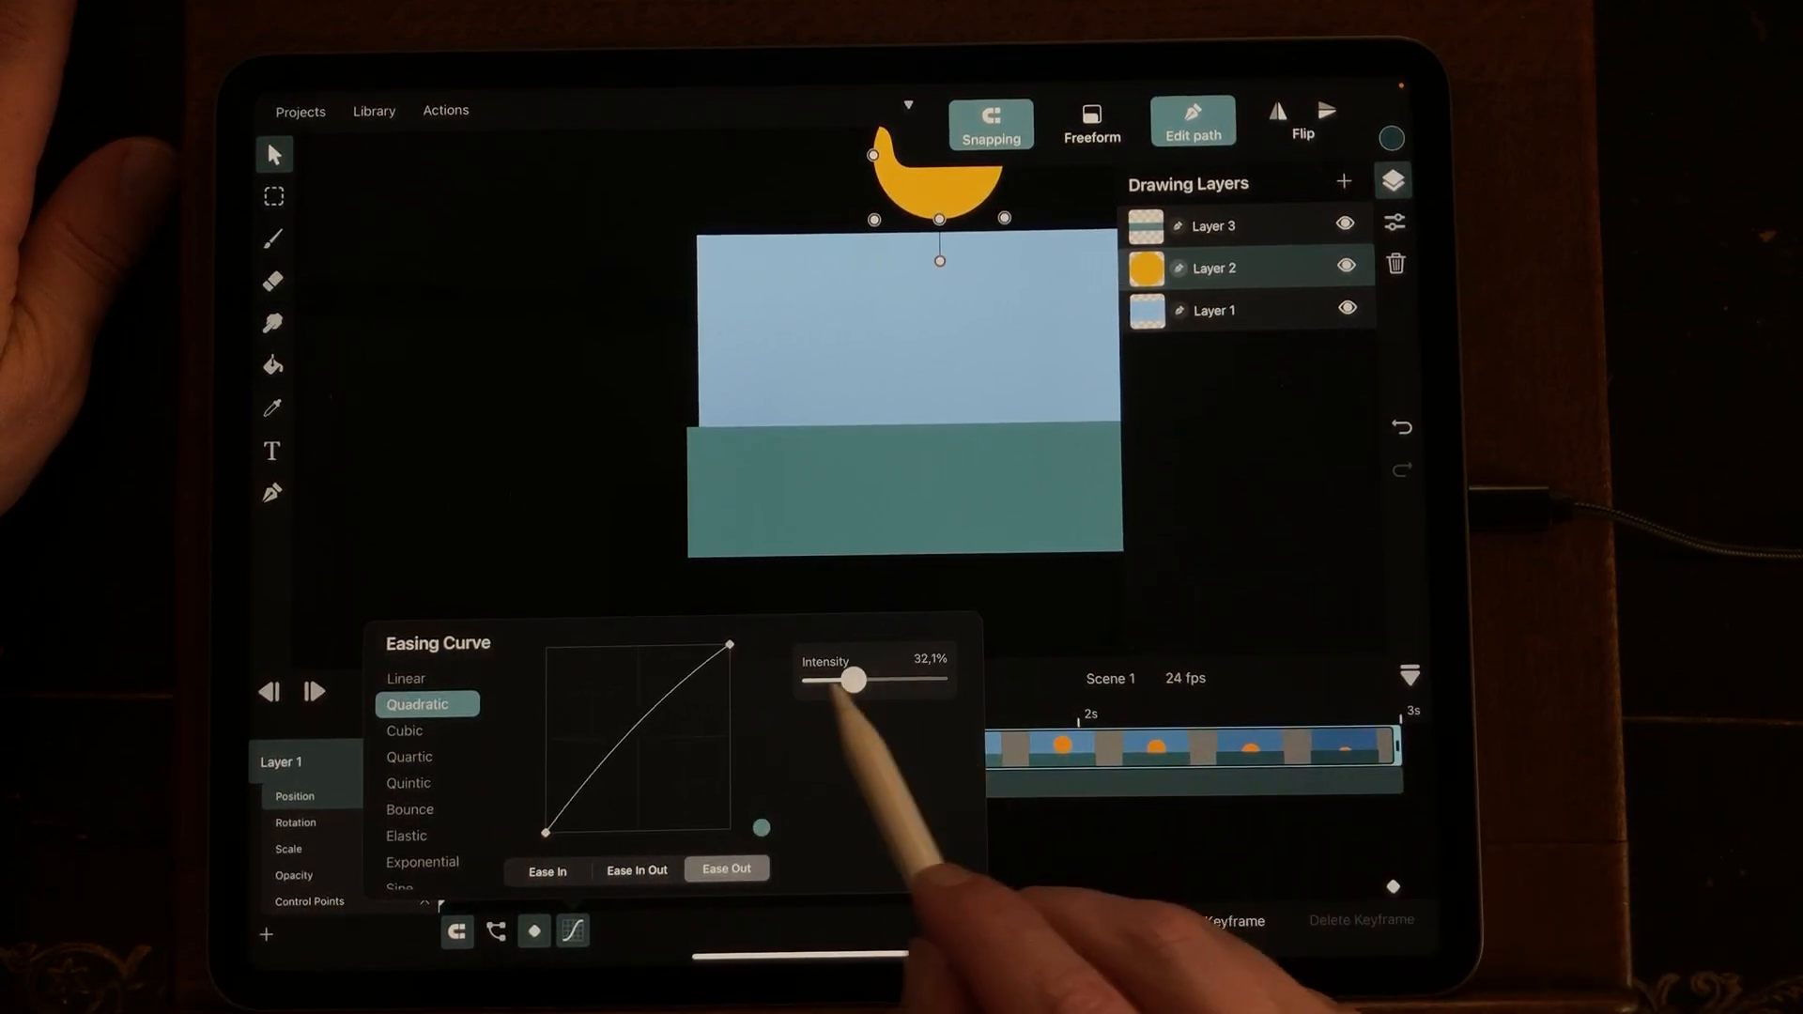
drag(847, 679, 939, 680)
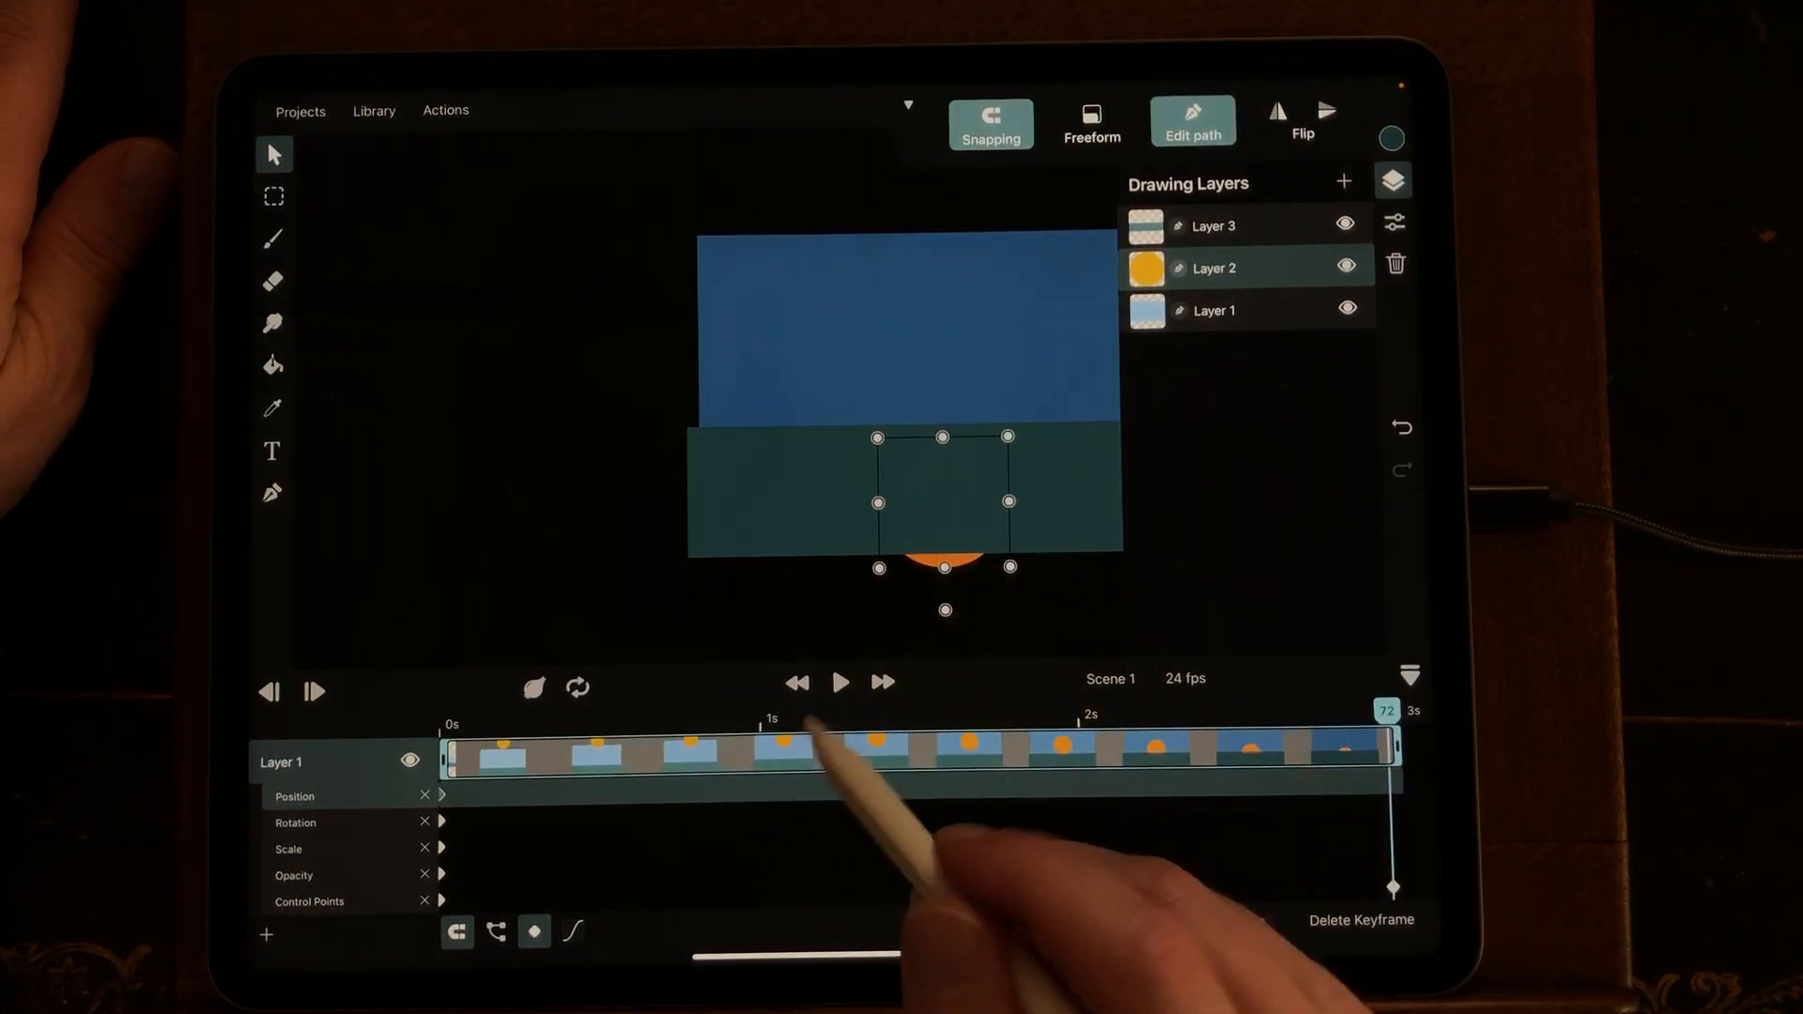
Step: Select the flat water layer (Layer 3) and turn off its visibility
click(840, 681)
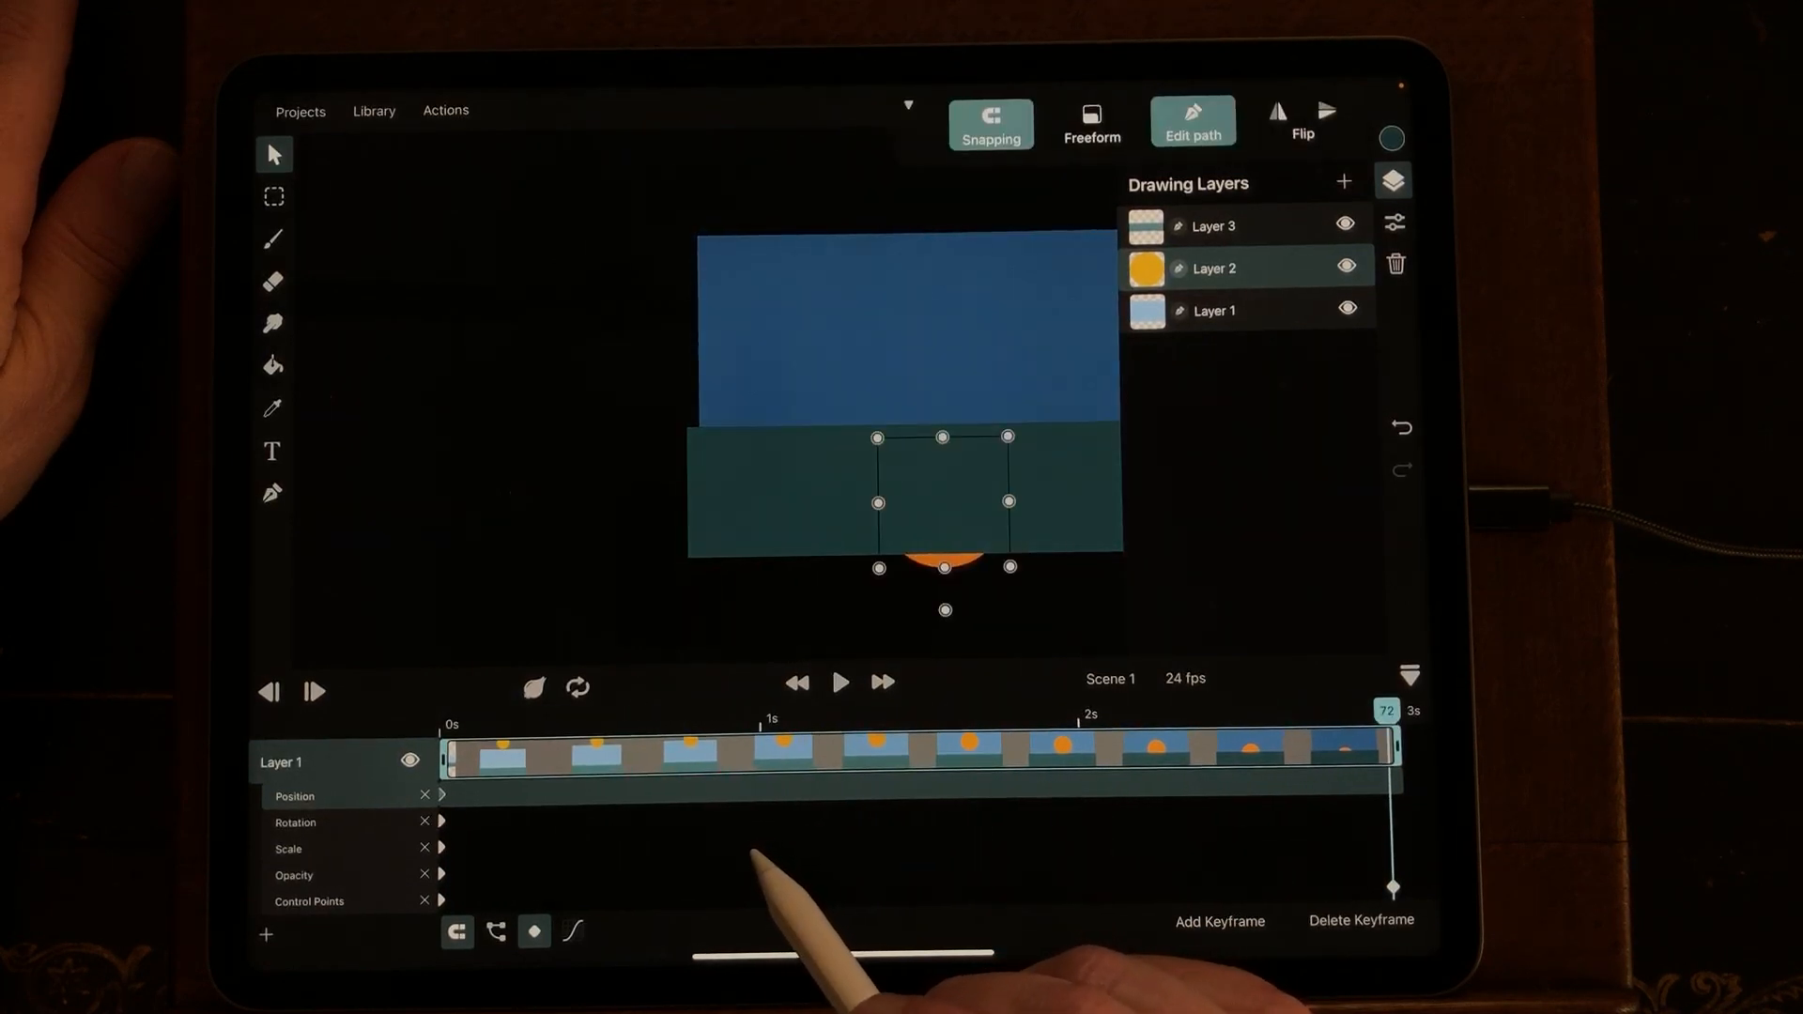
click(839, 682)
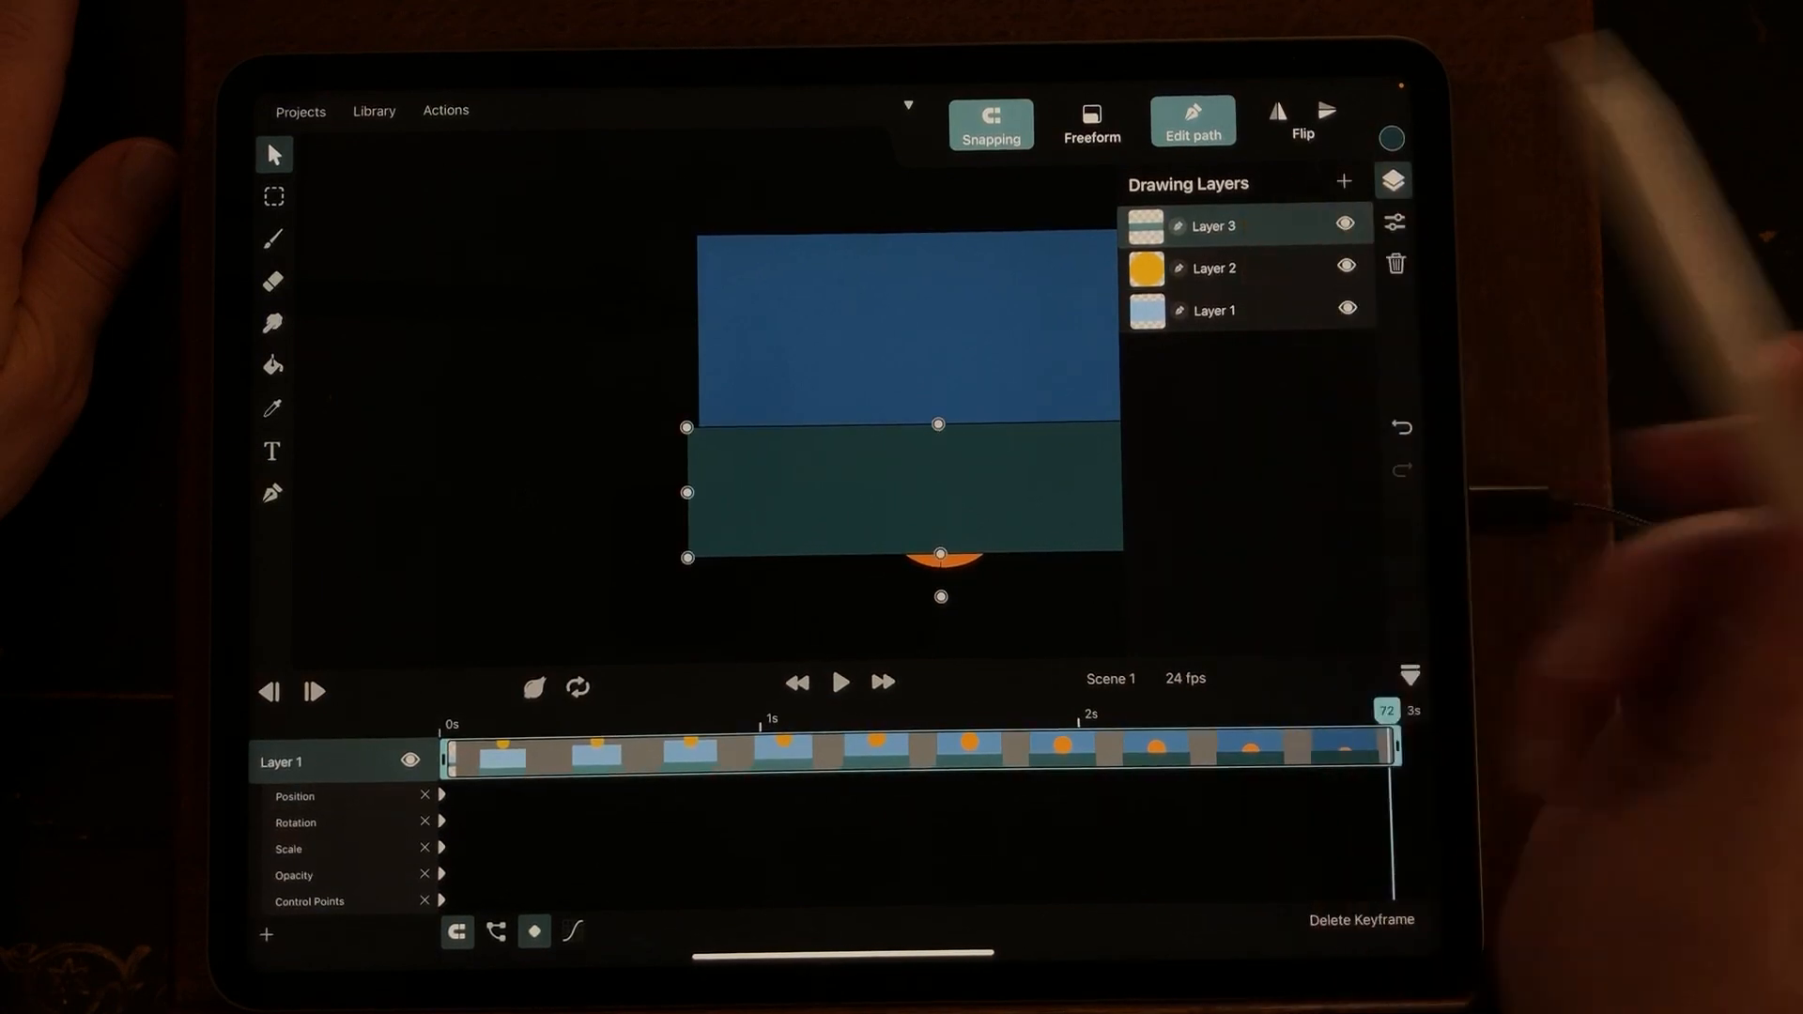
click(1344, 223)
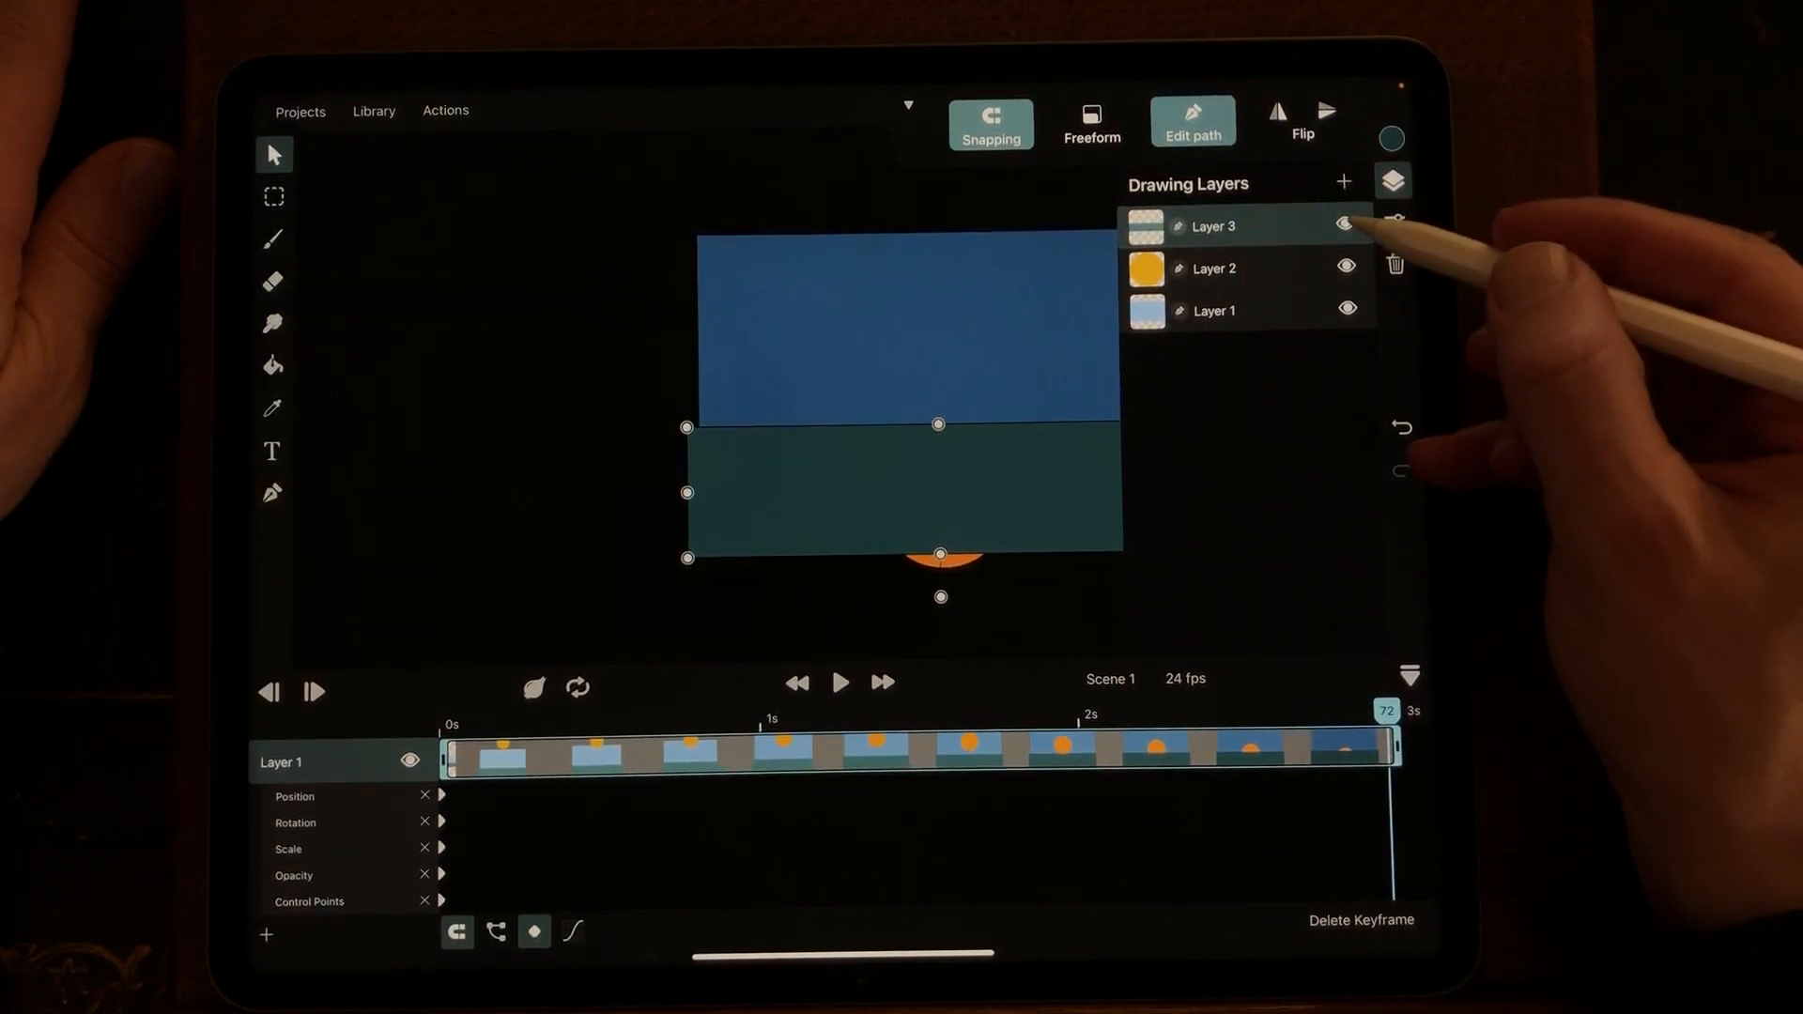
click(1345, 225)
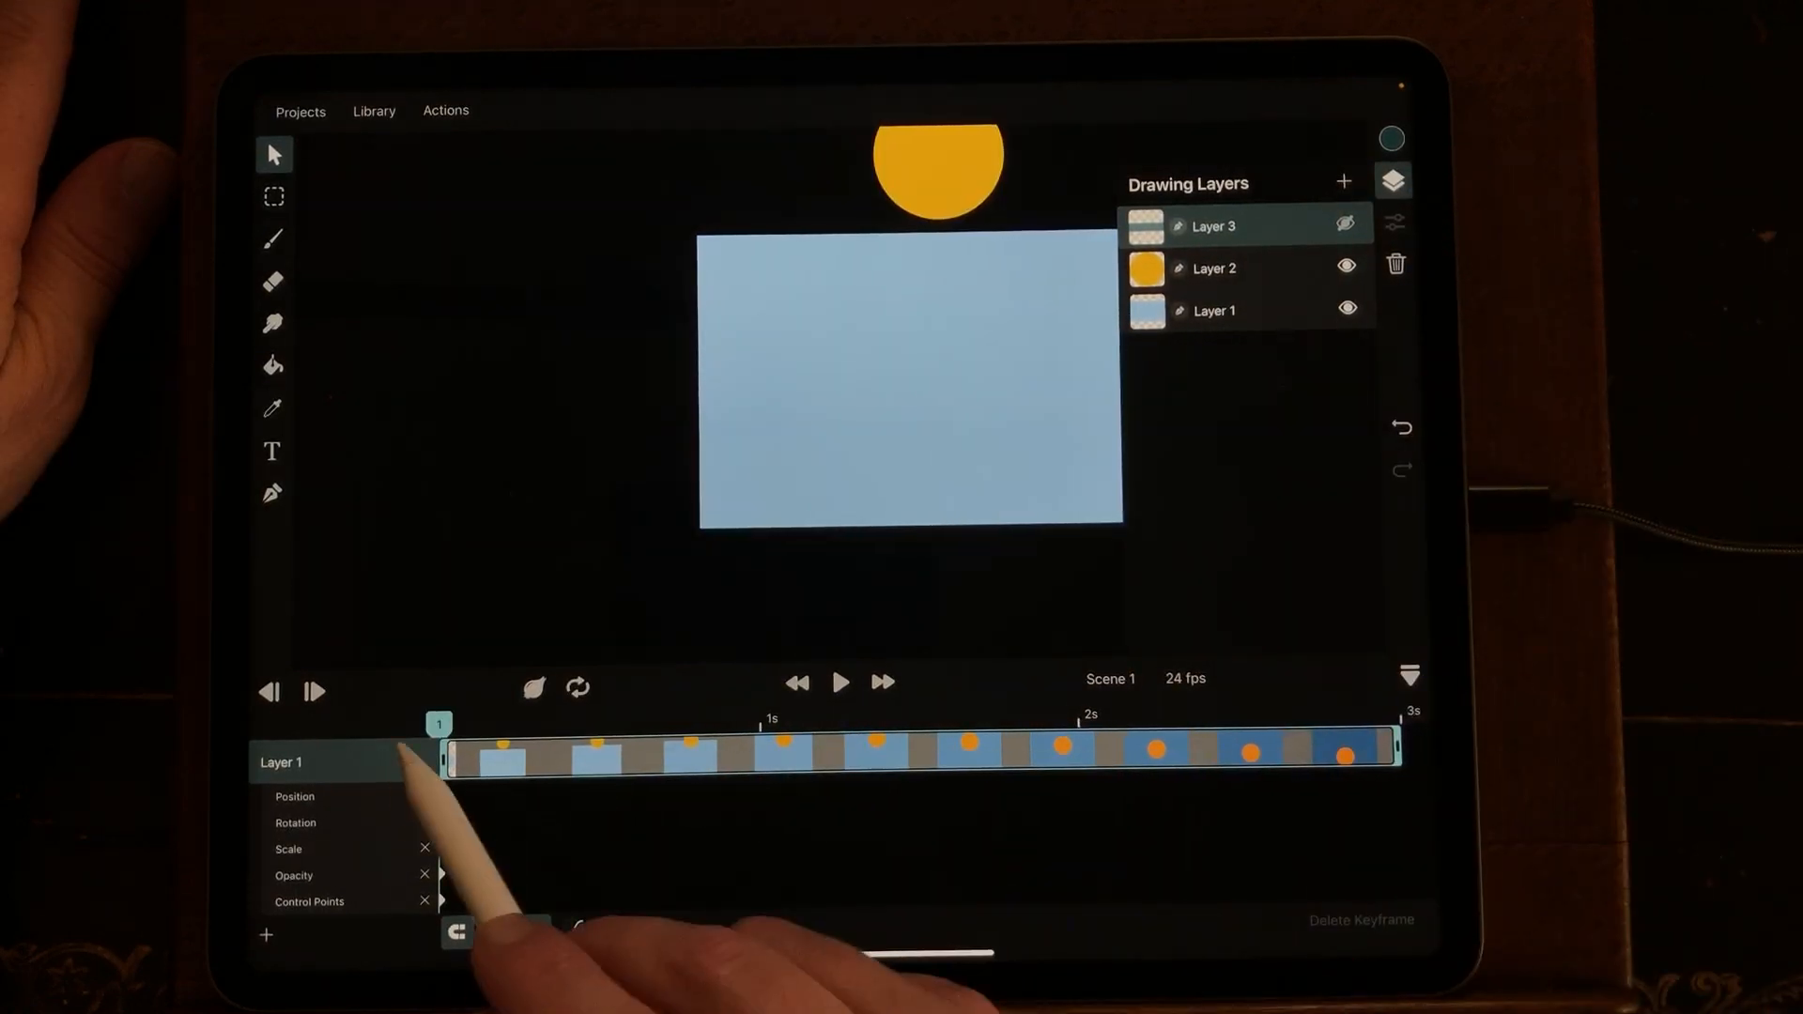
Step: Add Layer 4 and draw a dark teal water shape with a wavy top edge
click(411, 762)
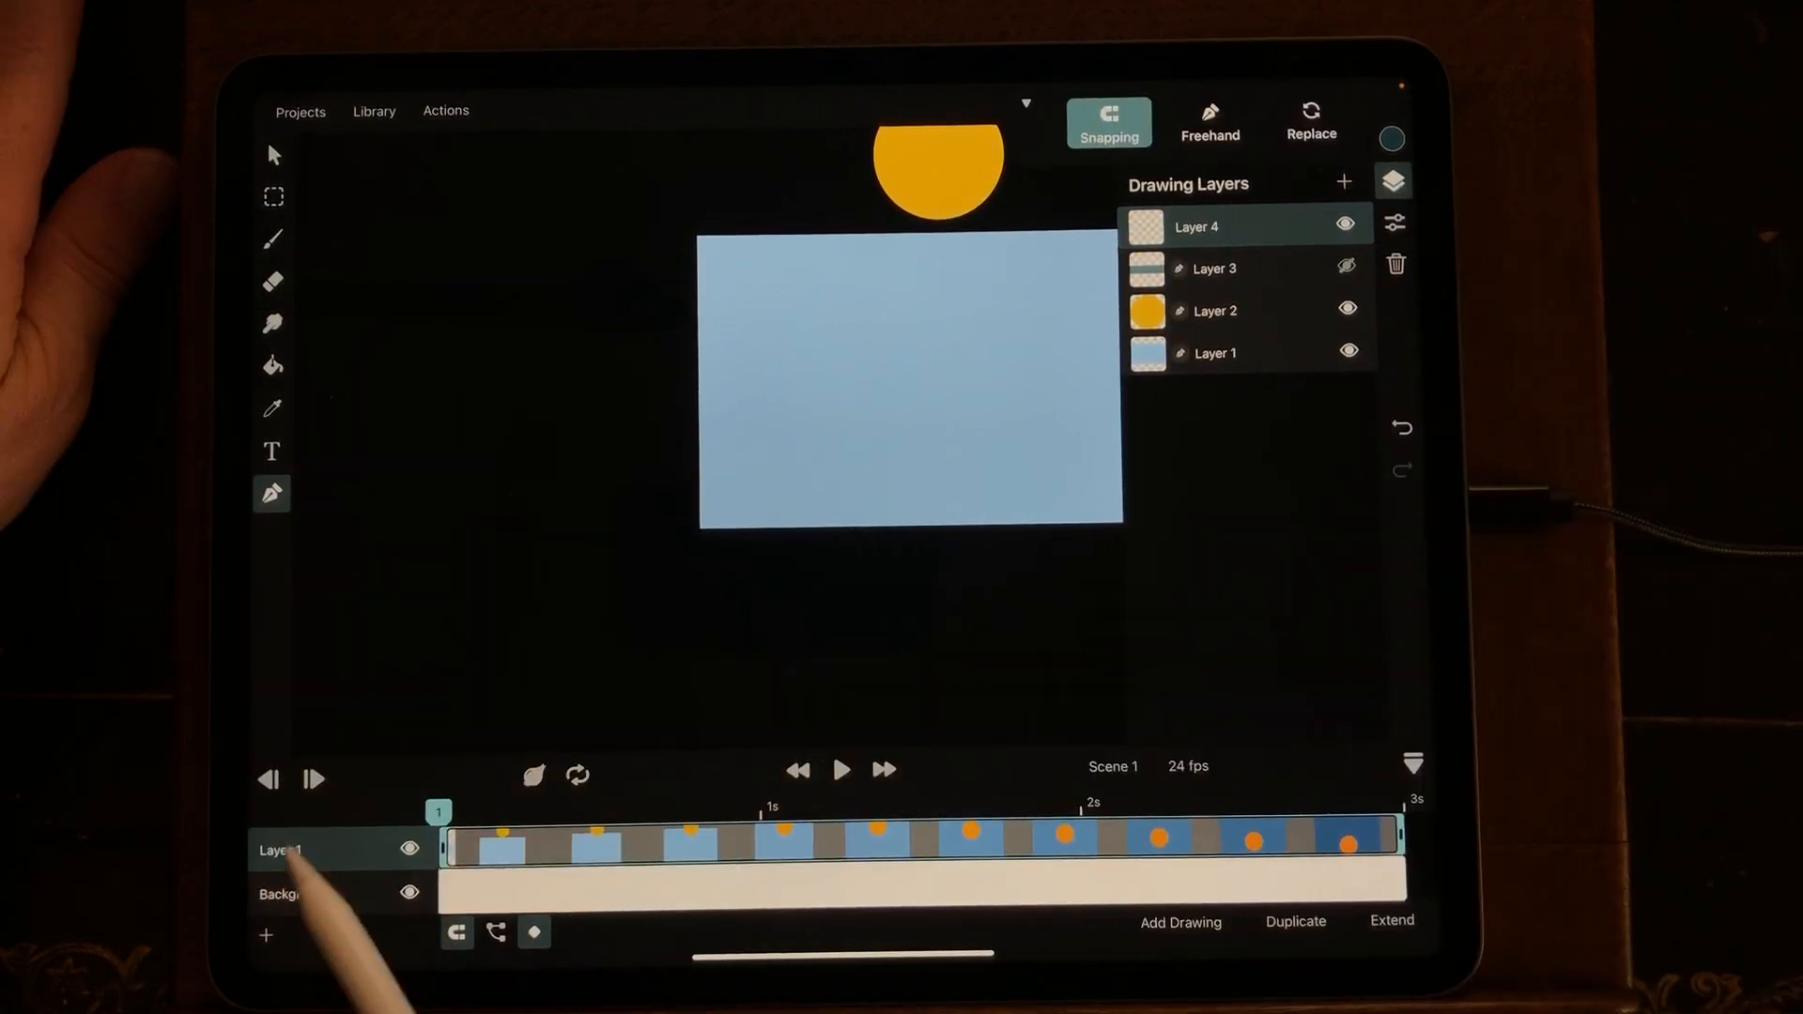
click(270, 494)
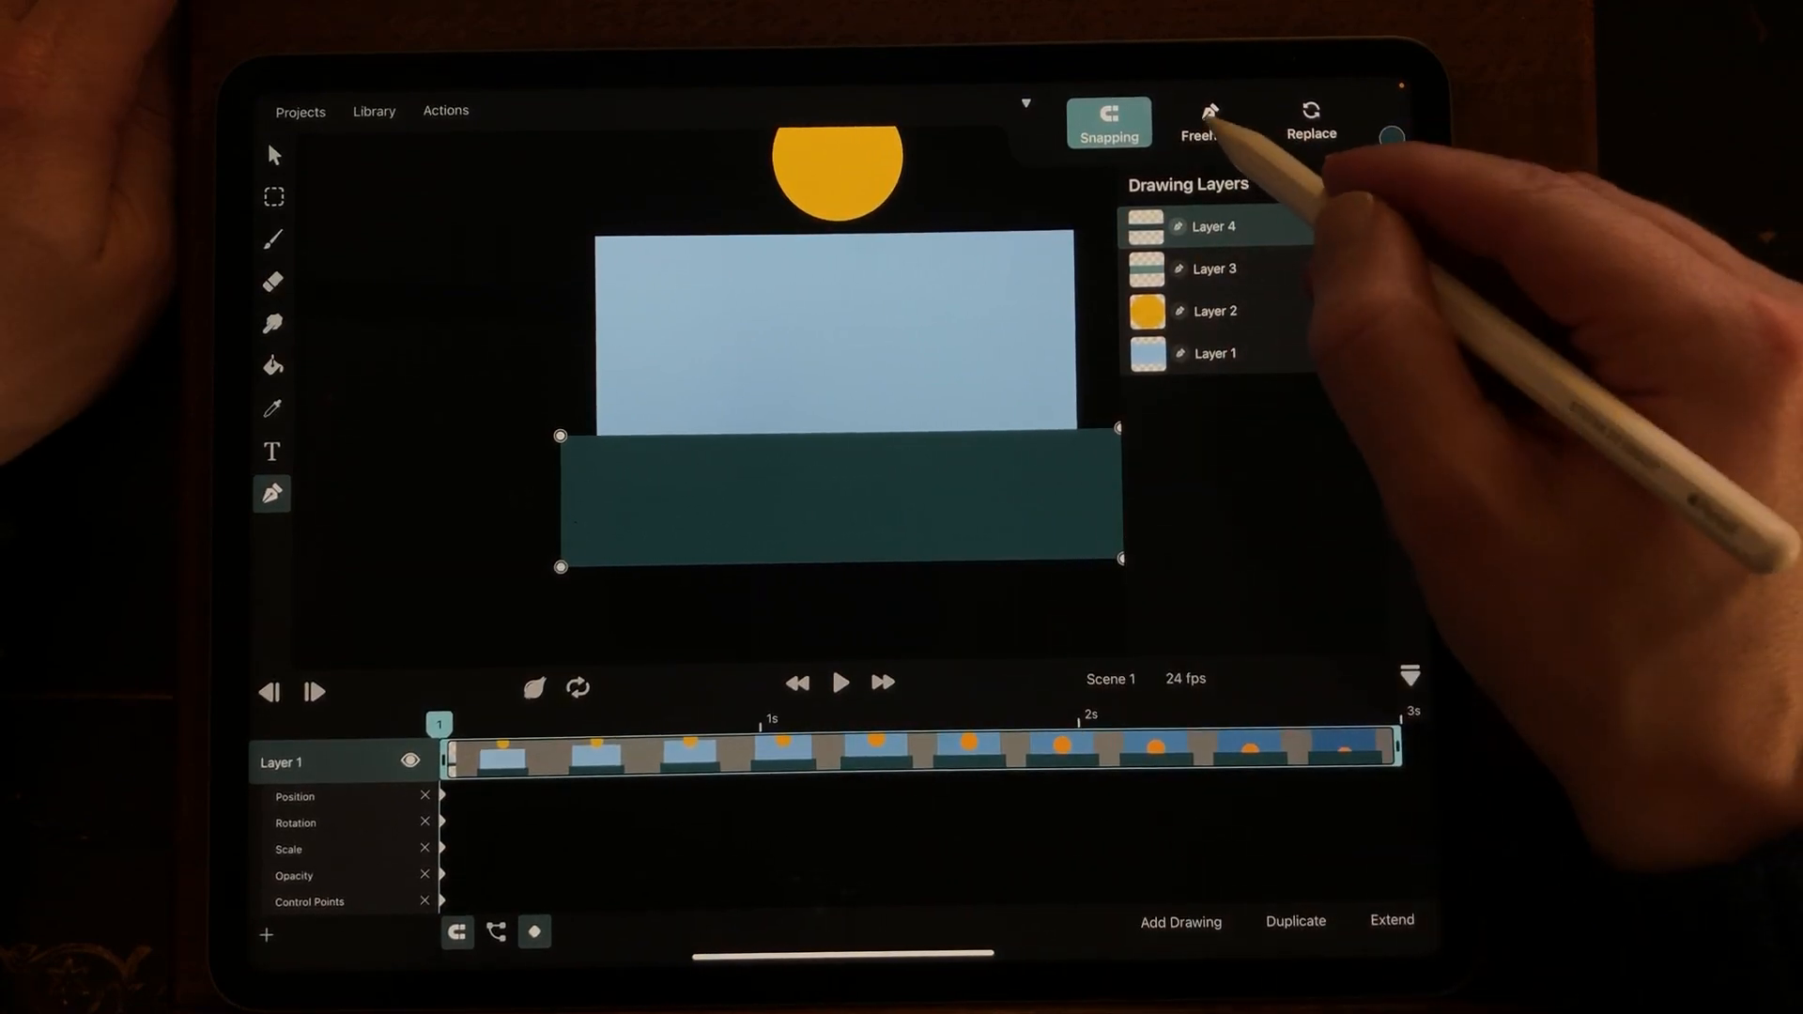
click(1208, 120)
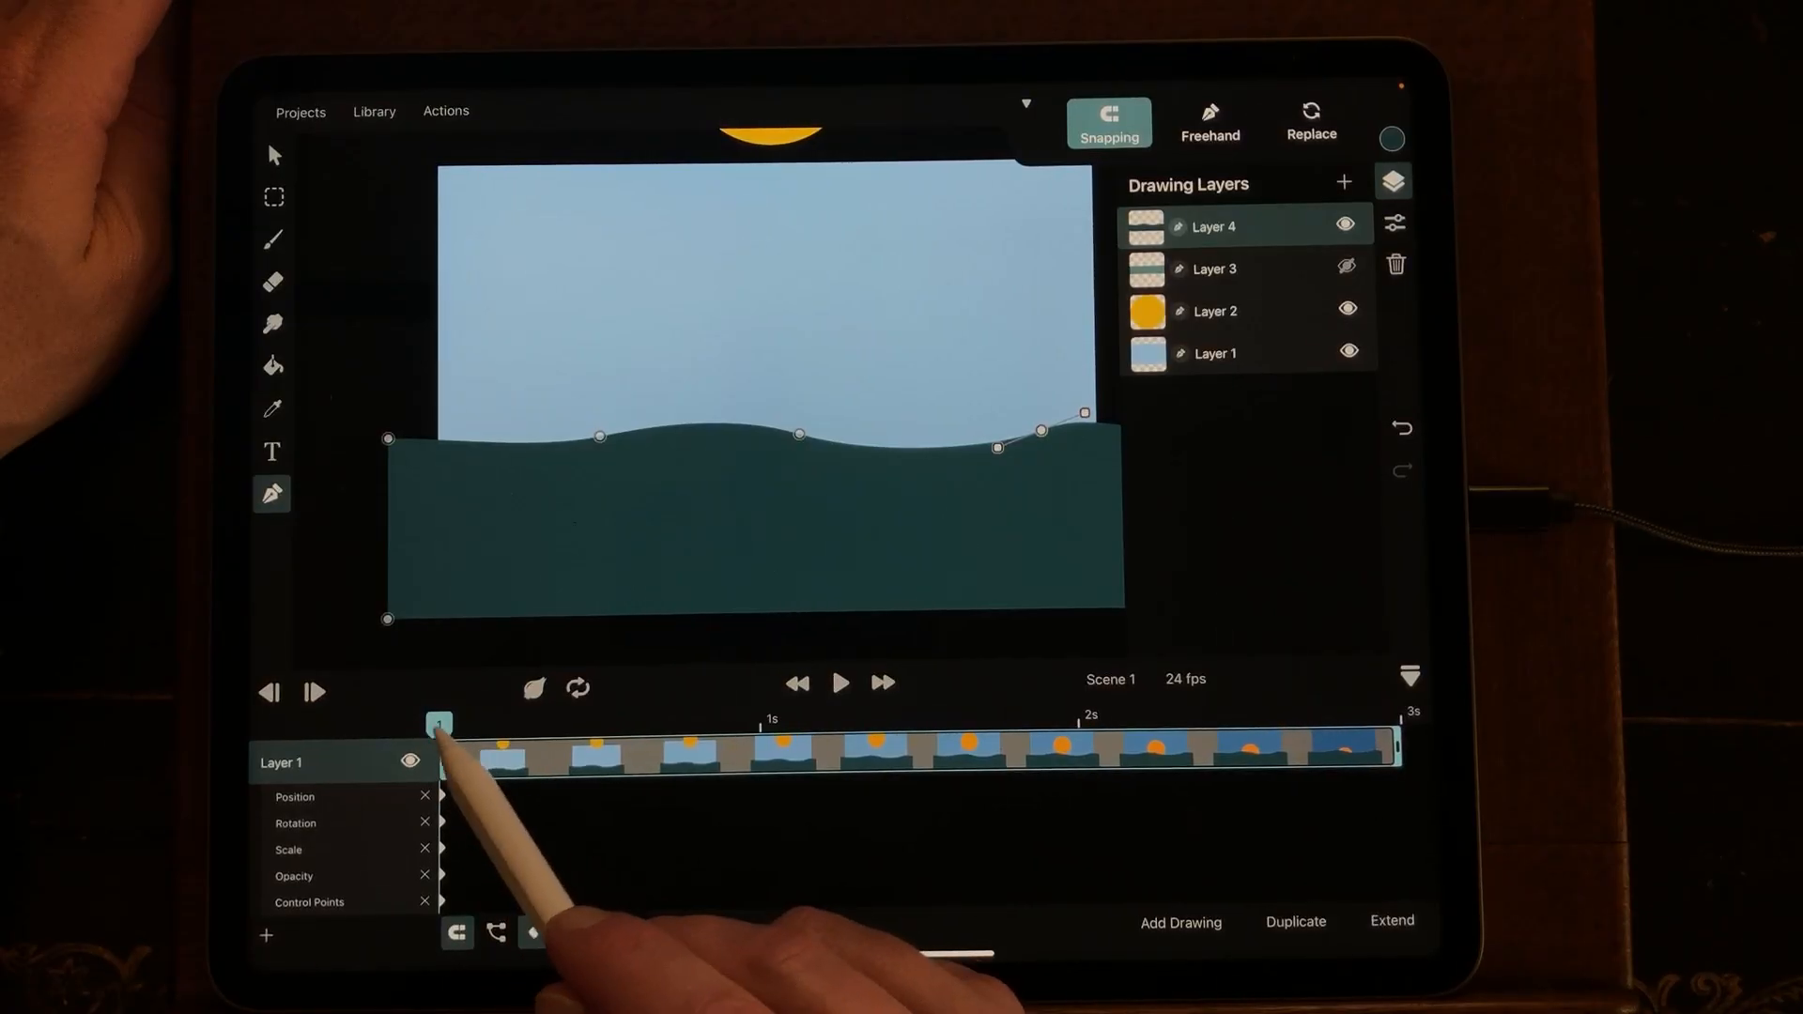
Step: Reshape the wave crest at a later frame to keyframe it, then play the sunset
drag(438, 721, 733, 721)
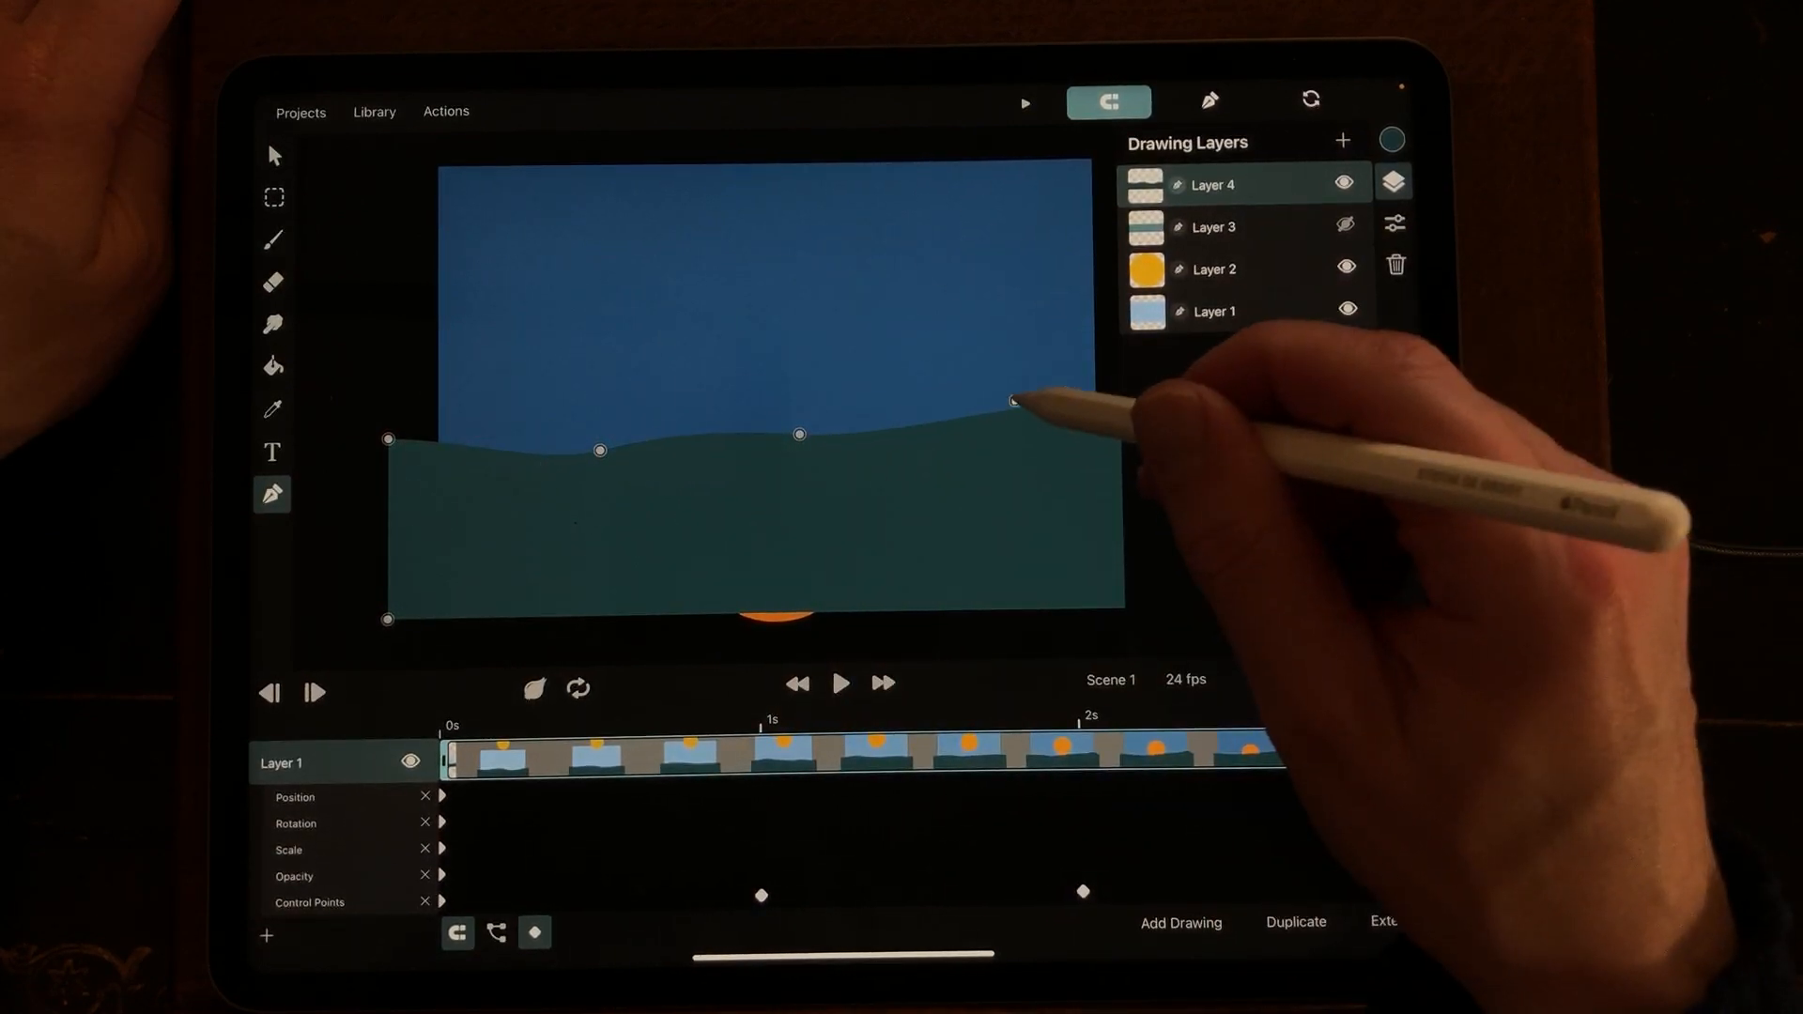
drag(1012, 402, 1026, 415)
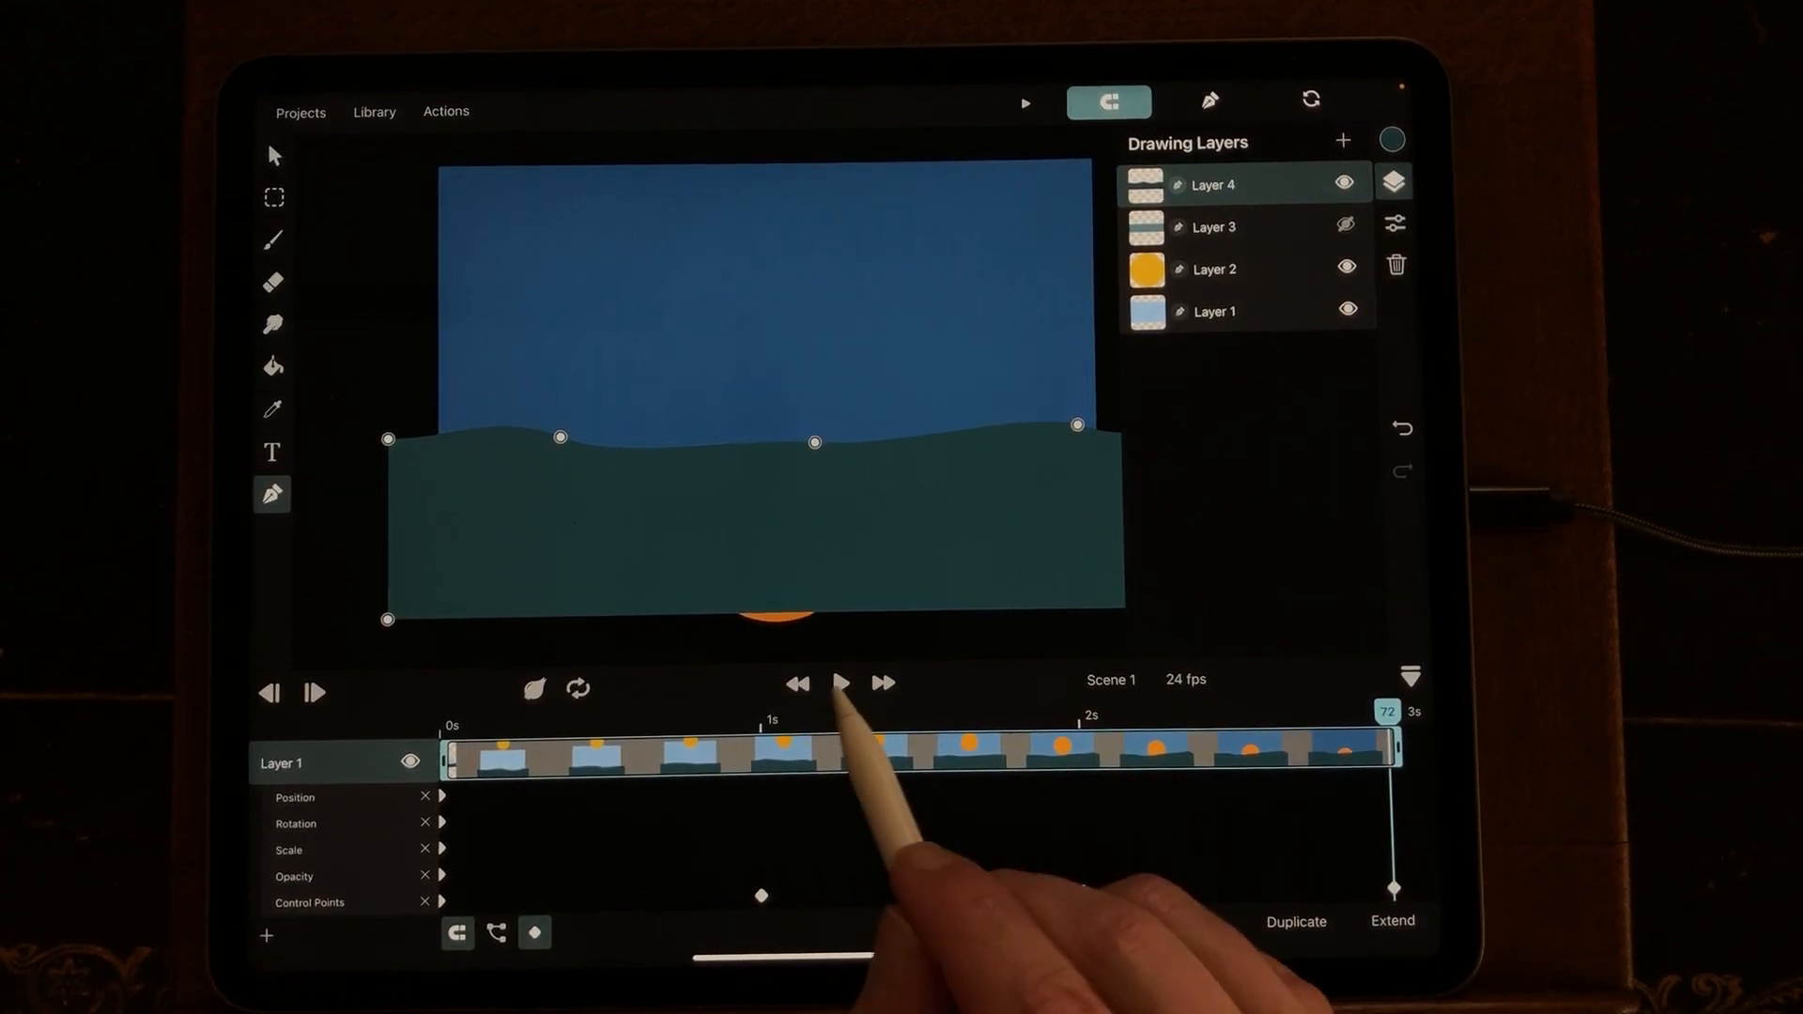
click(839, 683)
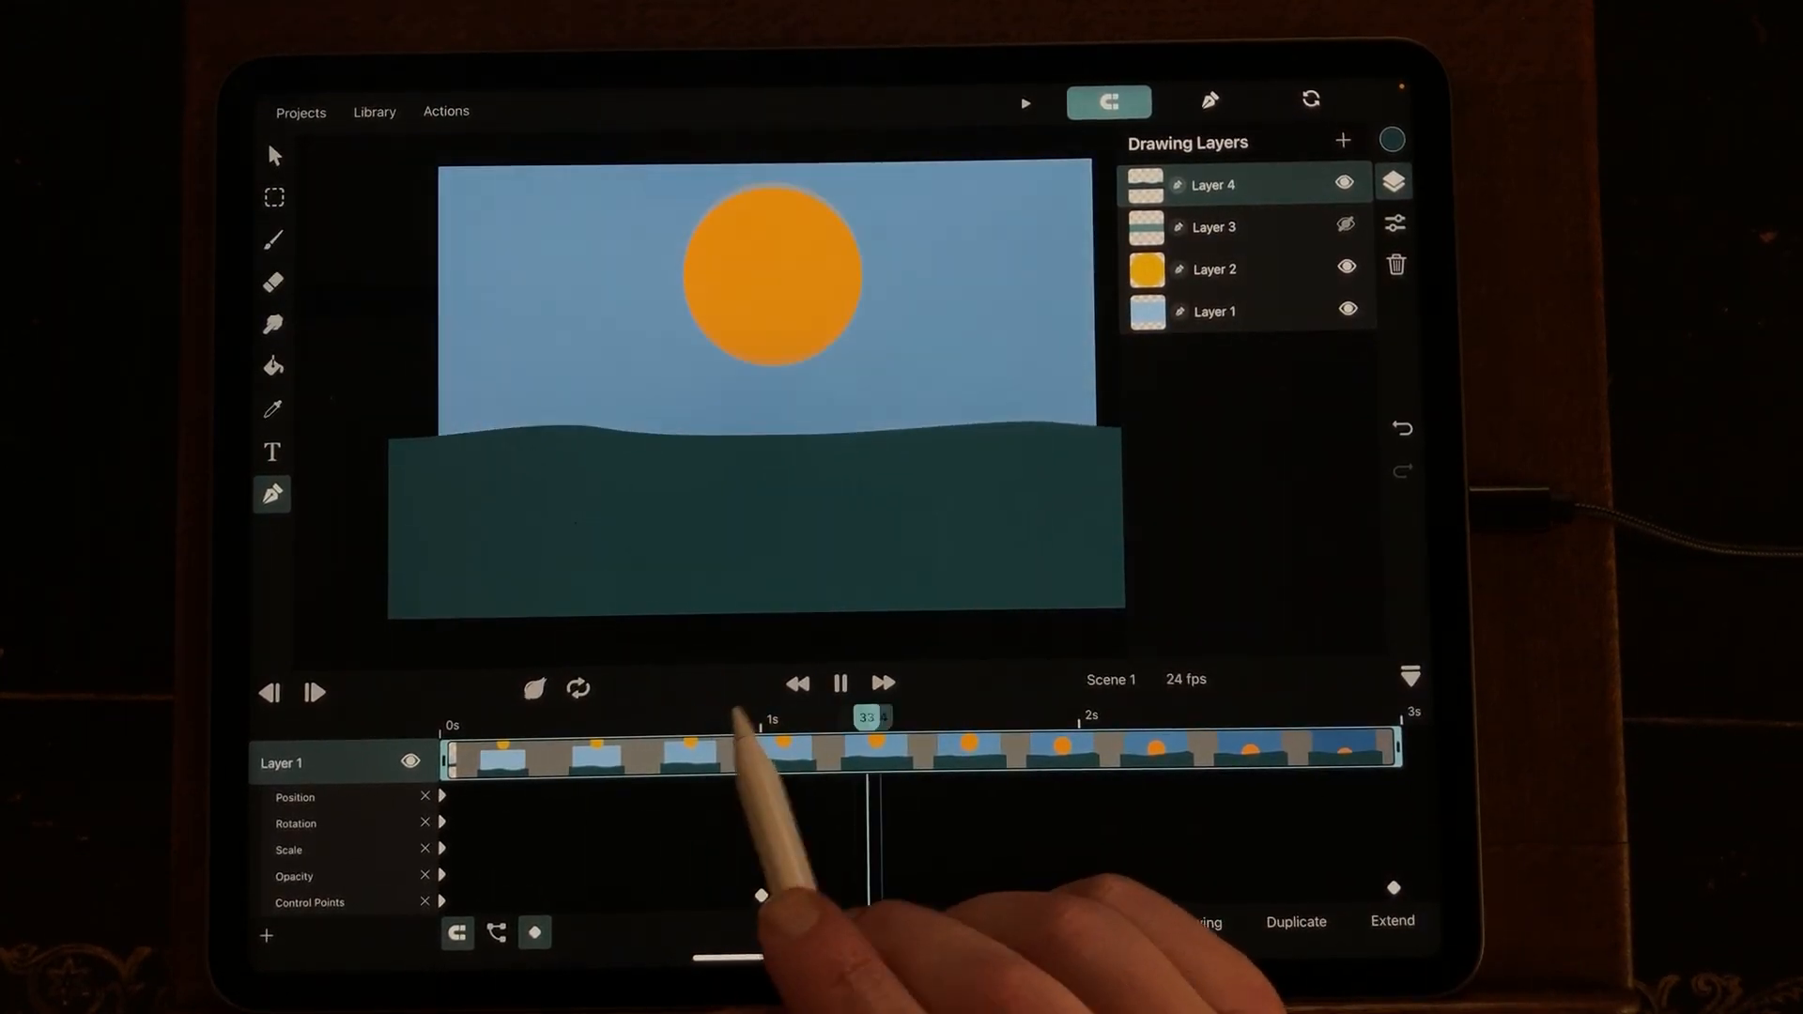